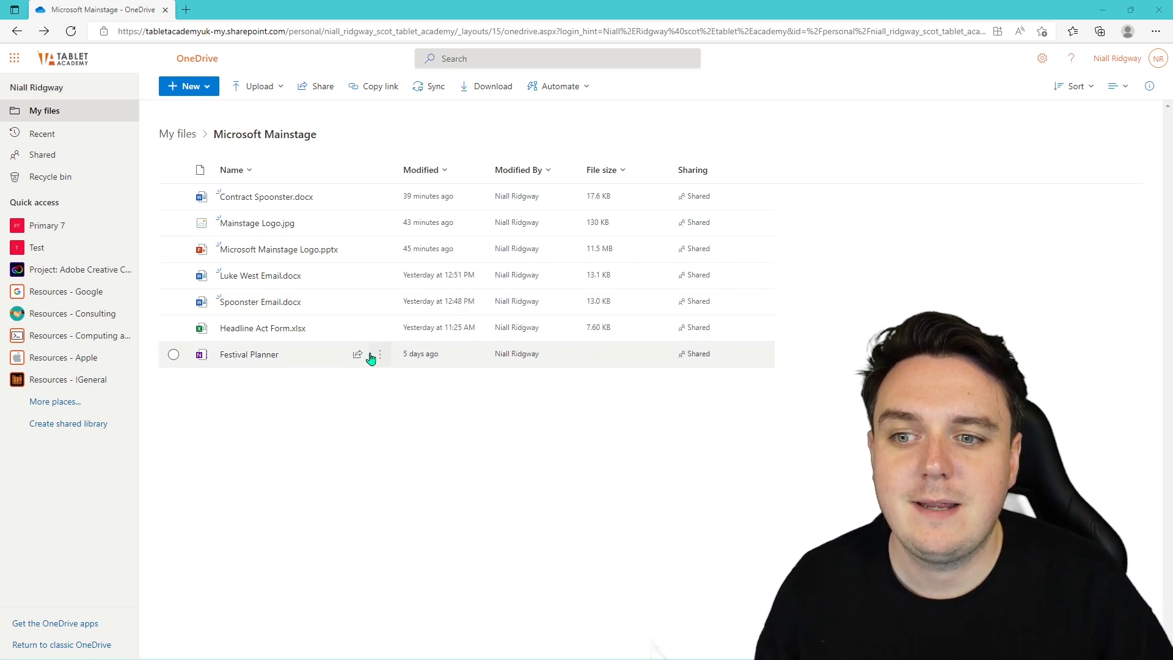
- Open Microsoft Mainstage Logo.pptx from the Microsoft Mainstage OneDrive folder
{"action": "left_click", "coordinate": [188, 86]}
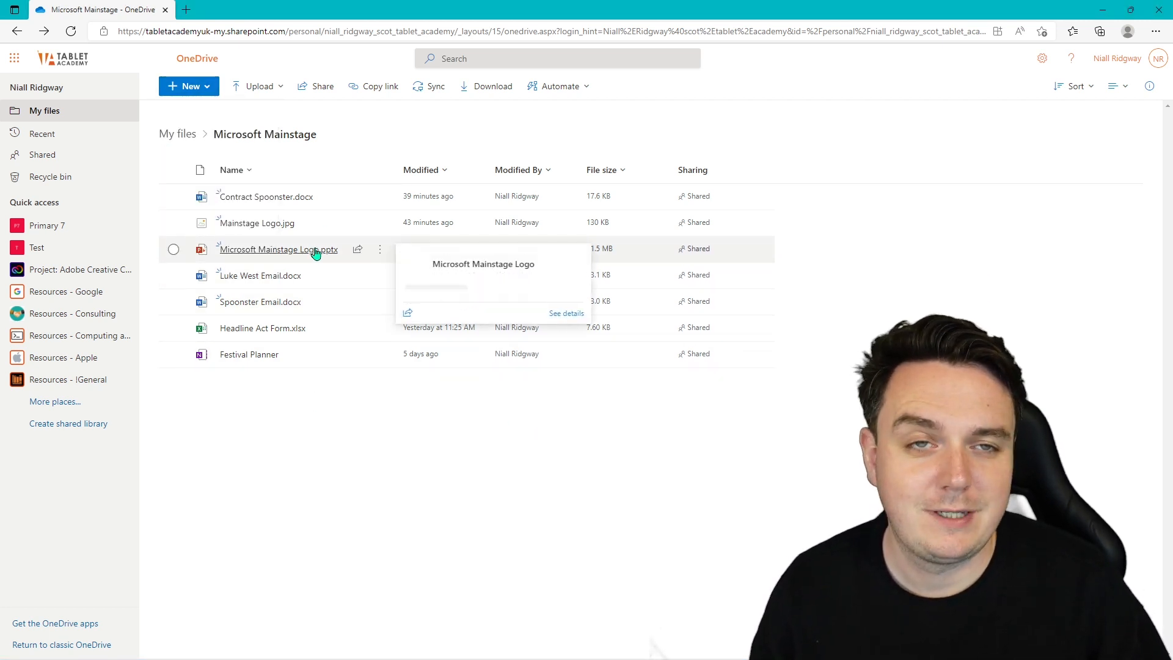
{"action": "left_click", "coordinate": [278, 249]}
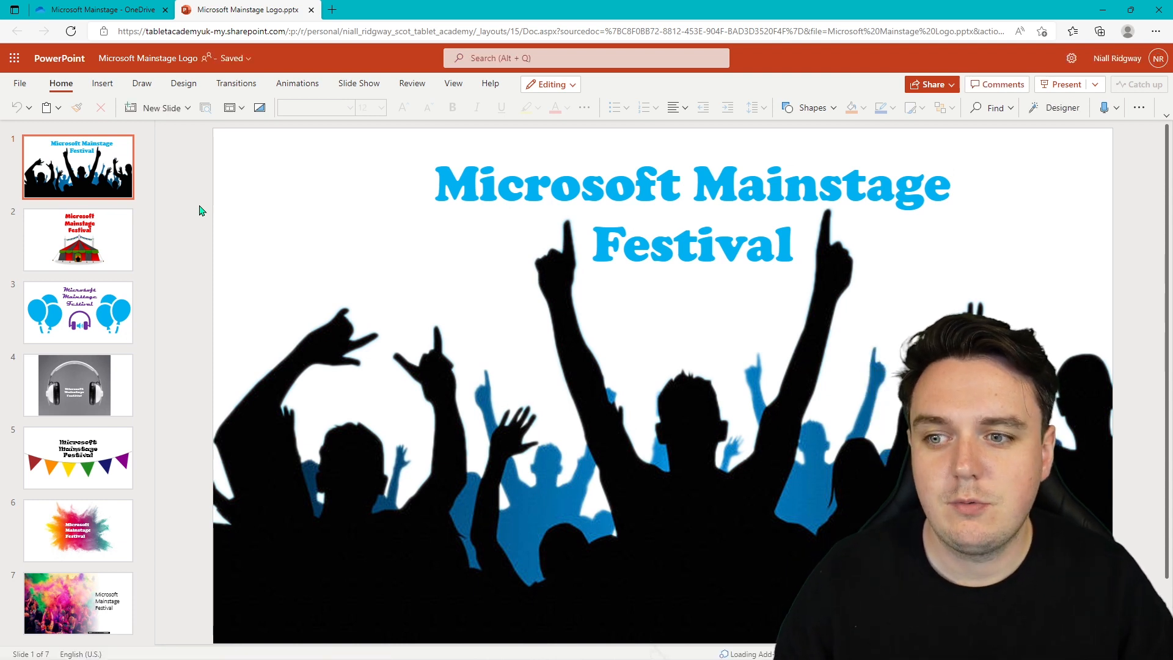
{"action": "mouse_move", "coordinate": [196, 232]}
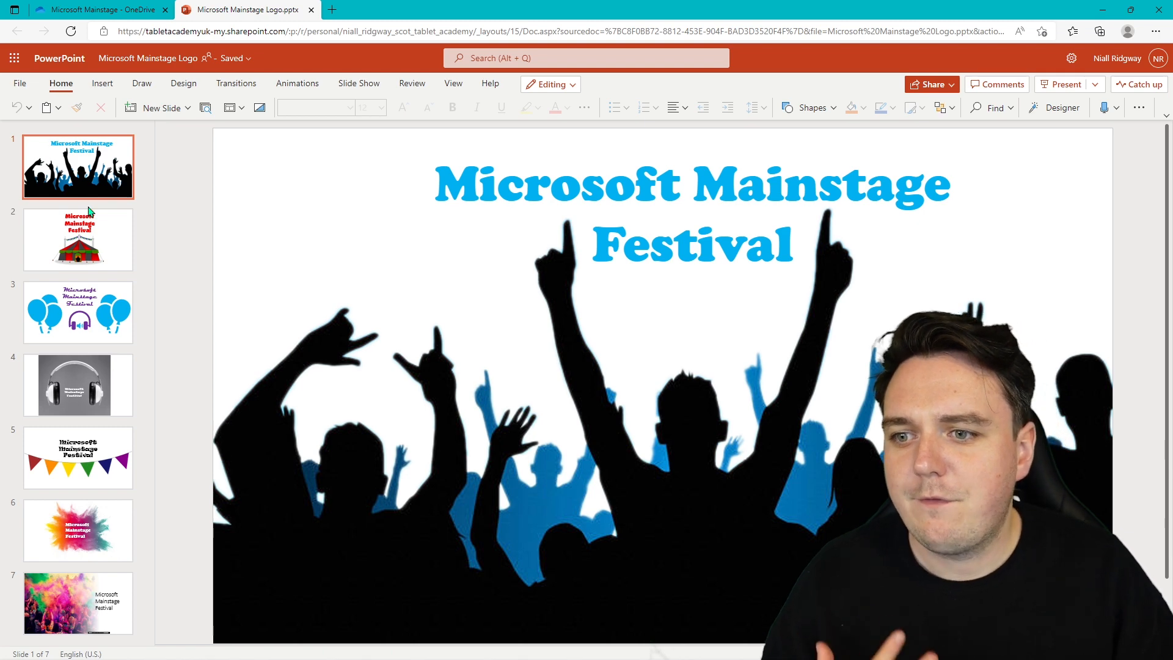
- View the logo slides 3 to 7: balloons, headphones, bunting, colour-splash and colour-powder crowd designs
{"action": "left_click", "coordinate": [78, 312]}
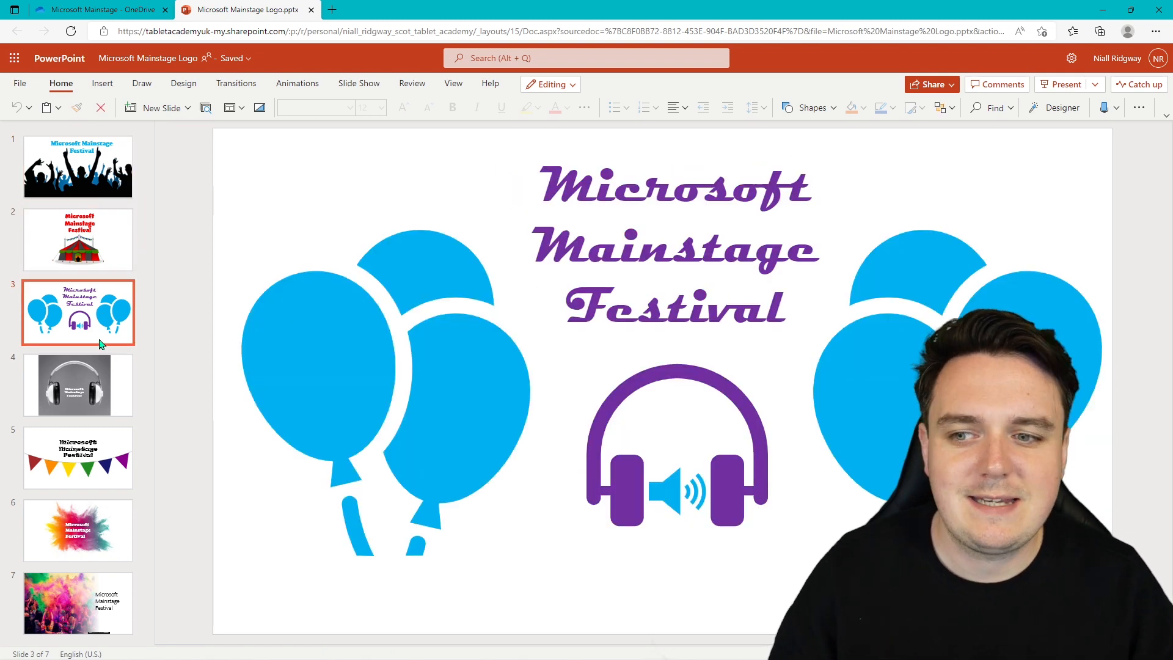
{"action": "left_click", "coordinate": [78, 385]}
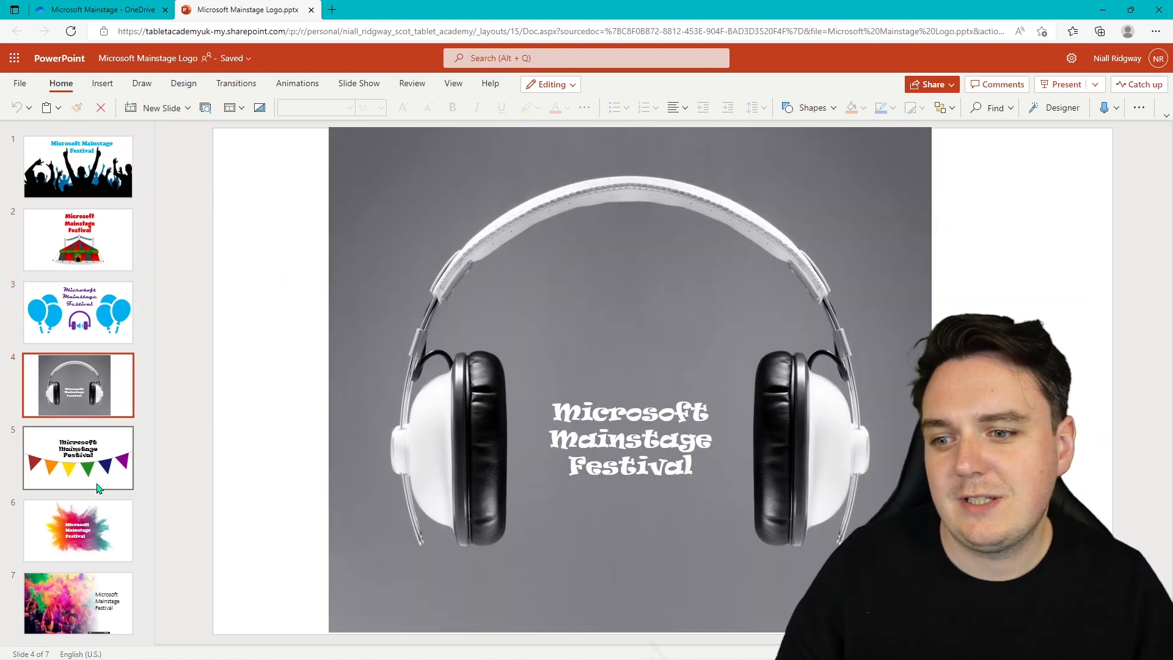
{"action": "left_click", "coordinate": [78, 457]}
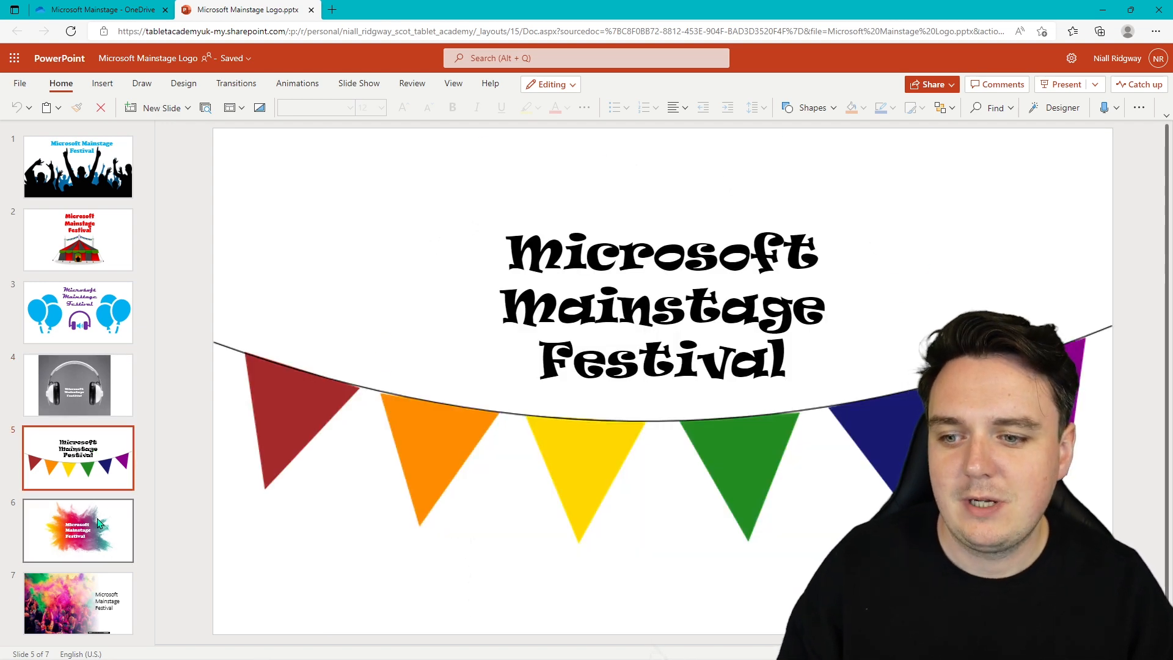
{"action": "left_click", "coordinate": [78, 531]}
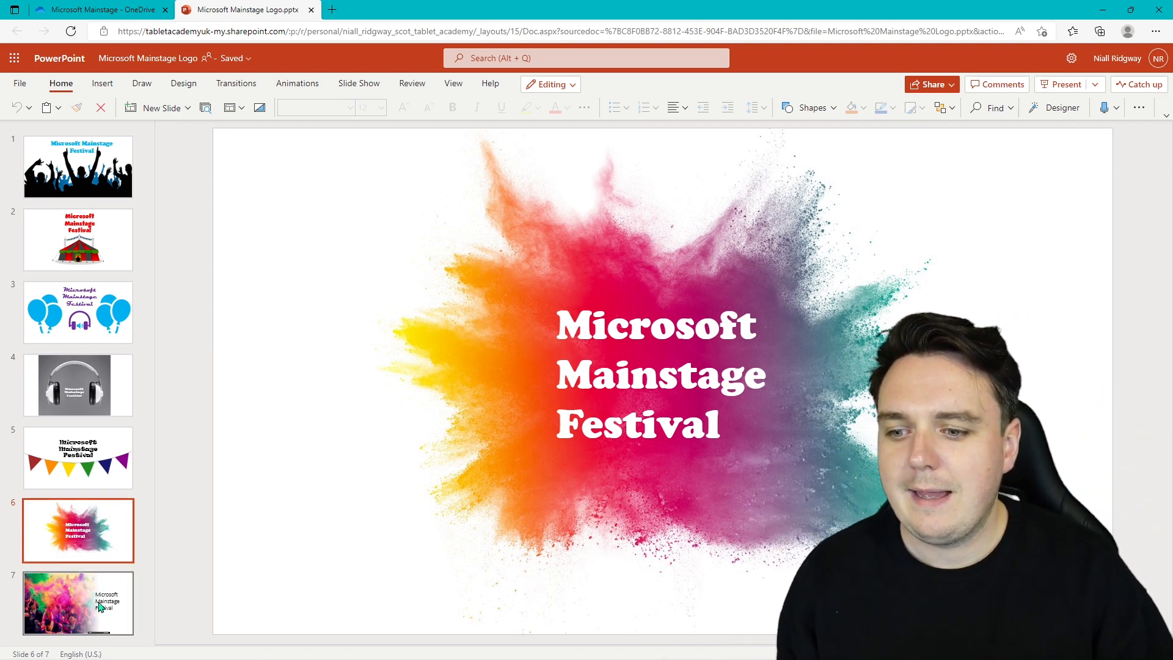
{"action": "left_click", "coordinate": [78, 602]}
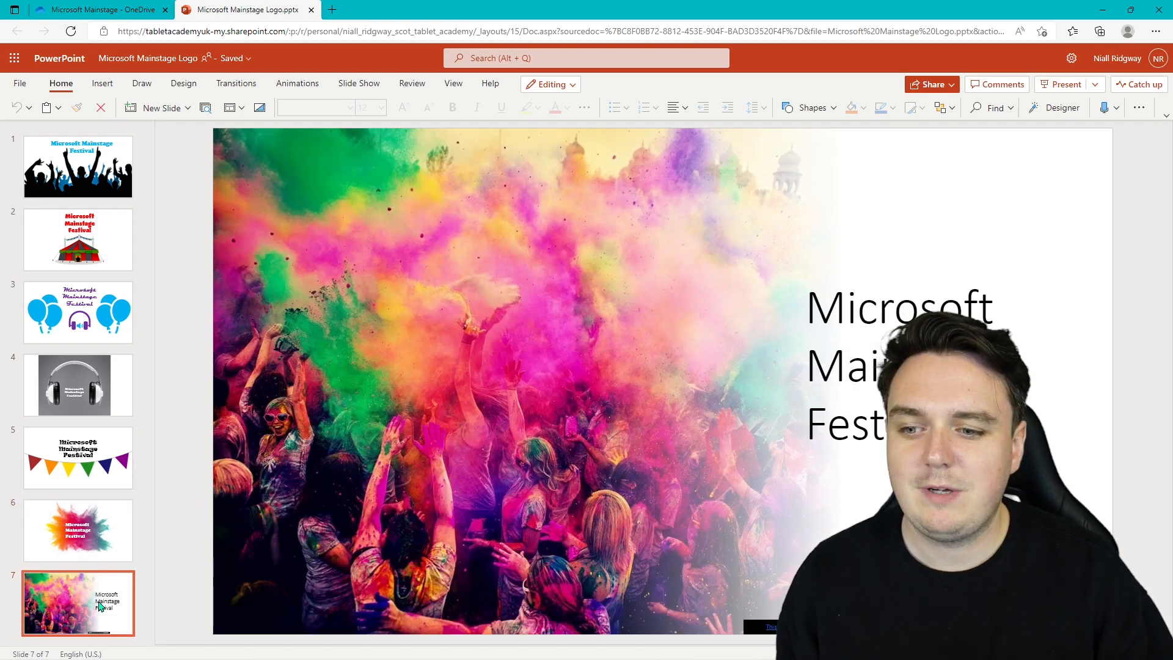
{"action": "left_click", "coordinate": [365, 274]}
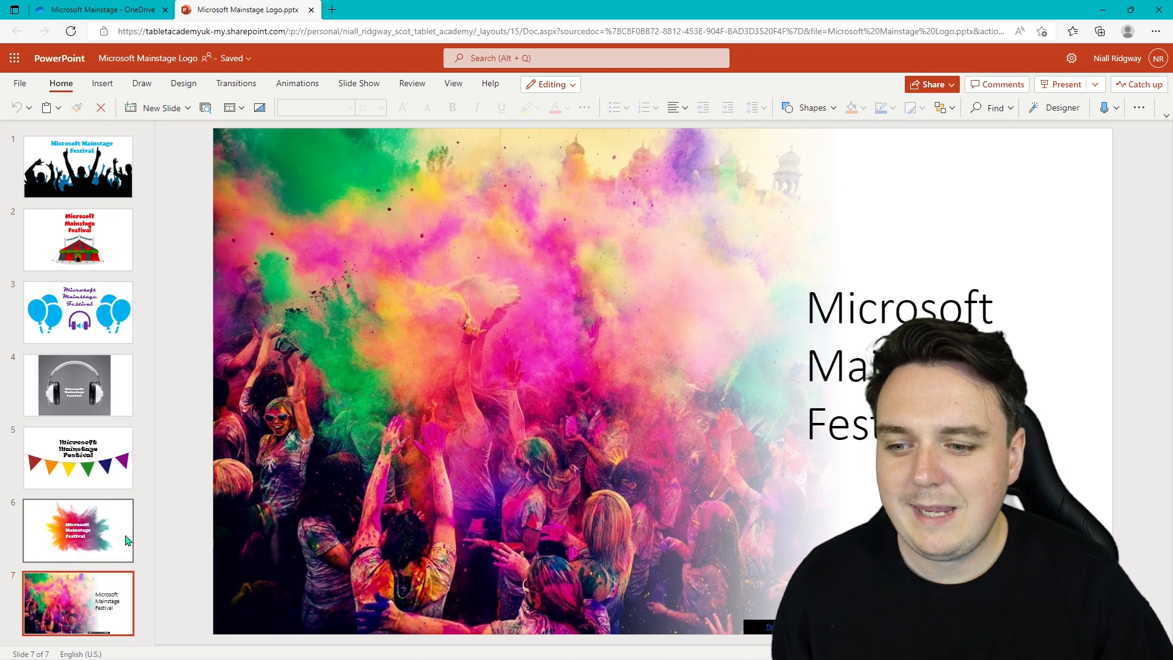
- Add a new blank eighth slide at the end of the deck
{"action": "right_click", "coordinate": [78, 603]}
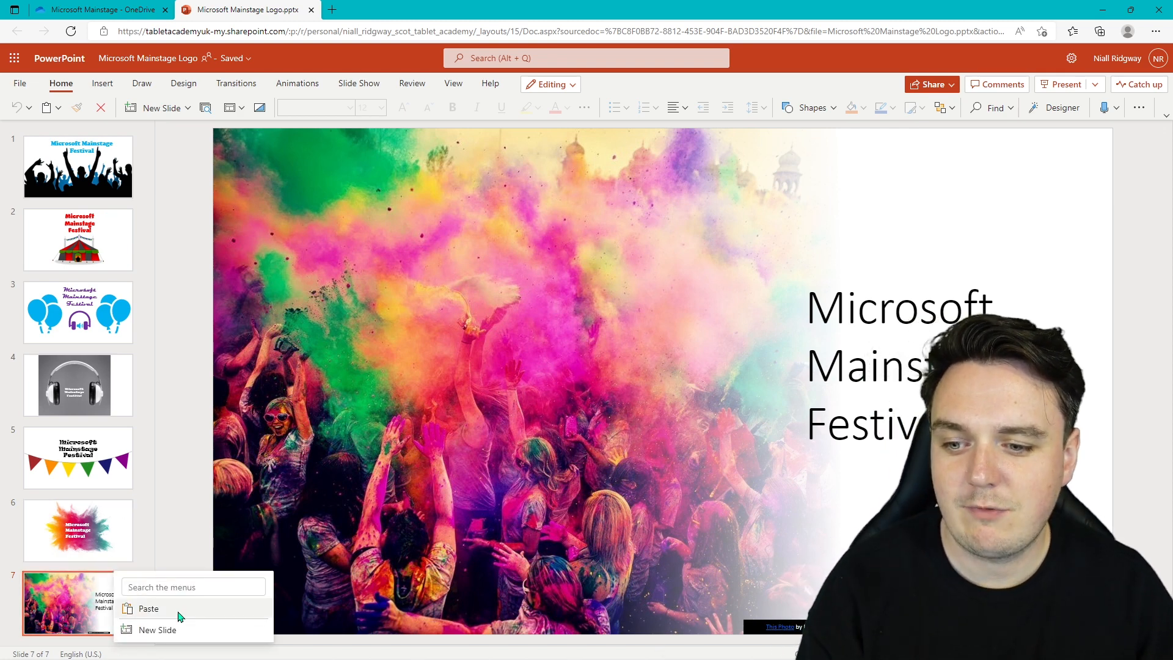
{"action": "left_click", "coordinate": [158, 630]}
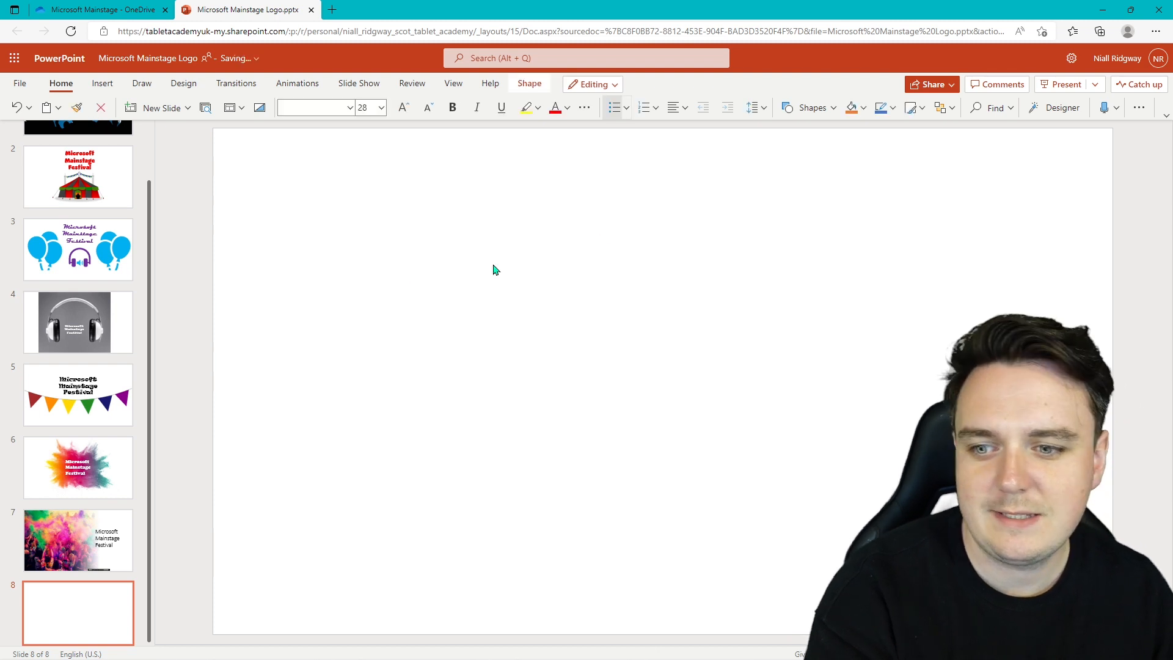
{"action": "left_click", "coordinate": [102, 83]}
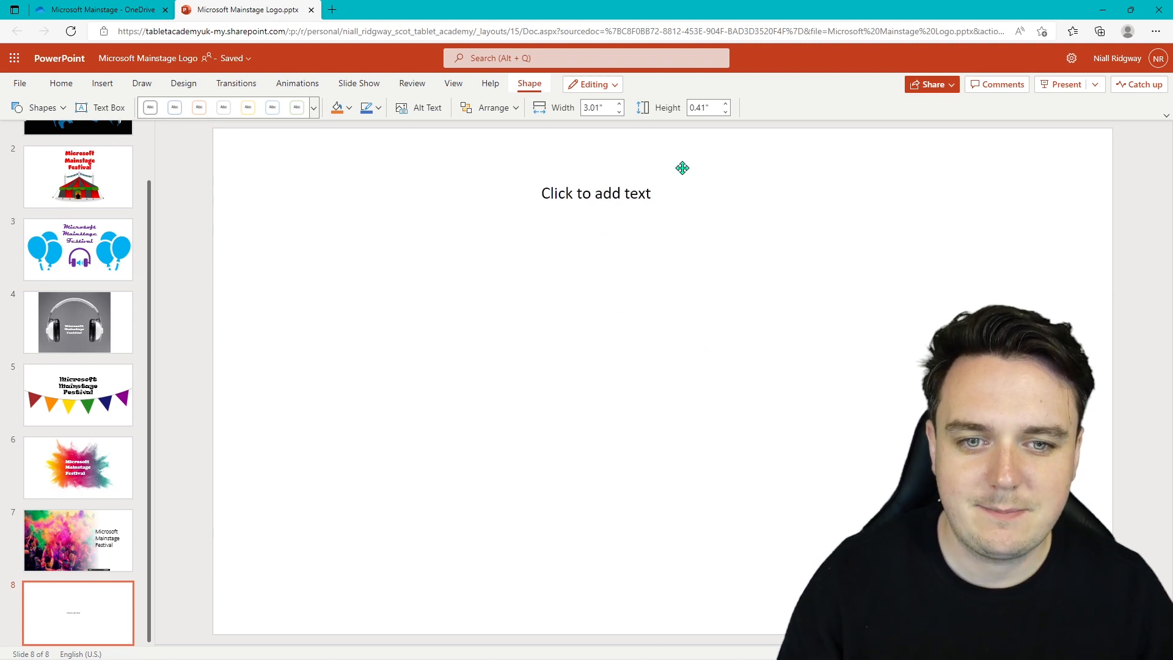
- Fill the slide's text box with 'Microsoft Mainstage Festival'
{"action": "left_click", "coordinate": [595, 194]}
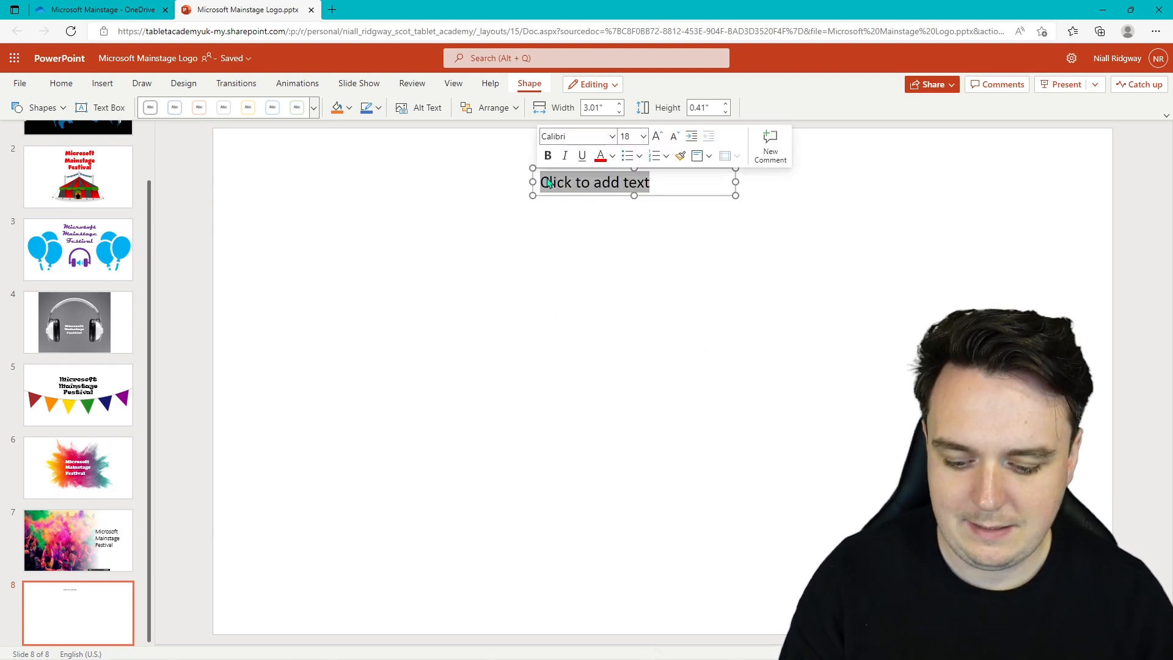
{"action": "type", "text": "Microsoft M"}
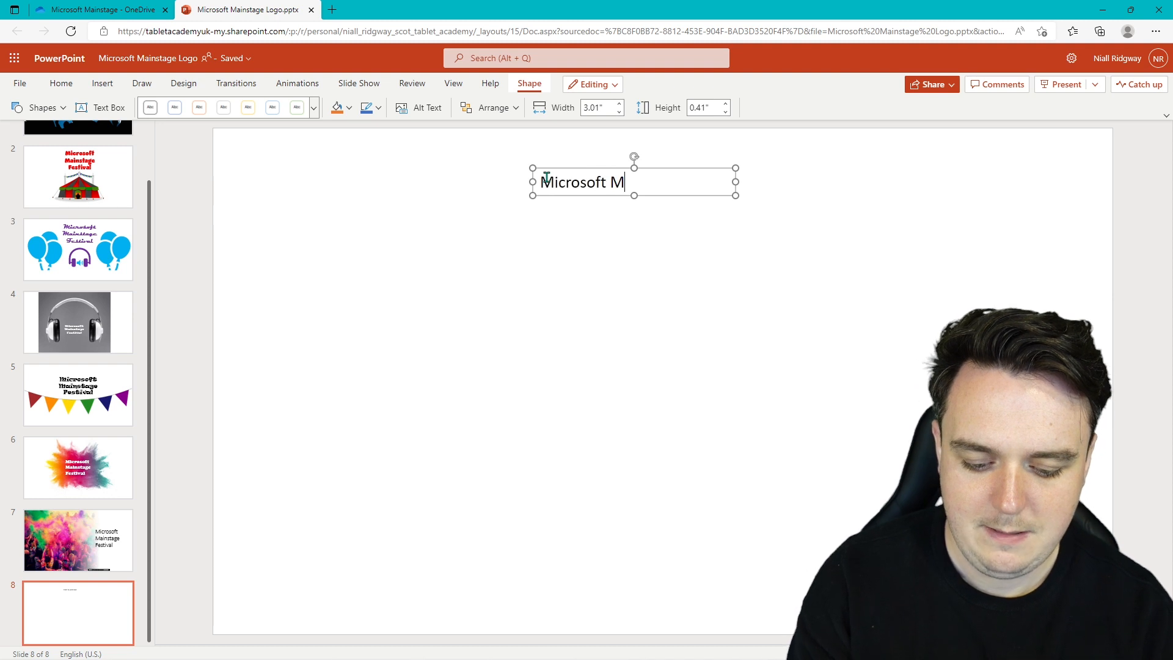
{"action": "type", "text": "ainstage"}
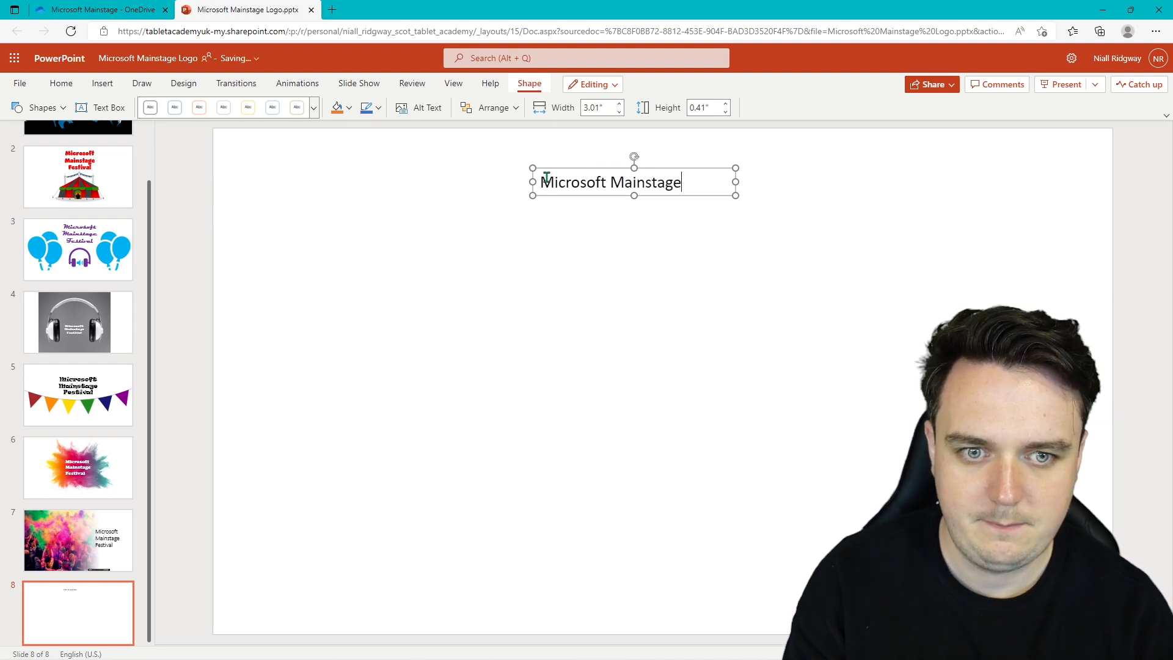
{"action": "type", "text": "Festival"}
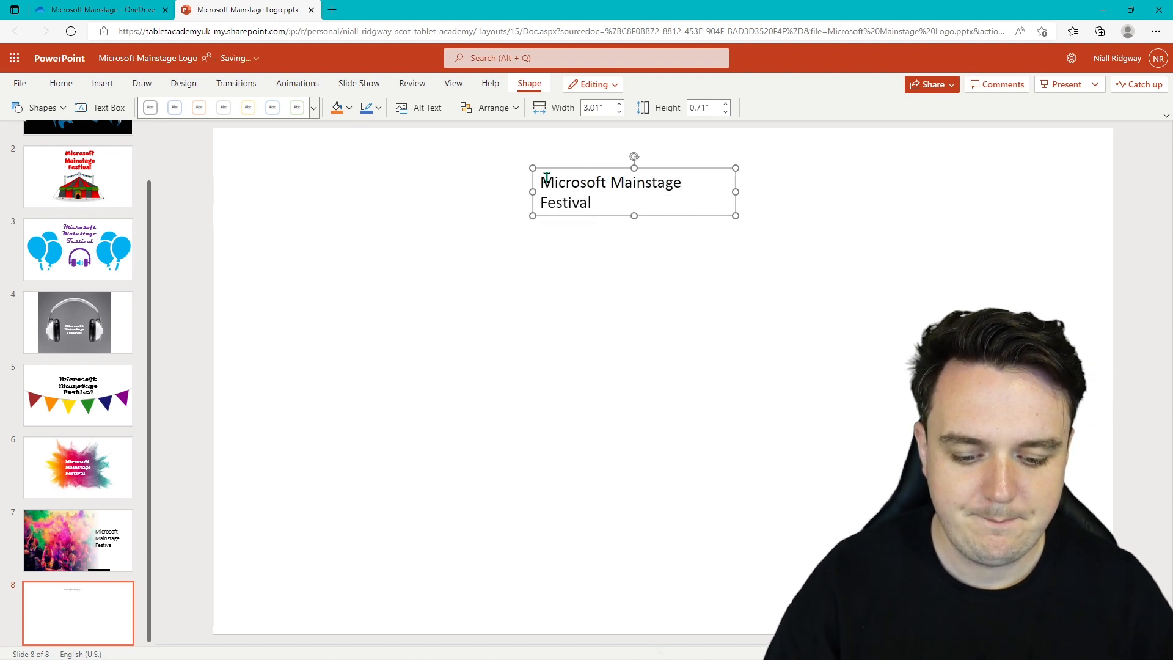
{"action": "left_click", "coordinate": [808, 220]}
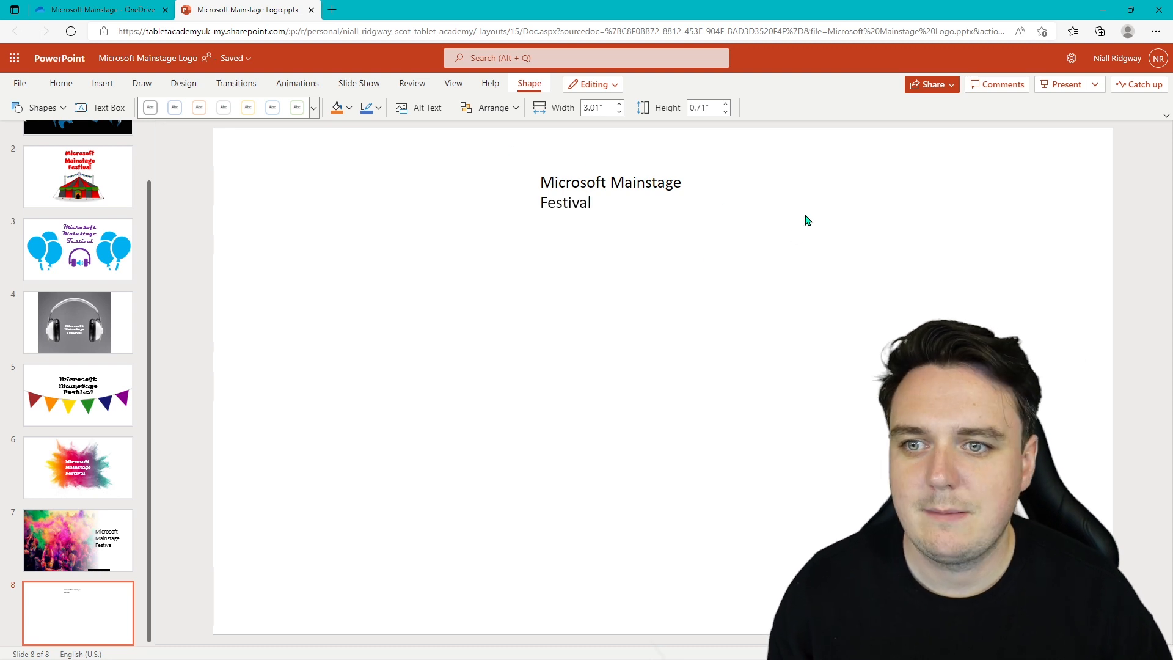
{"action": "left_click", "coordinate": [101, 83]}
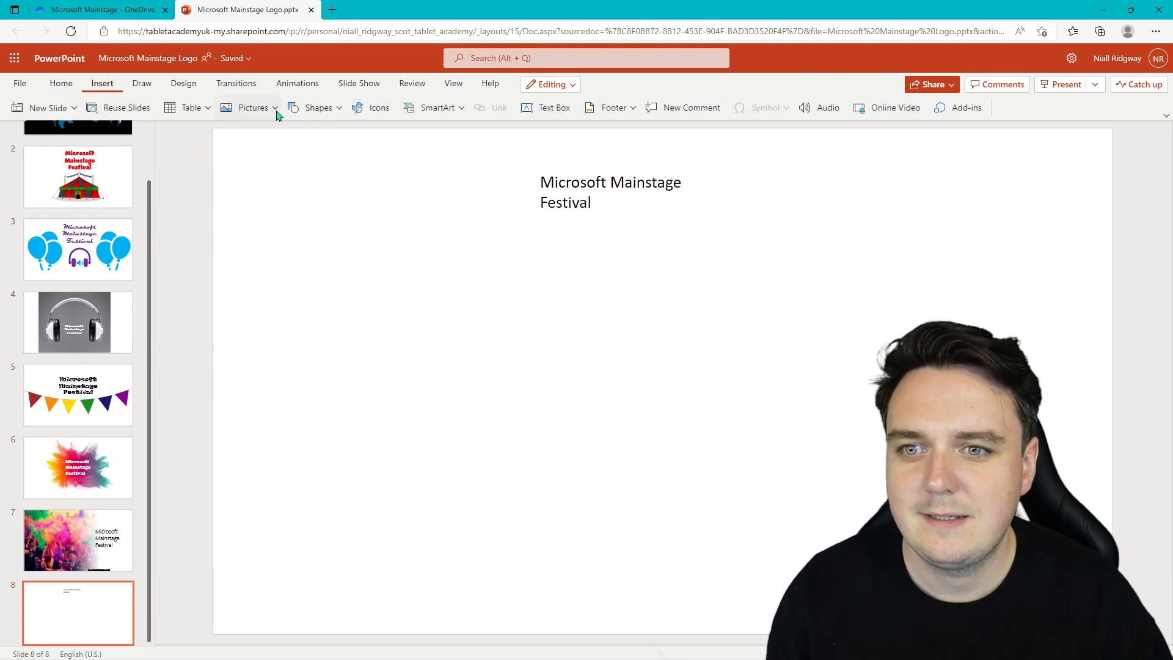
- Show the Pictures source options on the Insert ribbon
{"action": "left_click", "coordinate": [253, 108]}
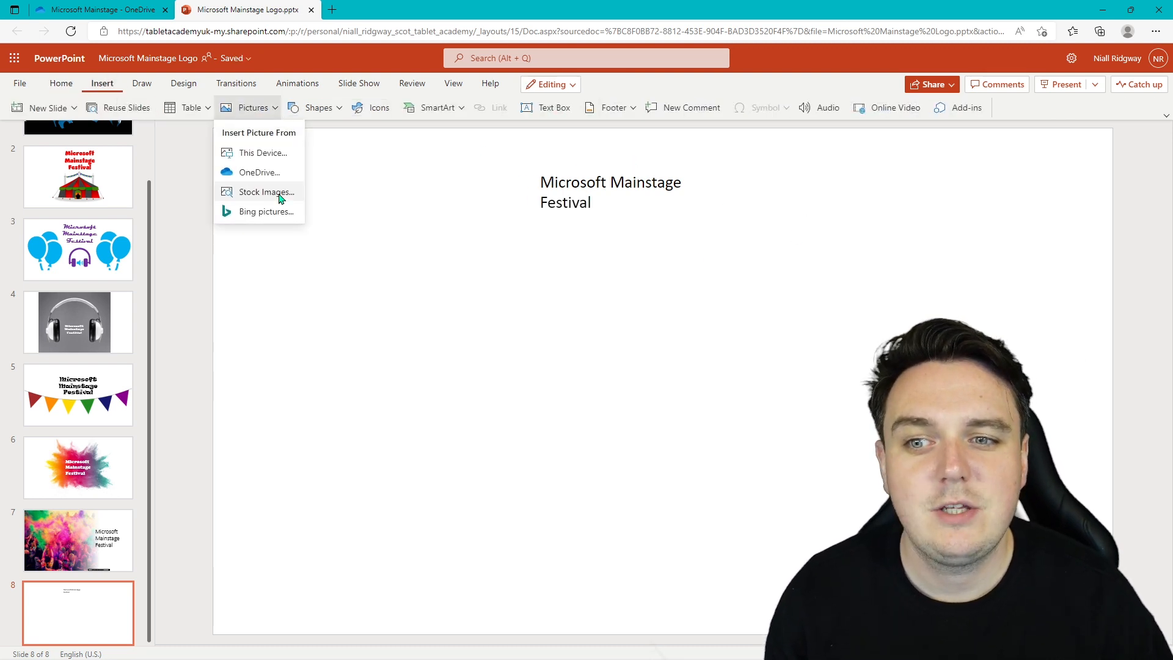
{"action": "mouse_move", "coordinate": [275, 158]}
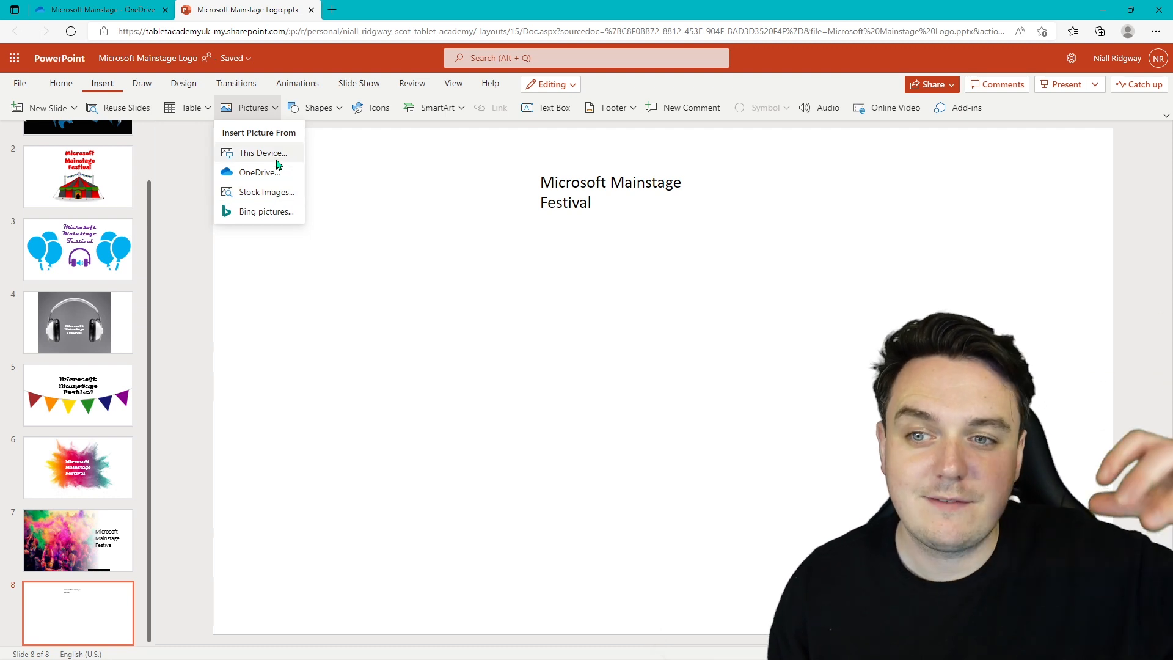
{"action": "mouse_move", "coordinate": [283, 198]}
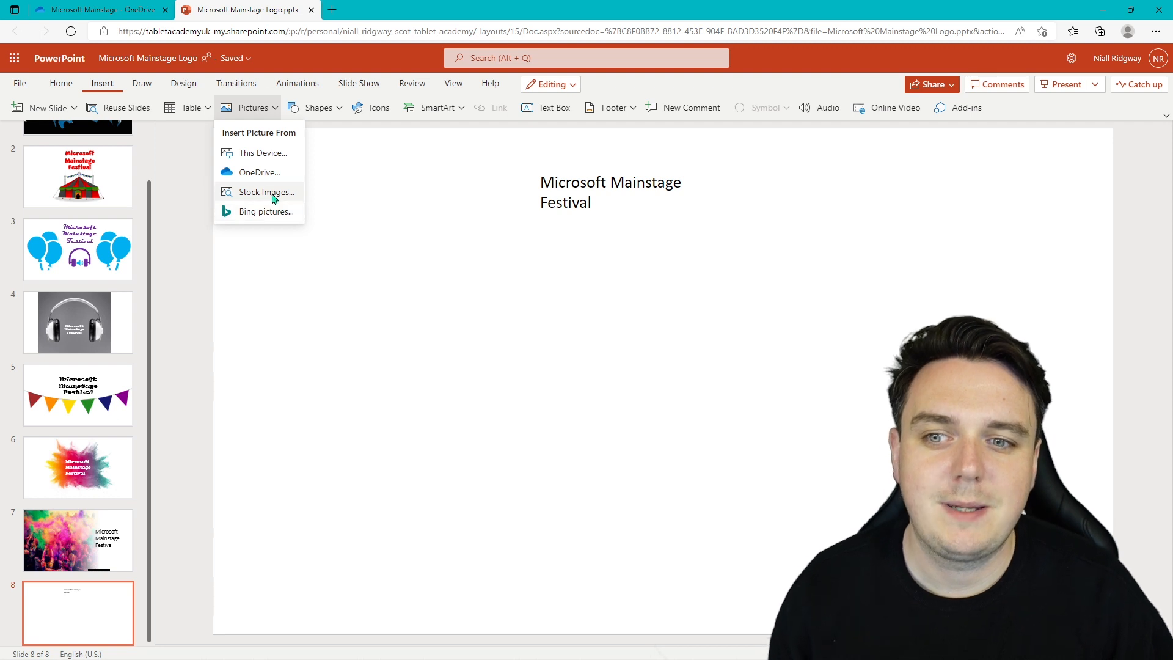
{"action": "mouse_move", "coordinate": [265, 211]}
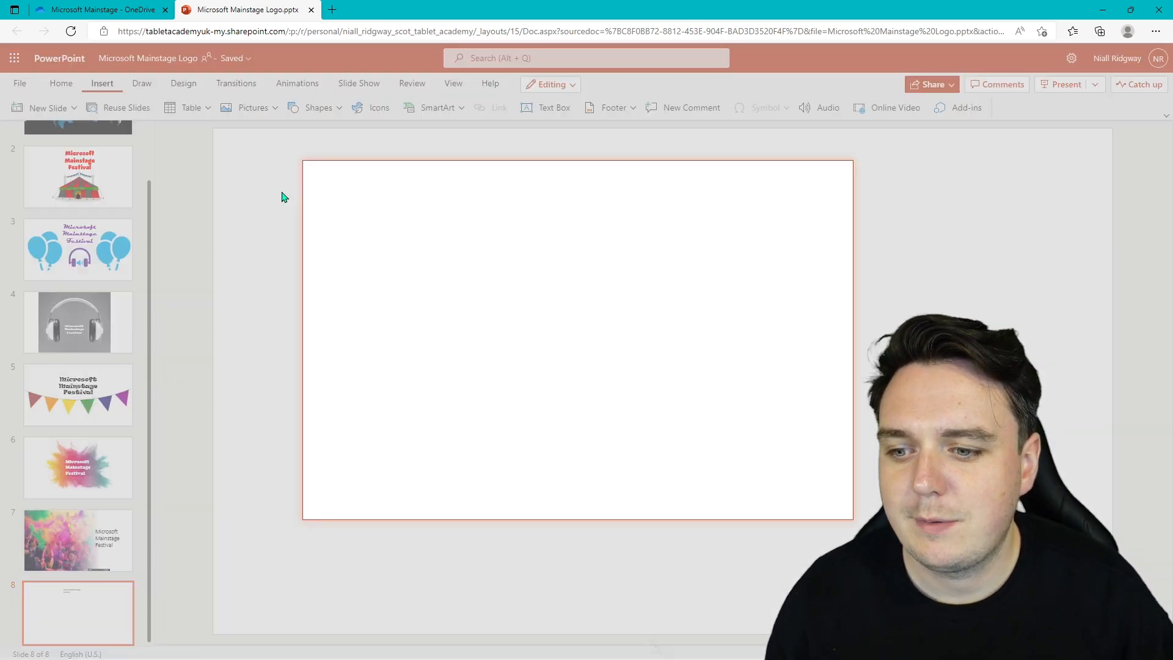
- Browse the stock library's icon, cutout people, sticker, illustration and cartoon collections, searching 'music'
{"action": "left_click", "coordinate": [244, 107]}
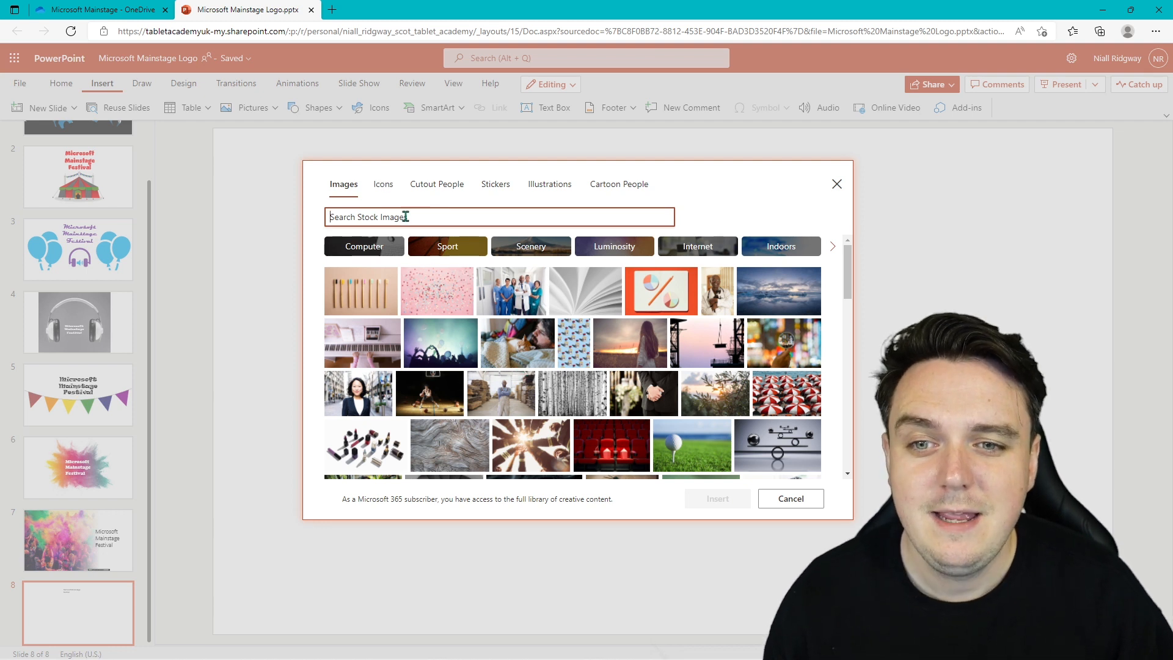
{"action": "left_click", "coordinate": [382, 185]}
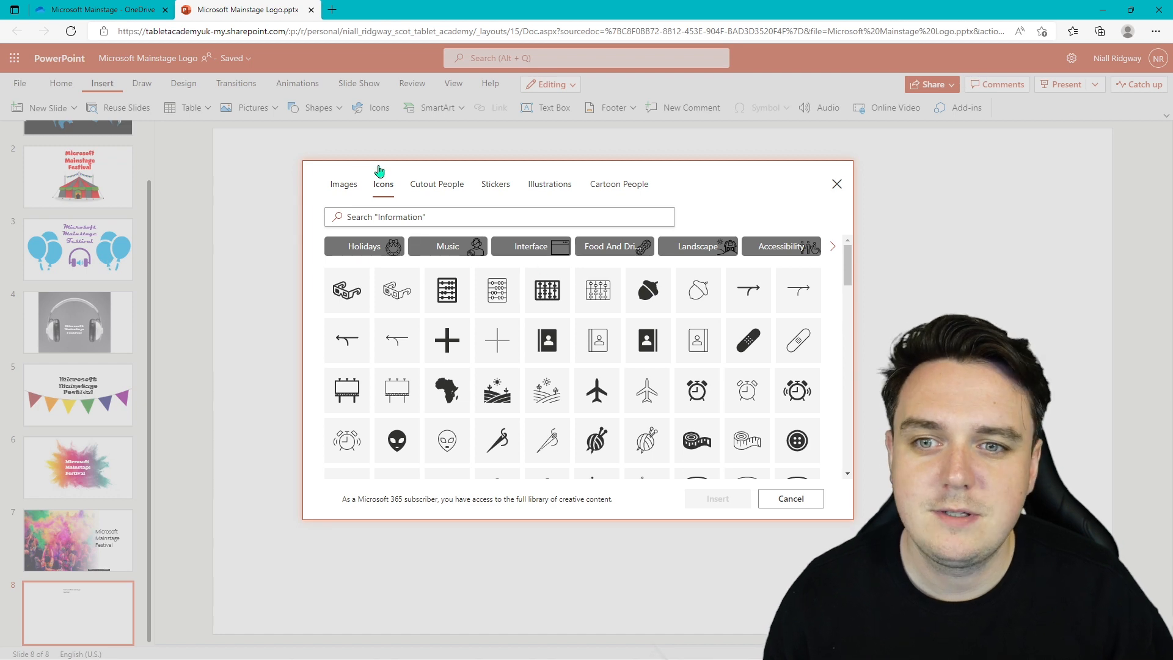
{"action": "left_click", "coordinate": [436, 184]}
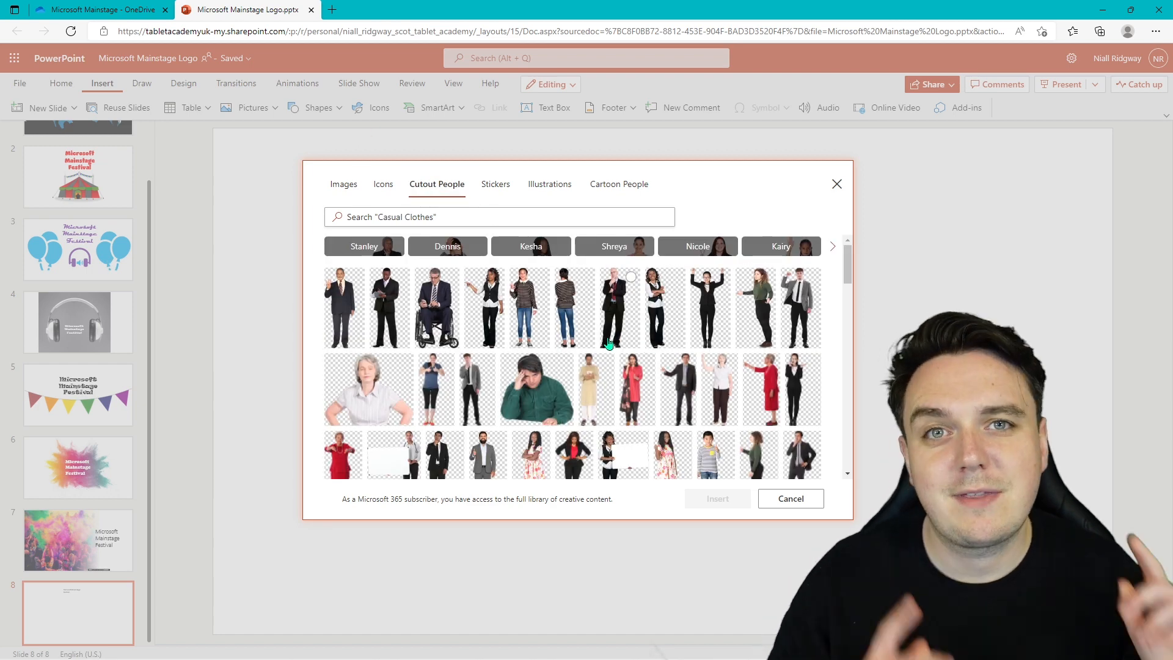
{"action": "left_click", "coordinate": [495, 184]}
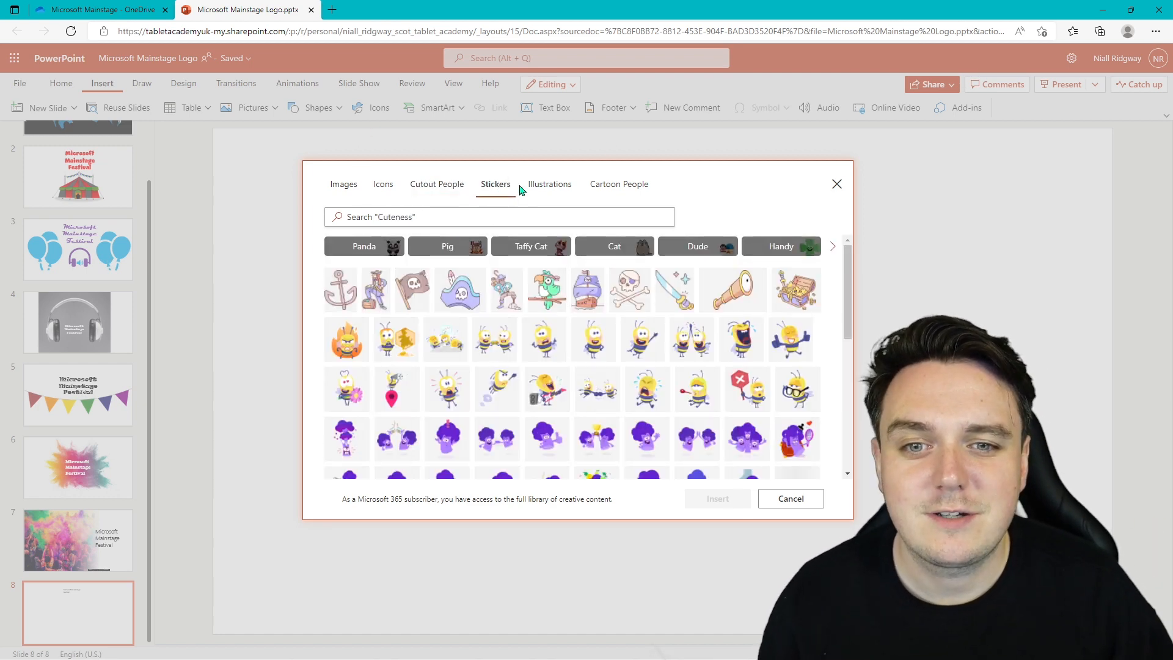
{"action": "left_click", "coordinate": [549, 185]}
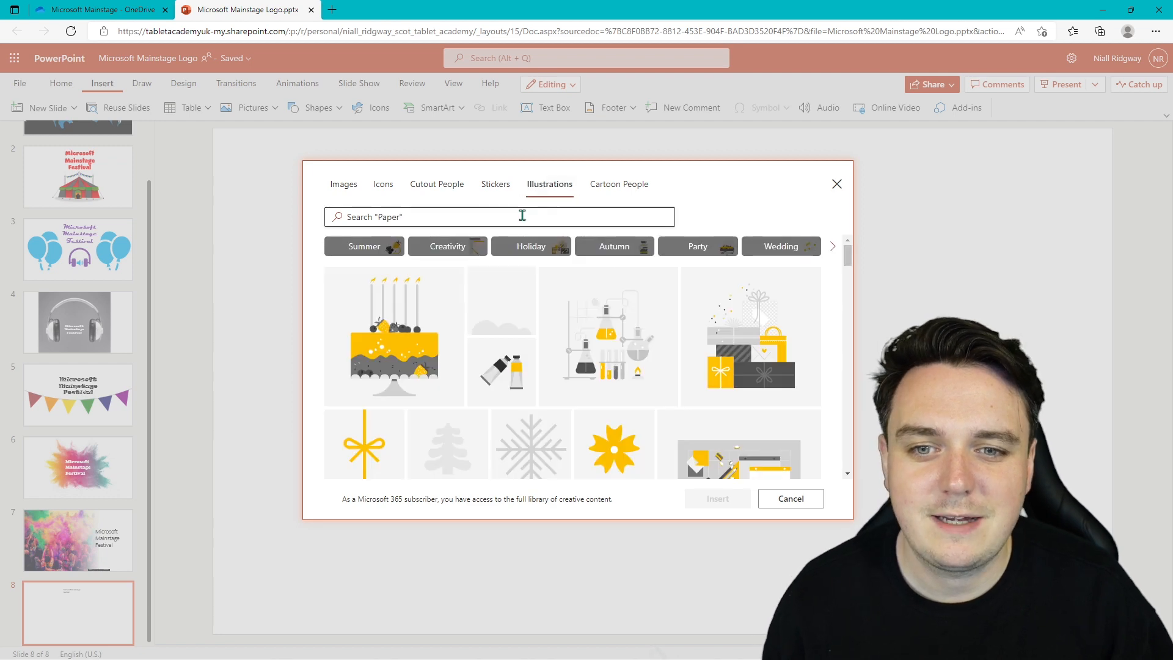
{"action": "type", "text": "music"}
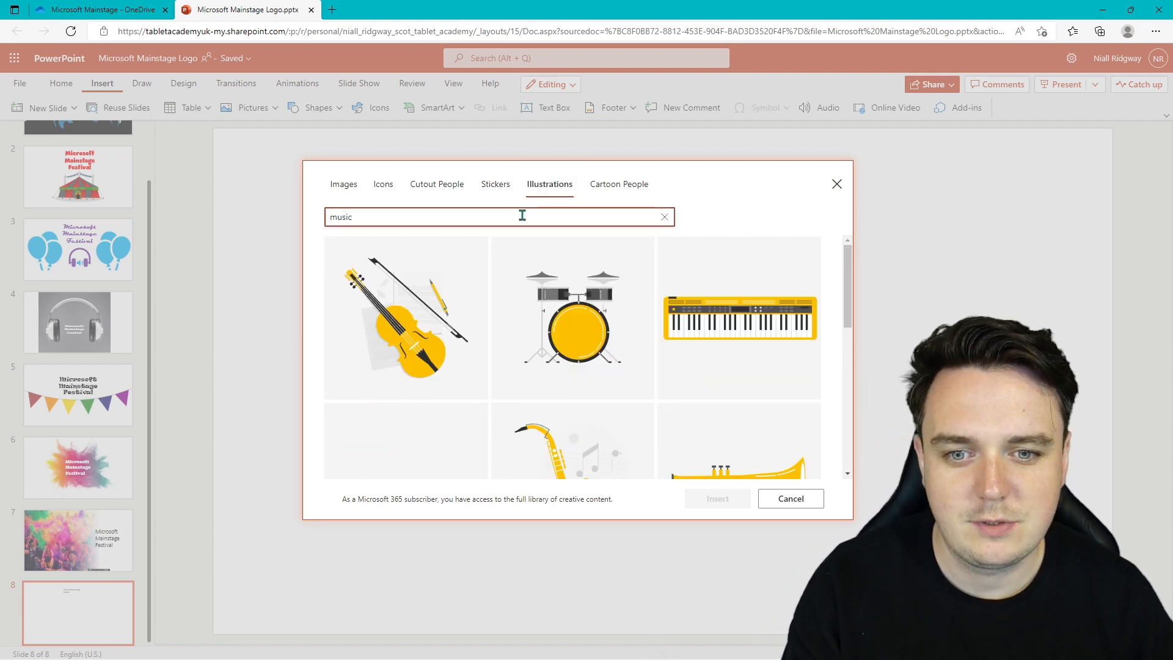
{"action": "left_click", "coordinate": [618, 184]}
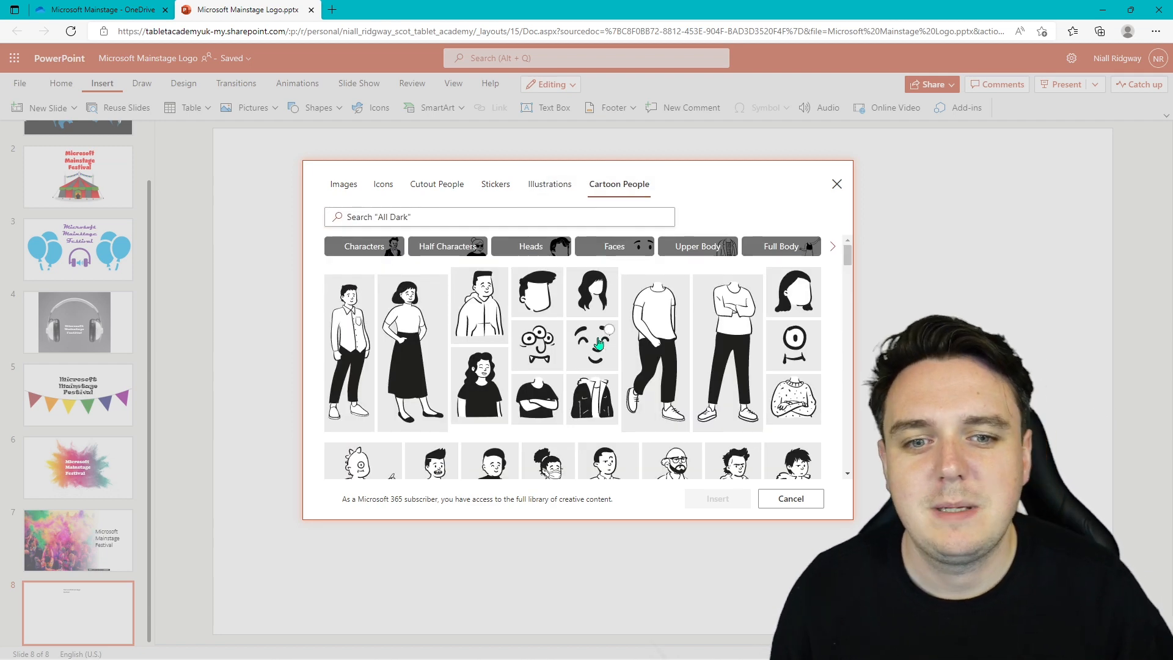
{"action": "mouse_move", "coordinate": [621, 348]}
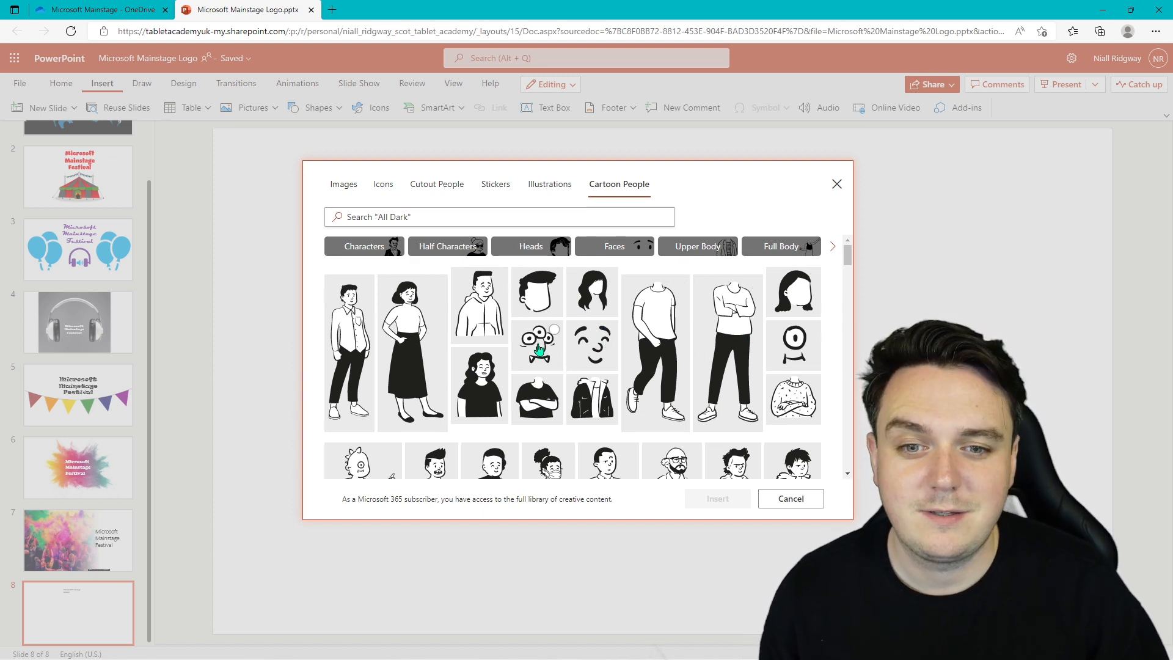
{"action": "mouse_move", "coordinate": [800, 300]}
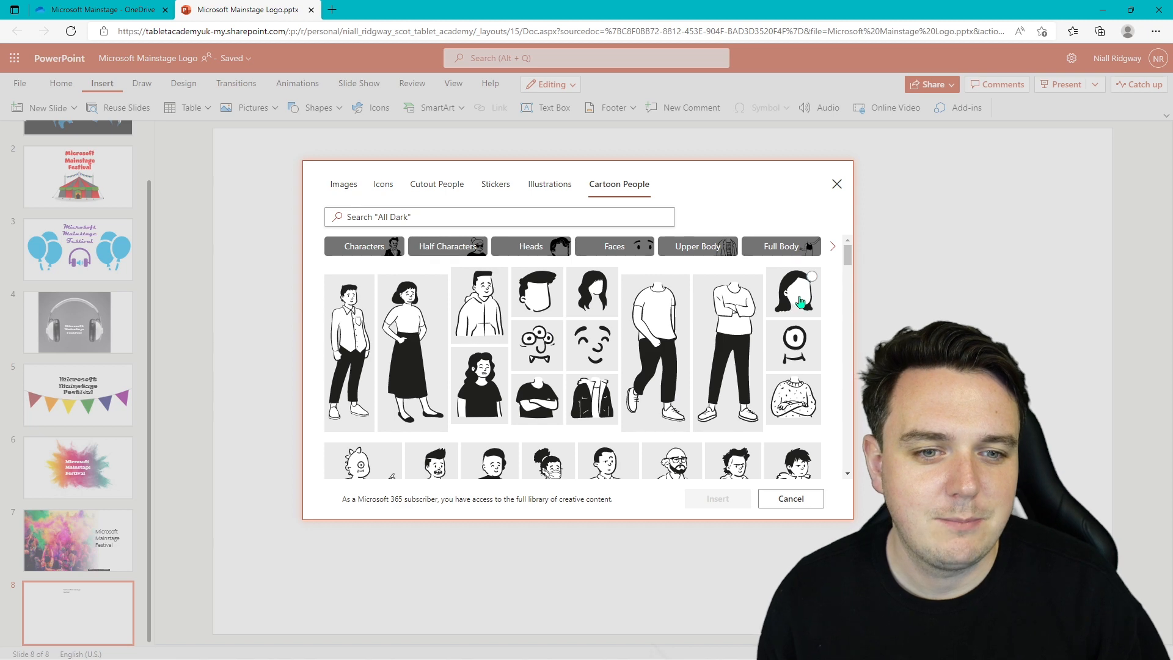
{"action": "mouse_move", "coordinate": [669, 310]}
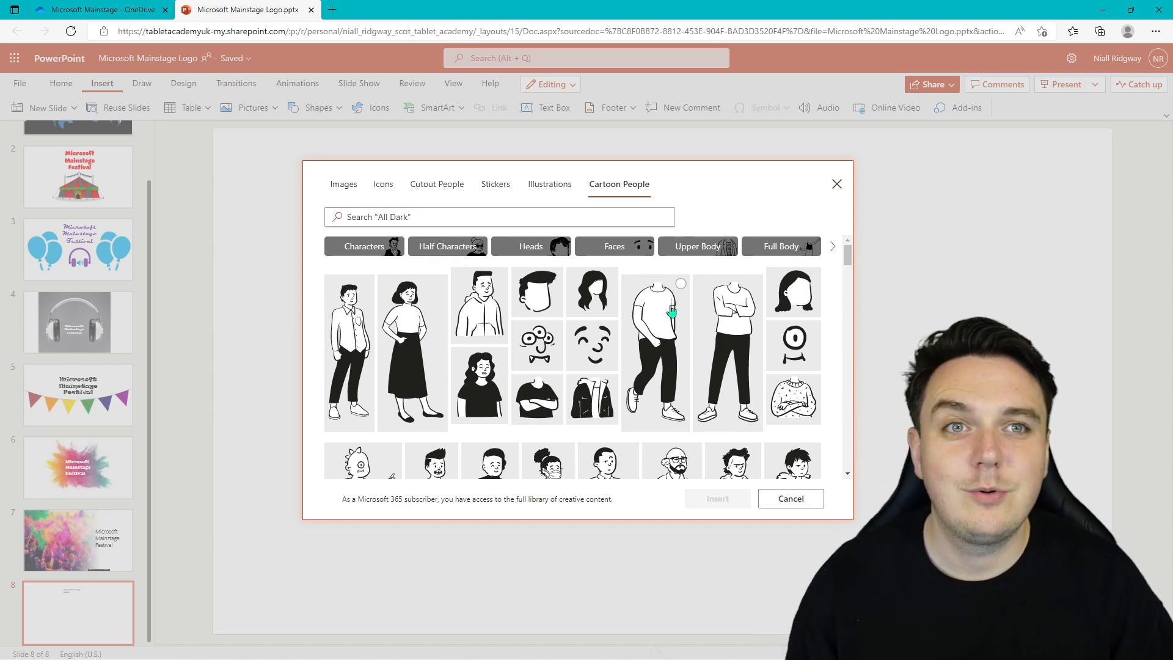
- Search stock photos for 'festiv' and insert the concert crowd photo with balloons
{"action": "left_click", "coordinate": [342, 184]}
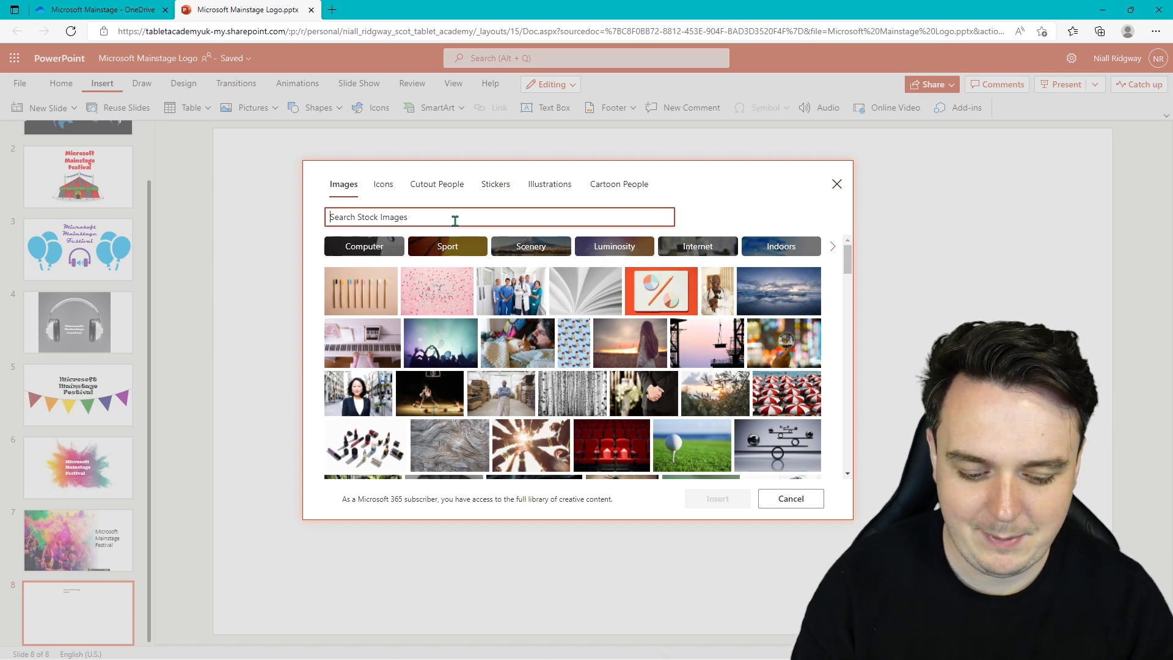
{"action": "type", "text": "festival"}
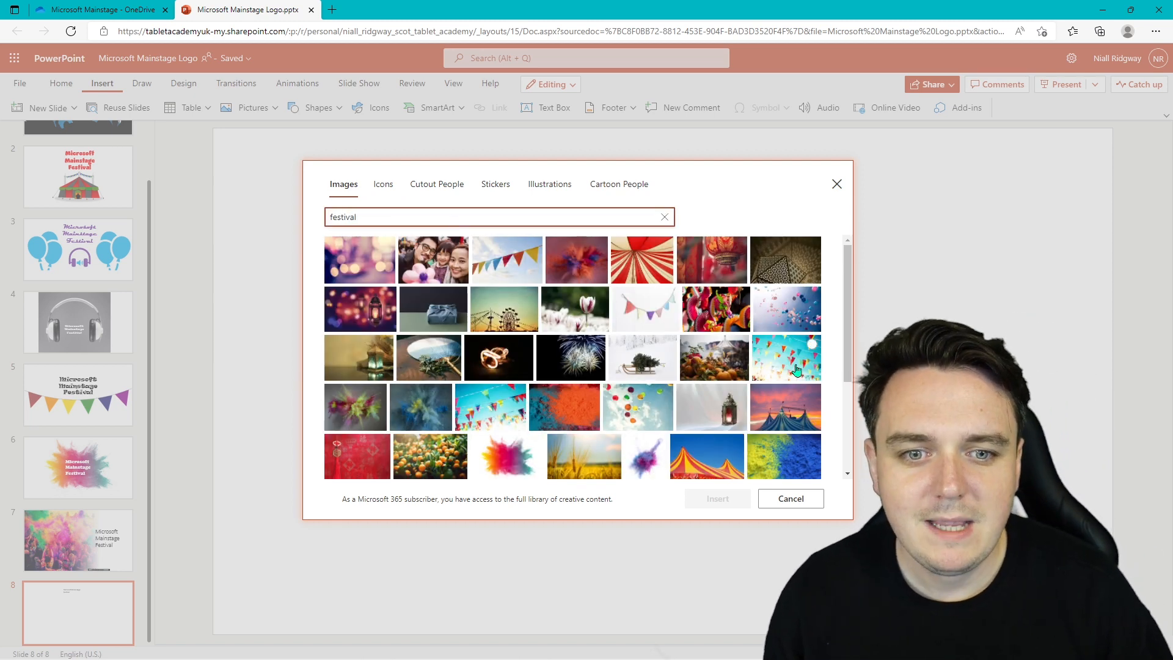
{"action": "scroll", "scroll_direction": "down", "scroll_amount": 3}
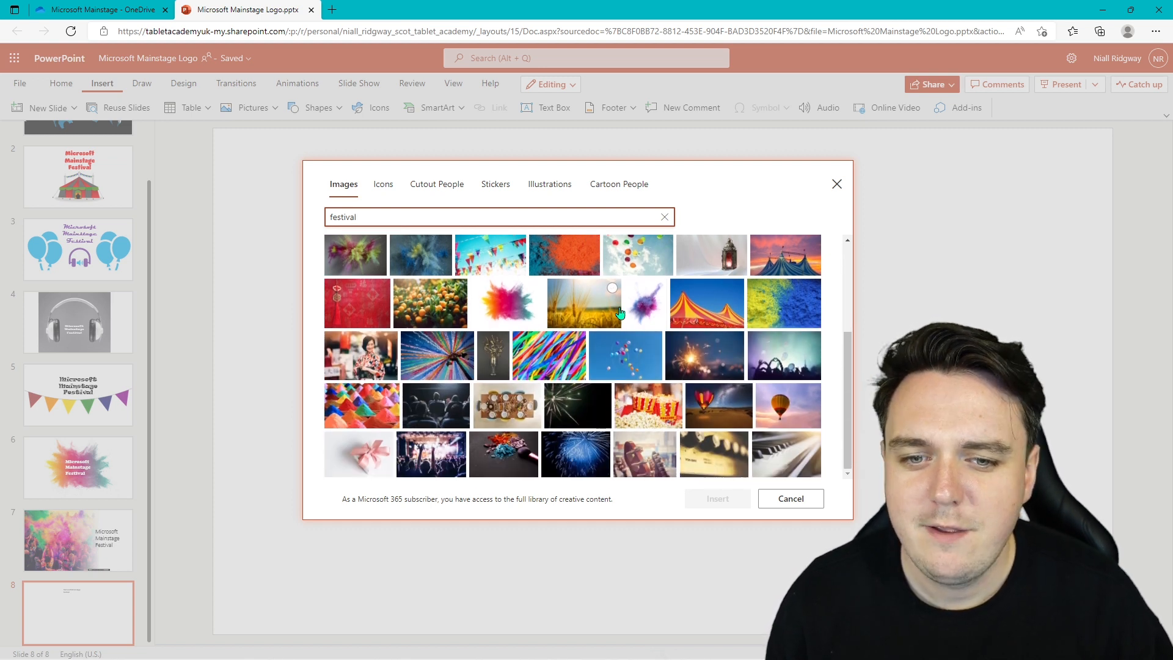
{"action": "scroll", "scroll_direction": "up", "scroll_amount": 3}
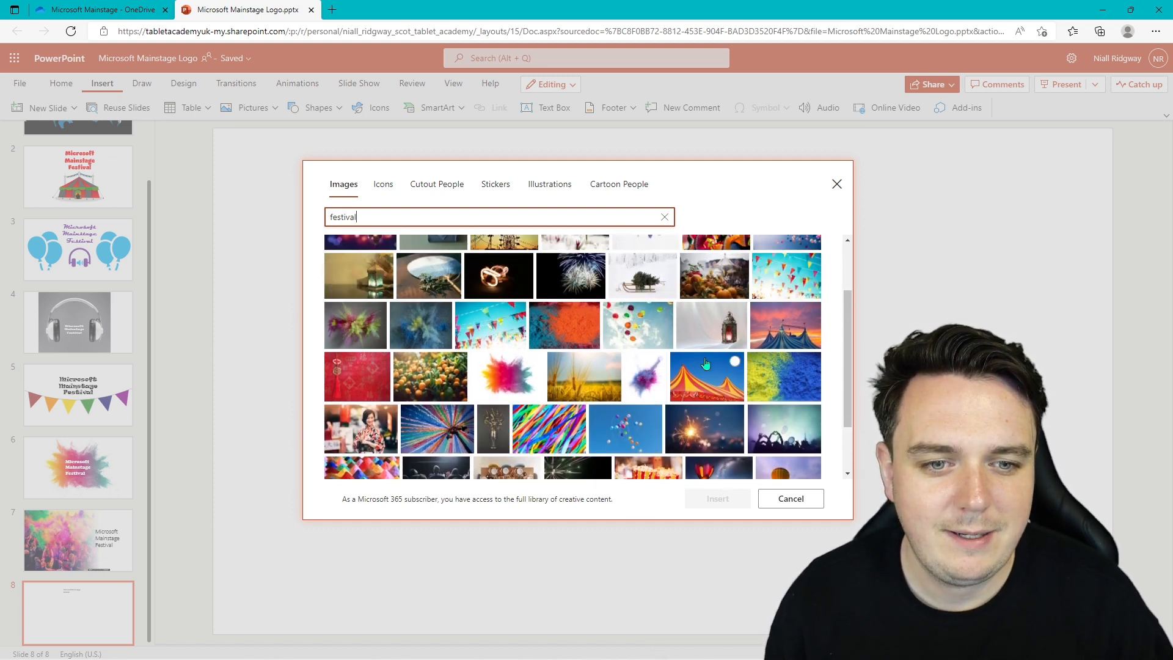
{"action": "mouse_move", "coordinate": [806, 442]}
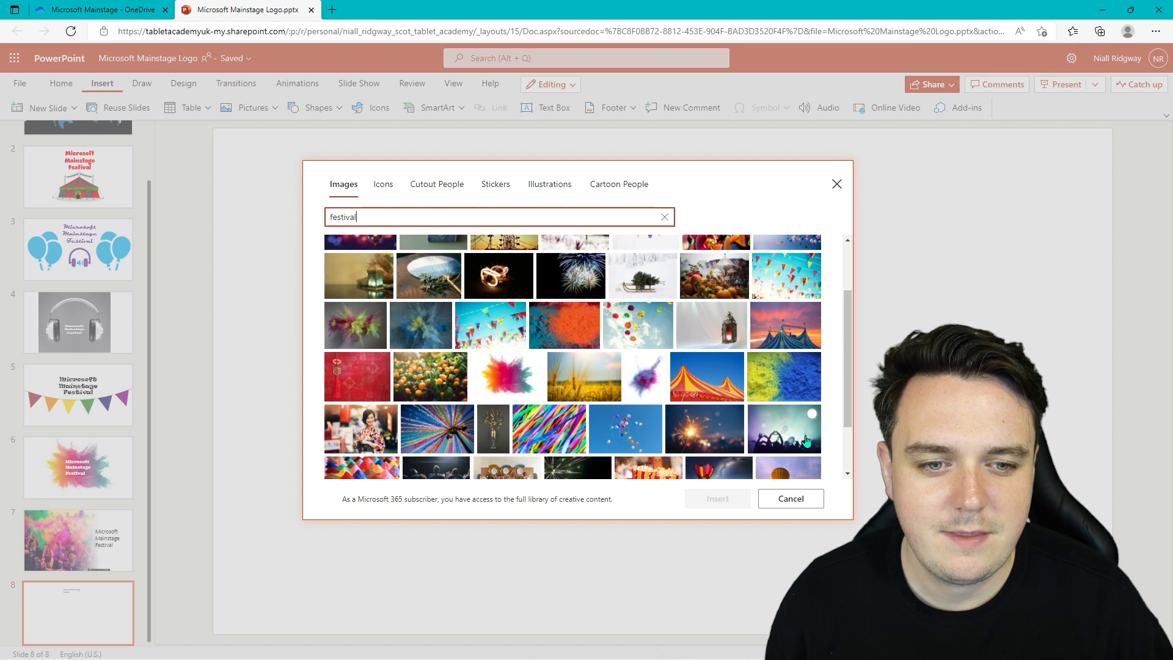
{"action": "left_click", "coordinate": [785, 429]}
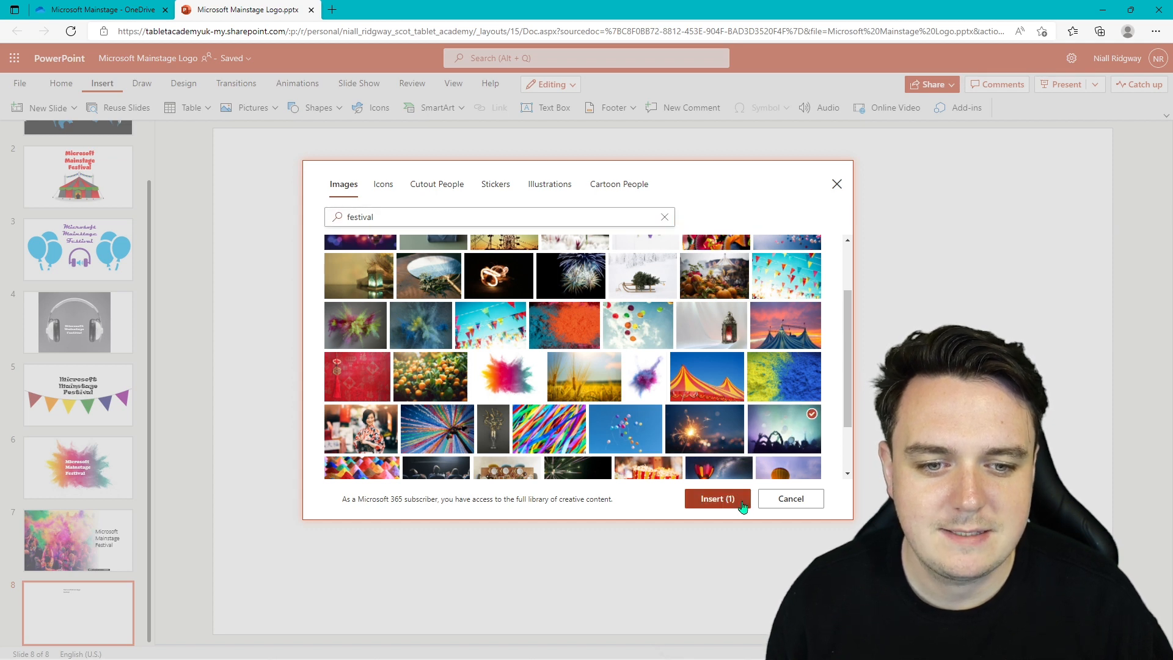
{"action": "left_click", "coordinate": [716, 499]}
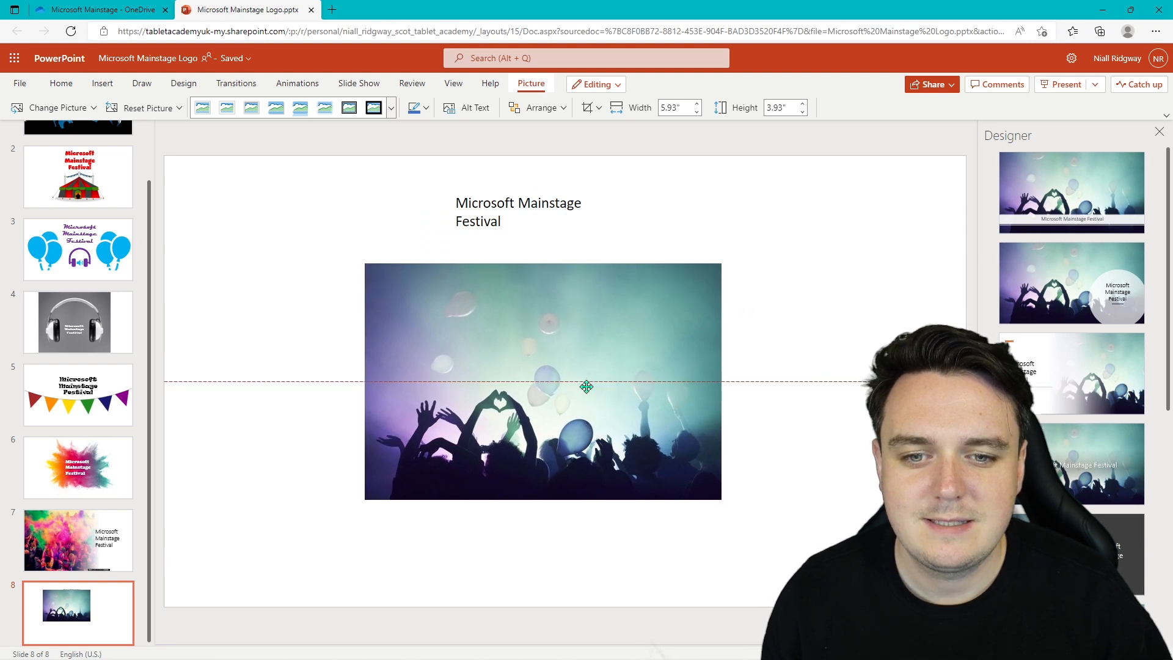
- Send the crowd photo to the back so the festival title sits over it
{"action": "left_click", "coordinate": [518, 211]}
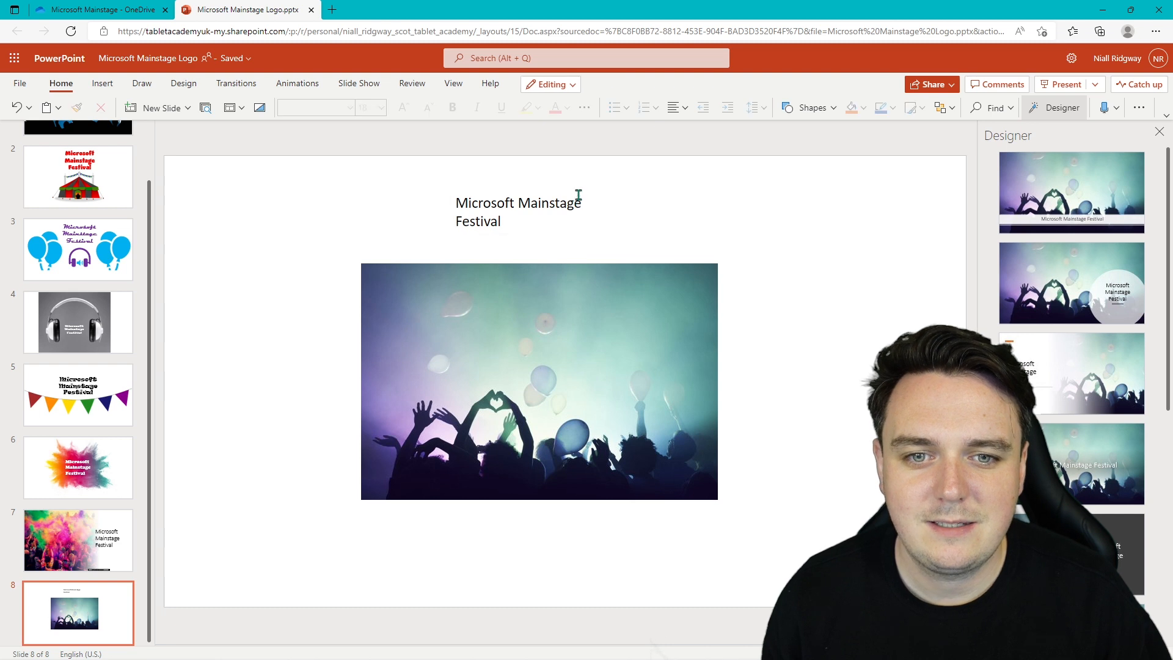
{"action": "left_click", "coordinate": [518, 212]}
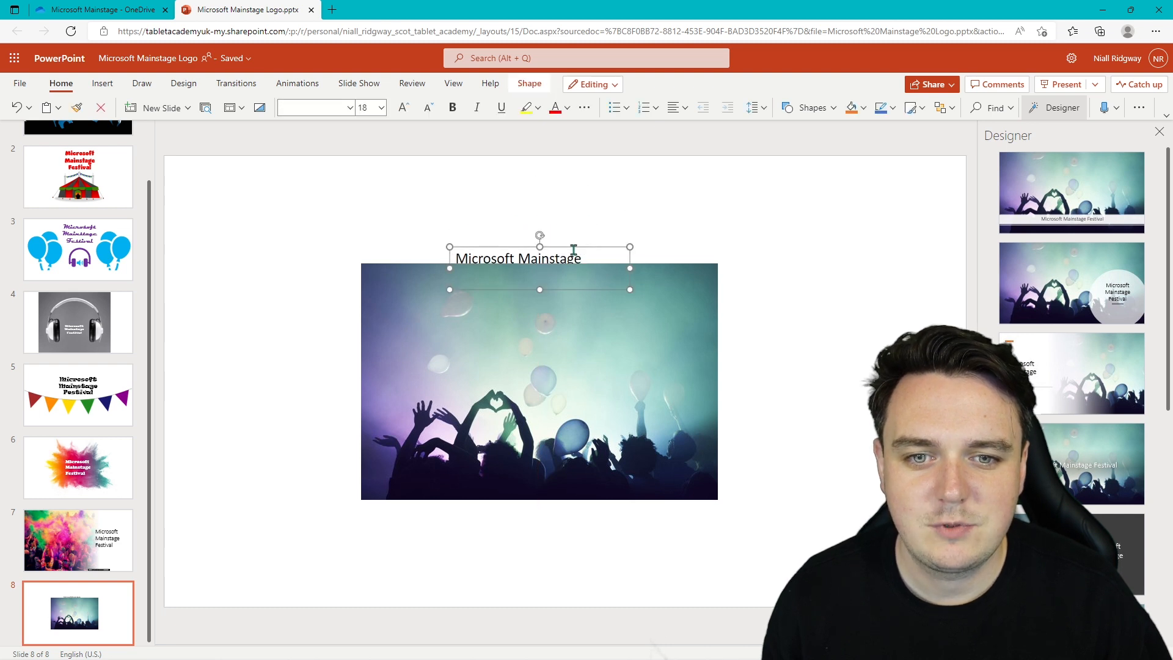
{"action": "right_click", "coordinate": [539, 258]}
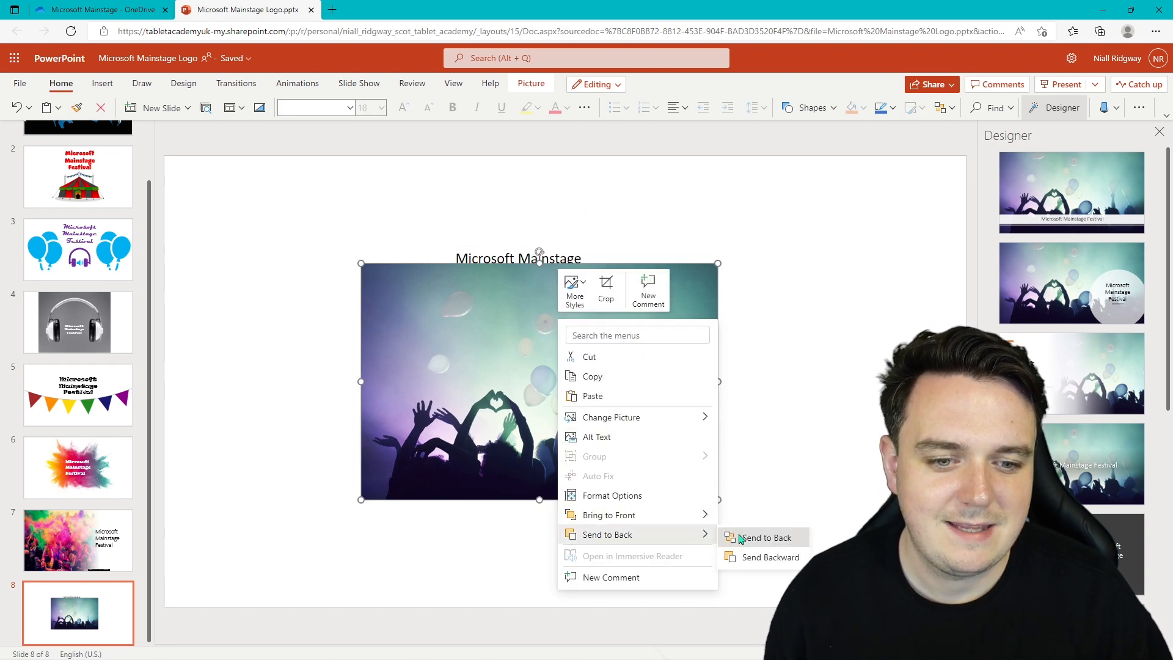
{"action": "left_click", "coordinate": [763, 538]}
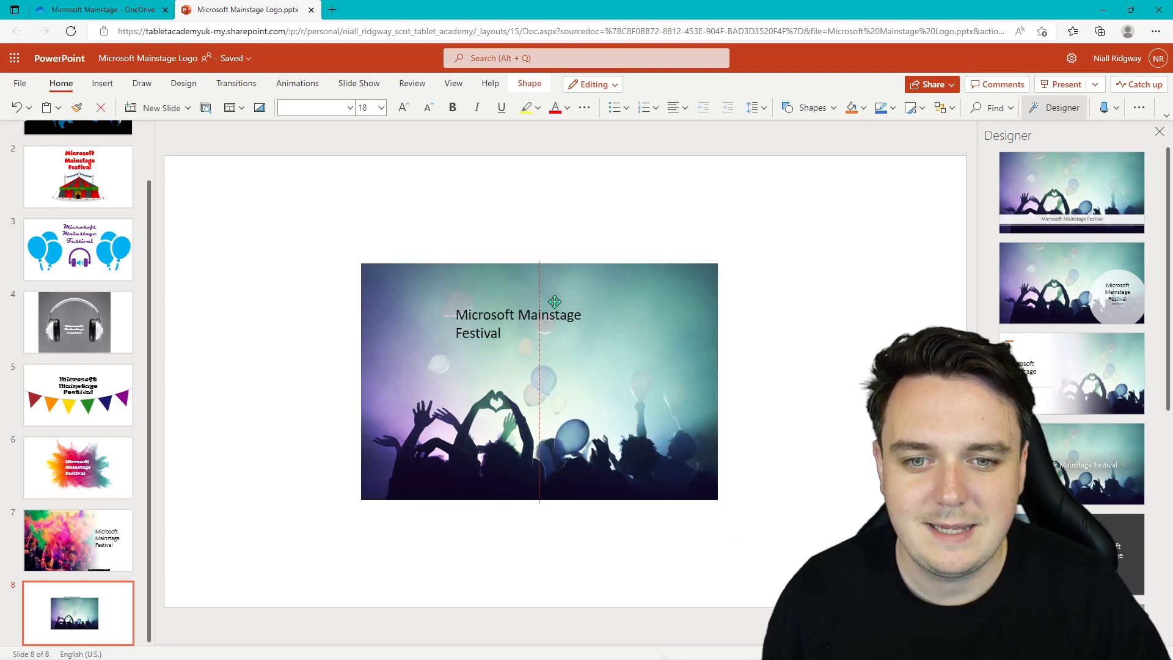
{"action": "left_click", "coordinate": [518, 323]}
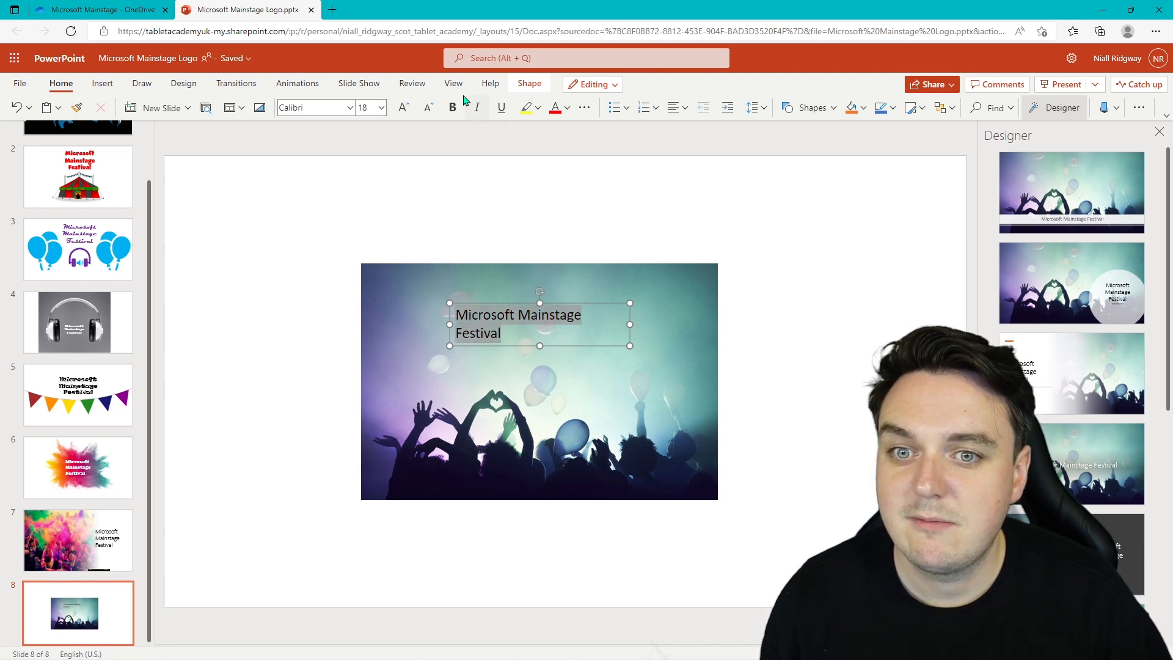
- Make the title white Cooper Black at a larger size over the photo
{"action": "left_click", "coordinate": [335, 107]}
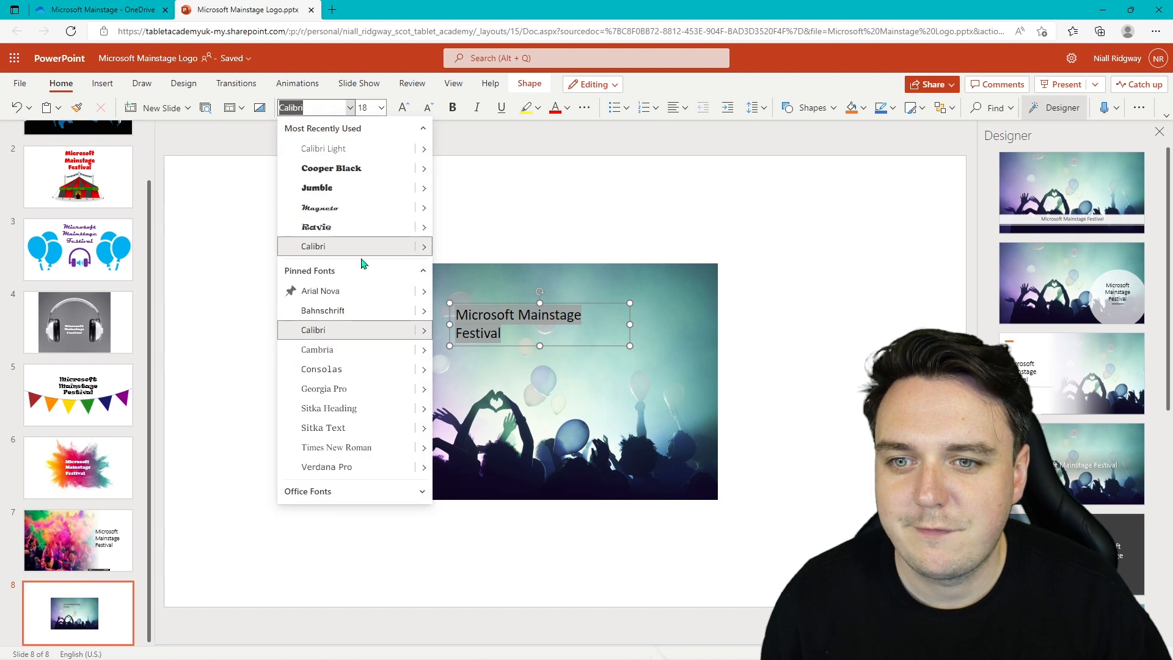
{"action": "left_click", "coordinate": [332, 168]}
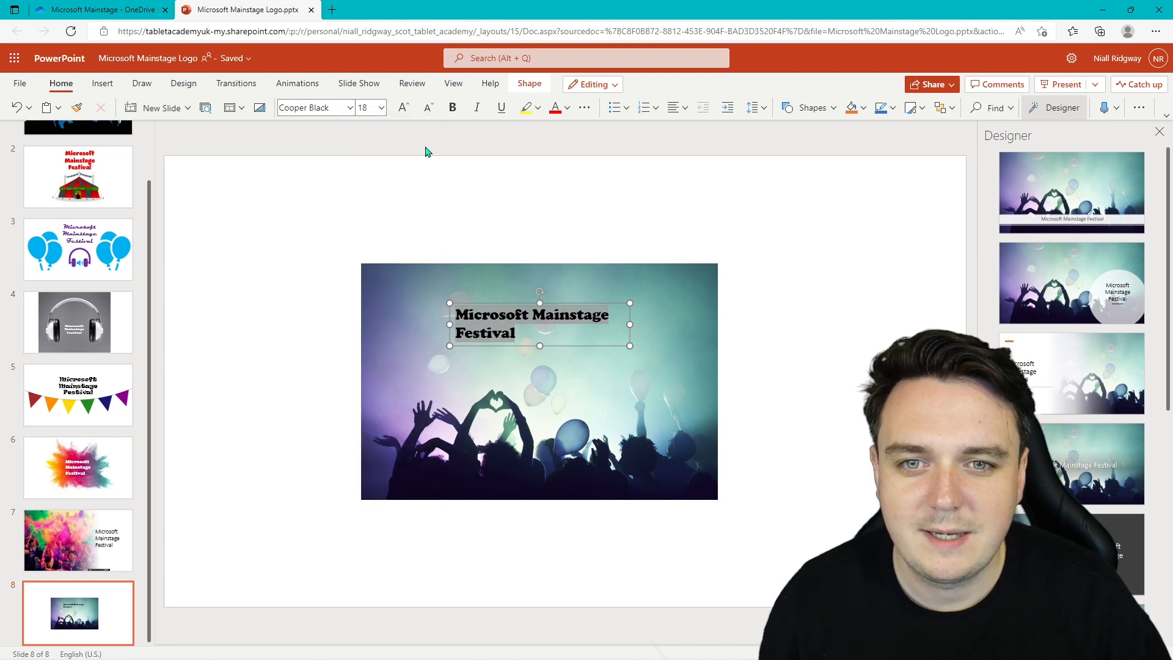
{"action": "left_click", "coordinate": [567, 108]}
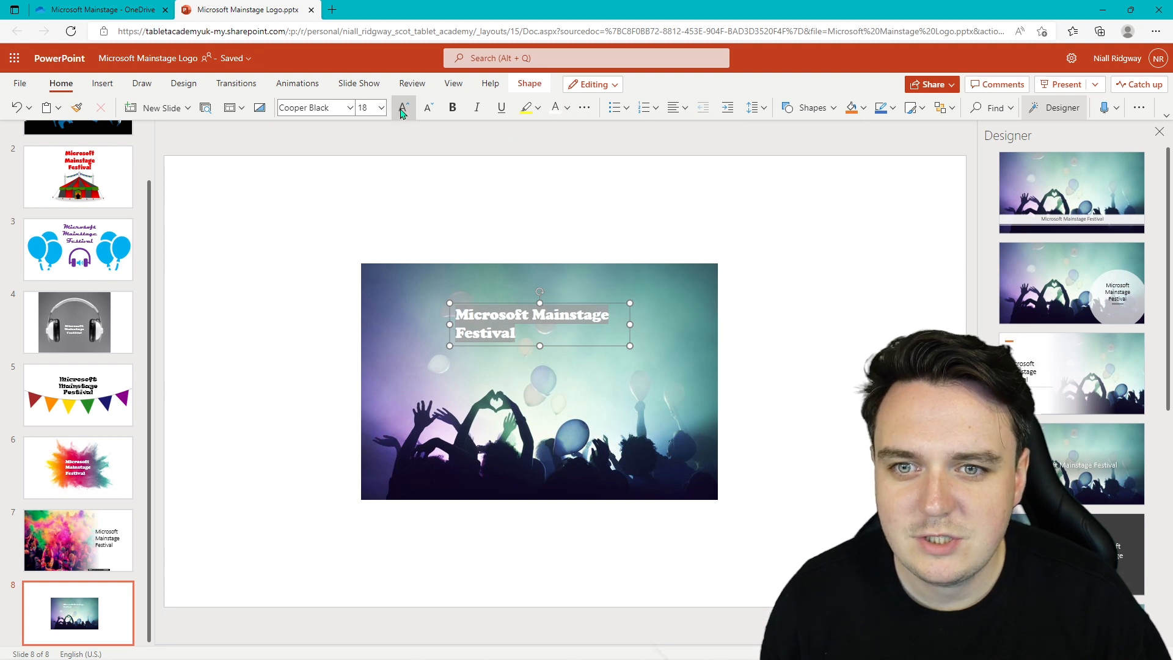
{"action": "left_click", "coordinate": [403, 107]}
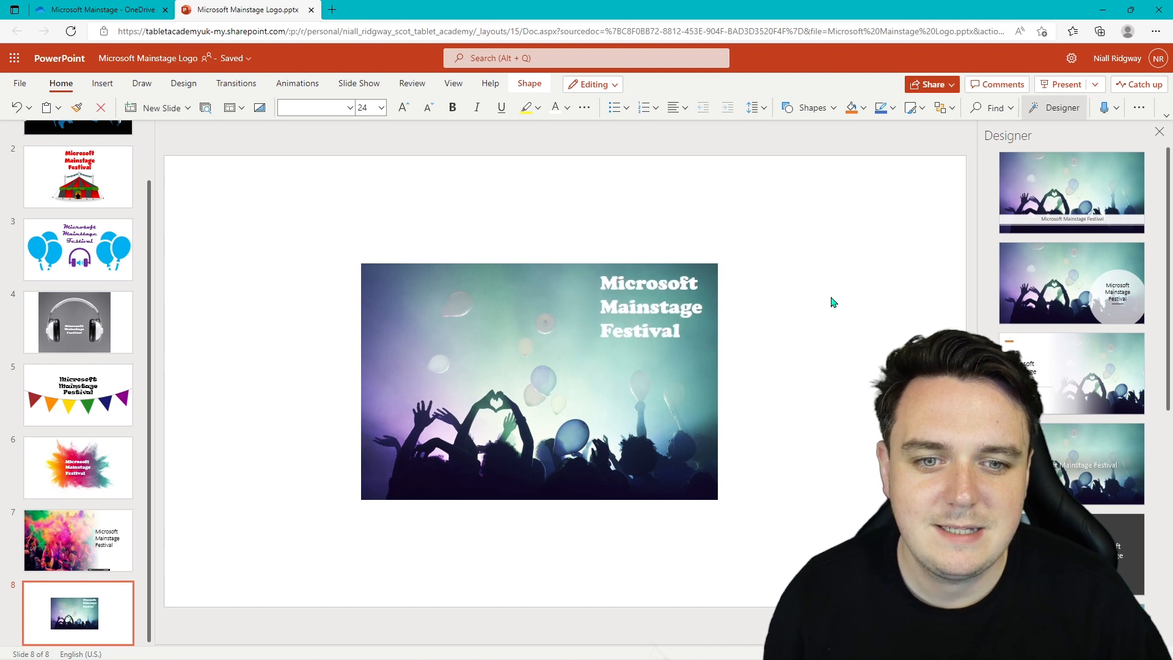
{"action": "left_click", "coordinate": [654, 335]}
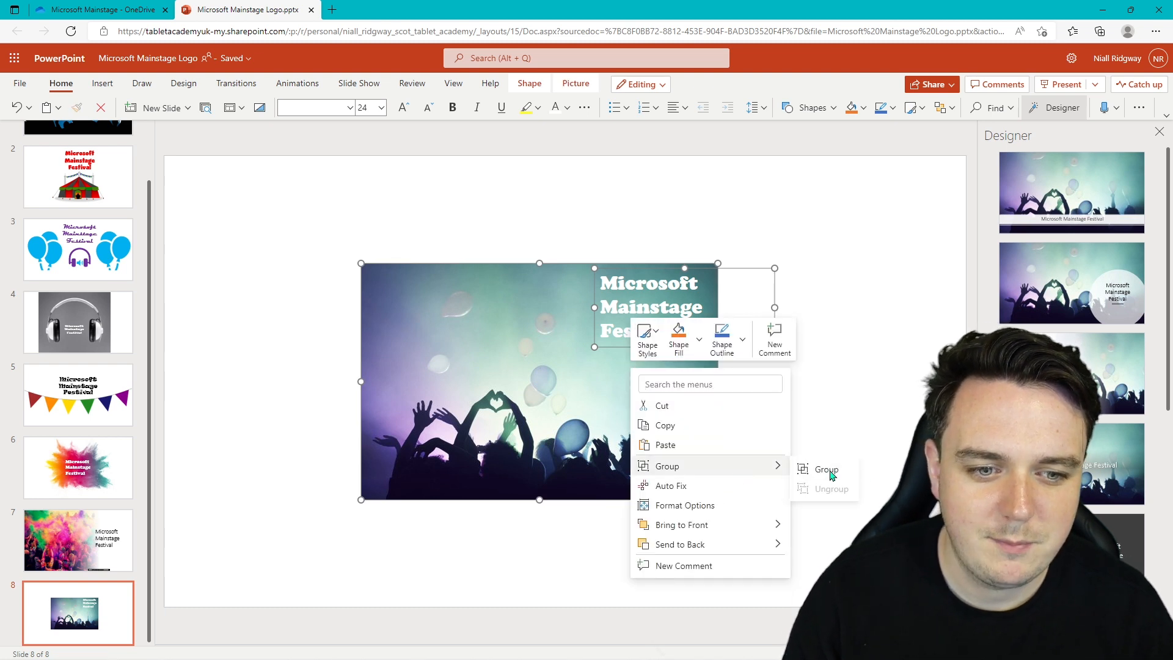
- Apply a Designer layout where the photo fills the slide and enlarge the title further
{"action": "left_click", "coordinate": [826, 469]}
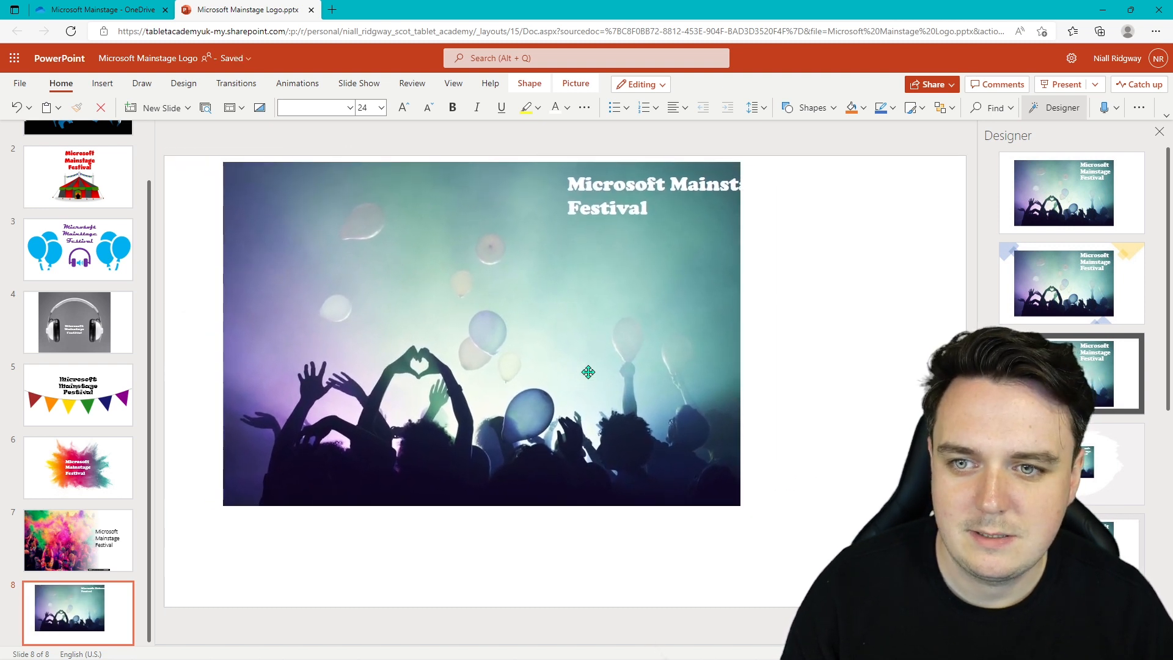
{"action": "left_click", "coordinate": [651, 195]}
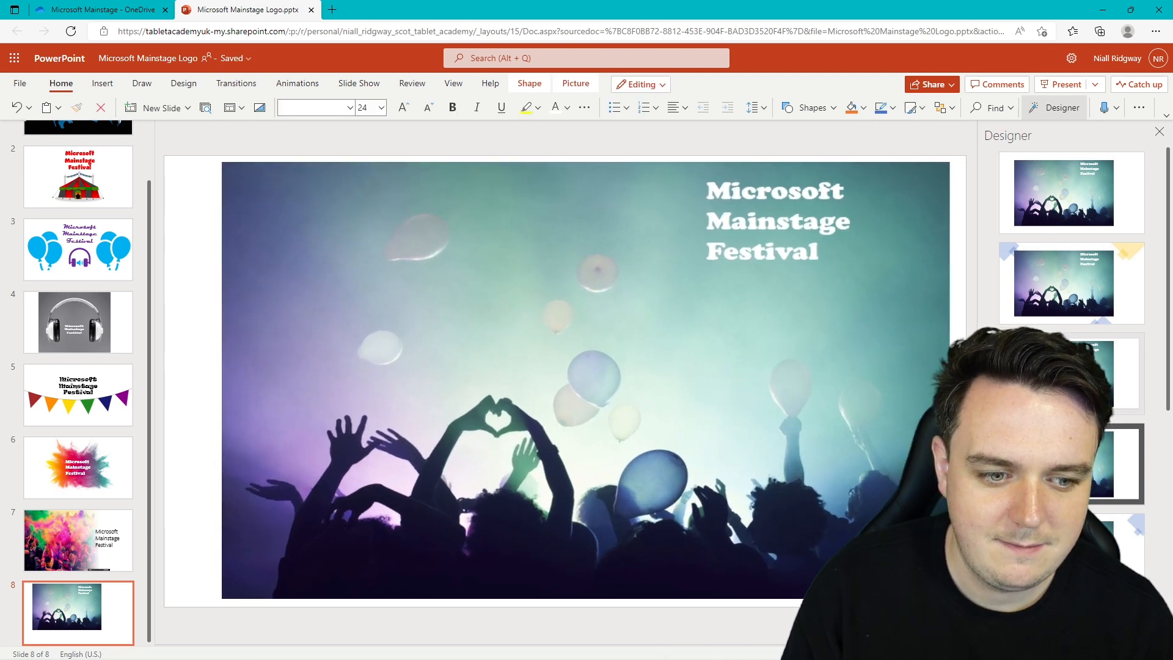
{"action": "left_click", "coordinate": [525, 374]}
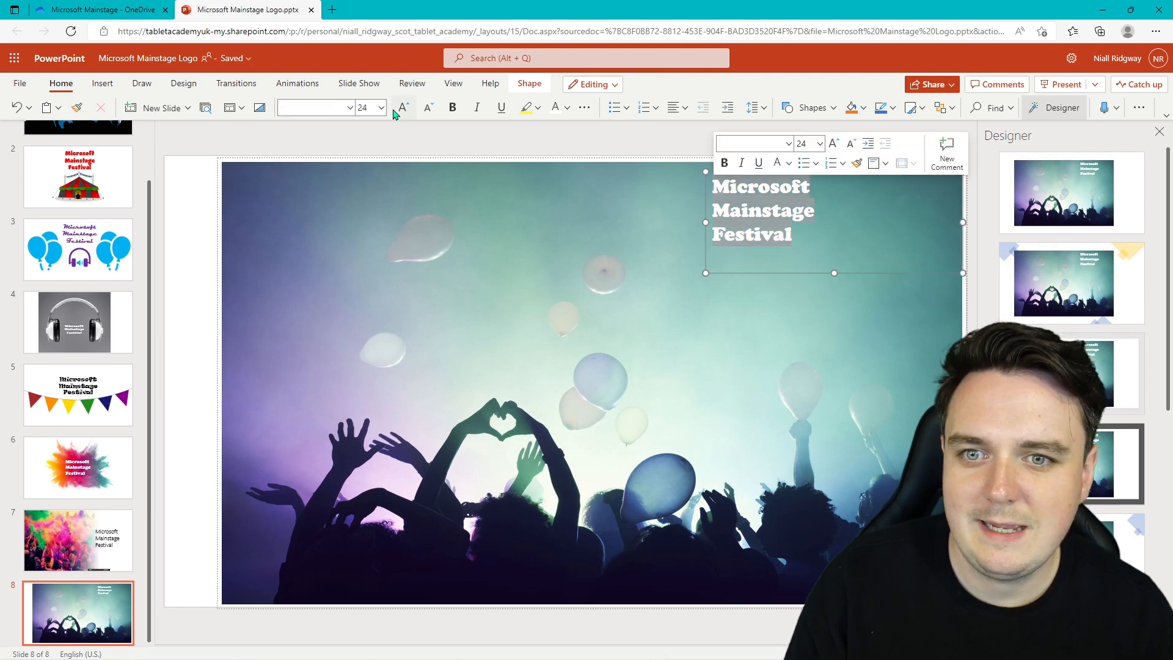
{"action": "left_click", "coordinate": [402, 108]}
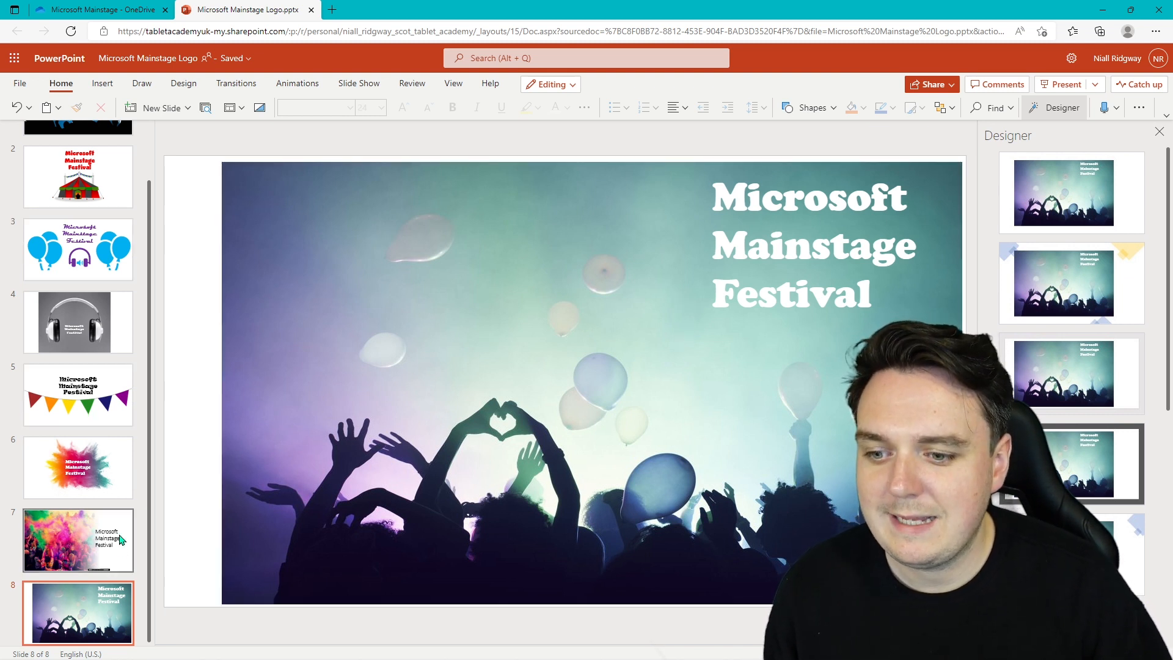
- Add a blank ninth slide after slide 8 and close the Designer pane
{"action": "right_click", "coordinate": [77, 539]}
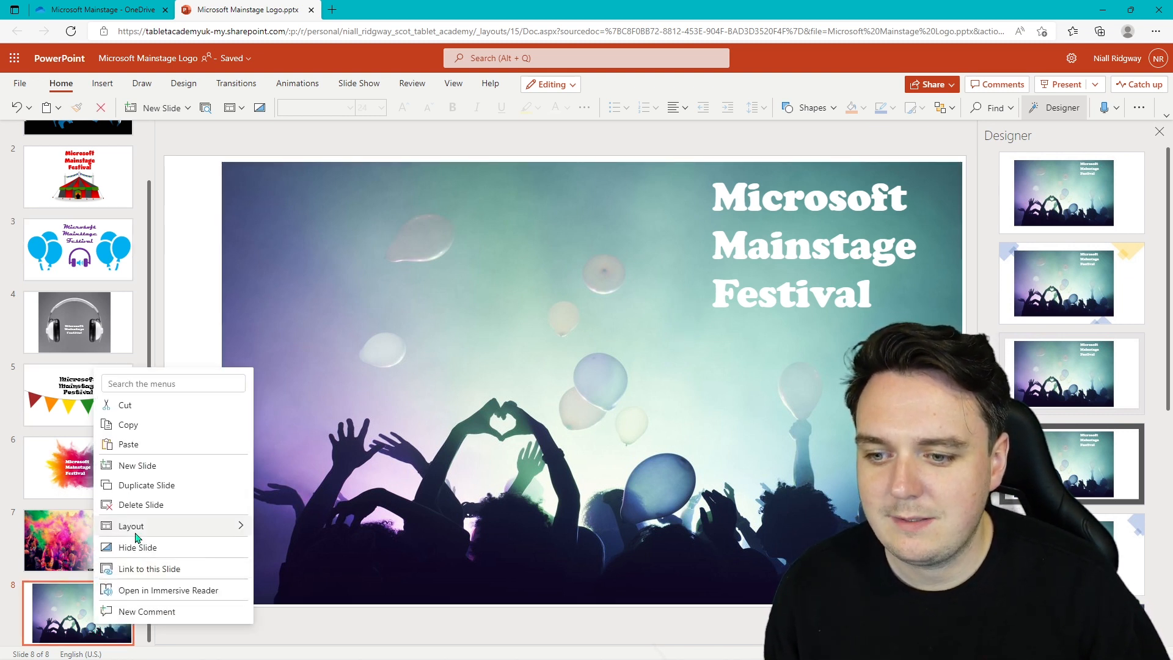
{"action": "left_click", "coordinate": [145, 485]}
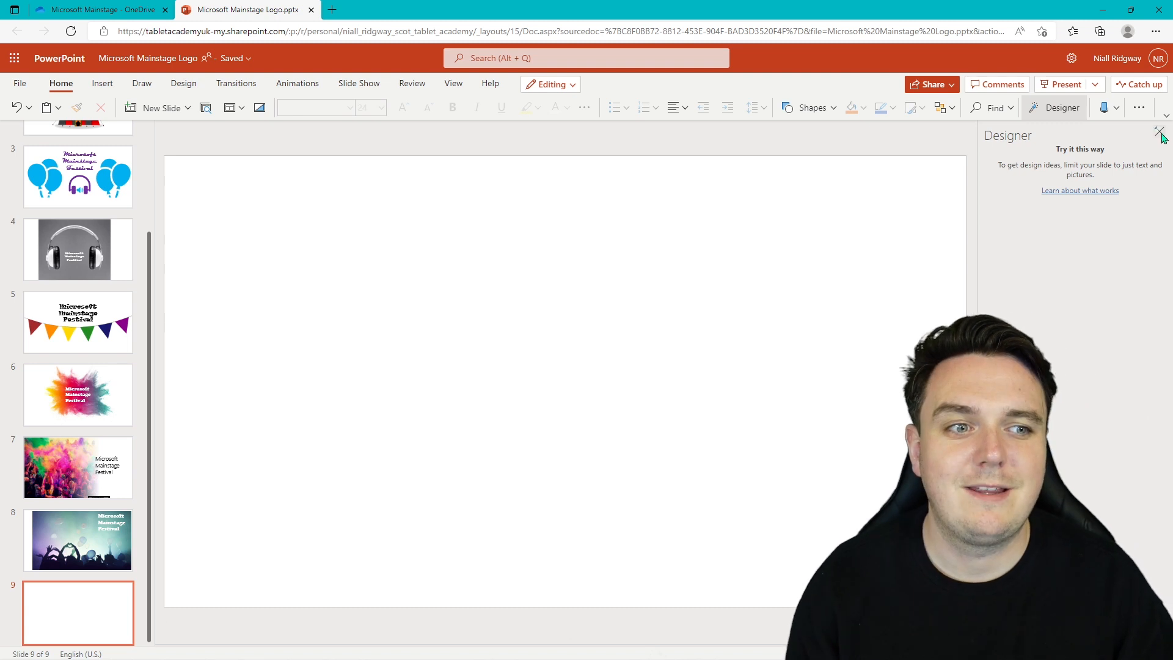
{"action": "left_click", "coordinate": [1162, 134]}
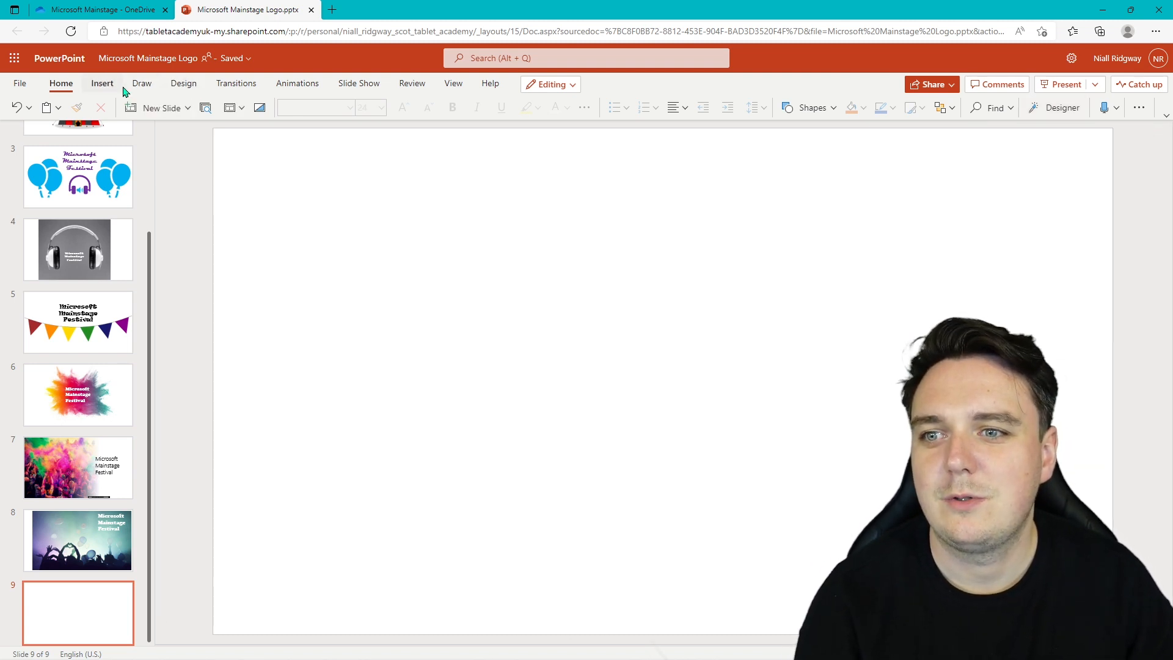
- Run a Bing picture search for 'festival' from the Insert Pictures menu
{"action": "left_click", "coordinate": [101, 83]}
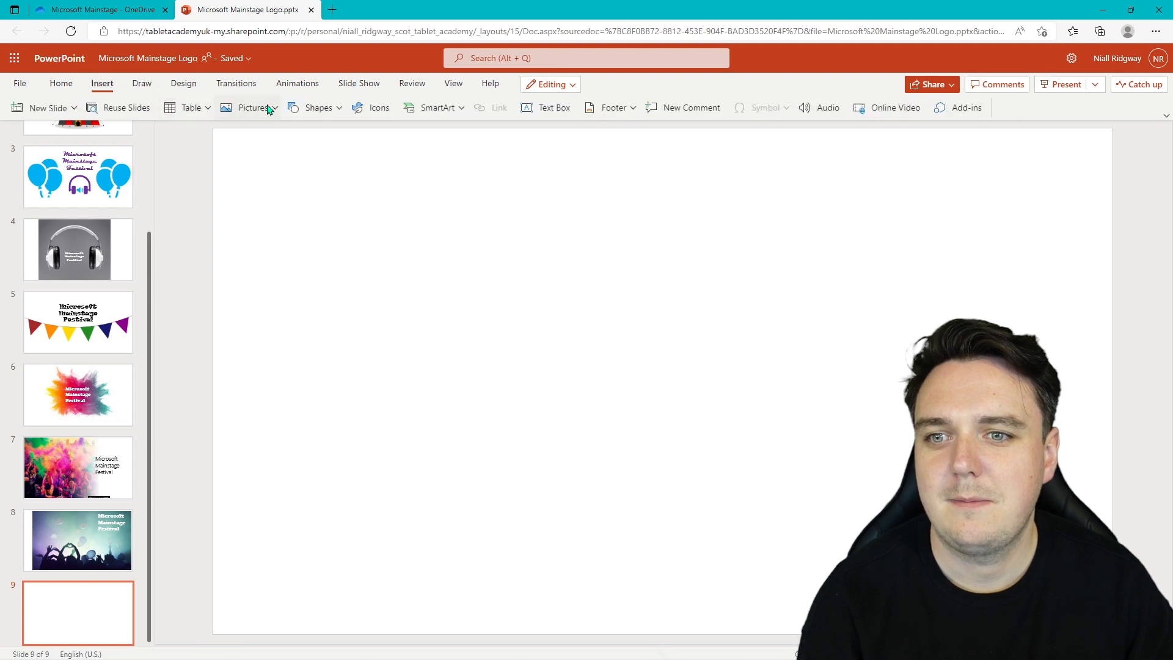
{"action": "left_click", "coordinate": [253, 108]}
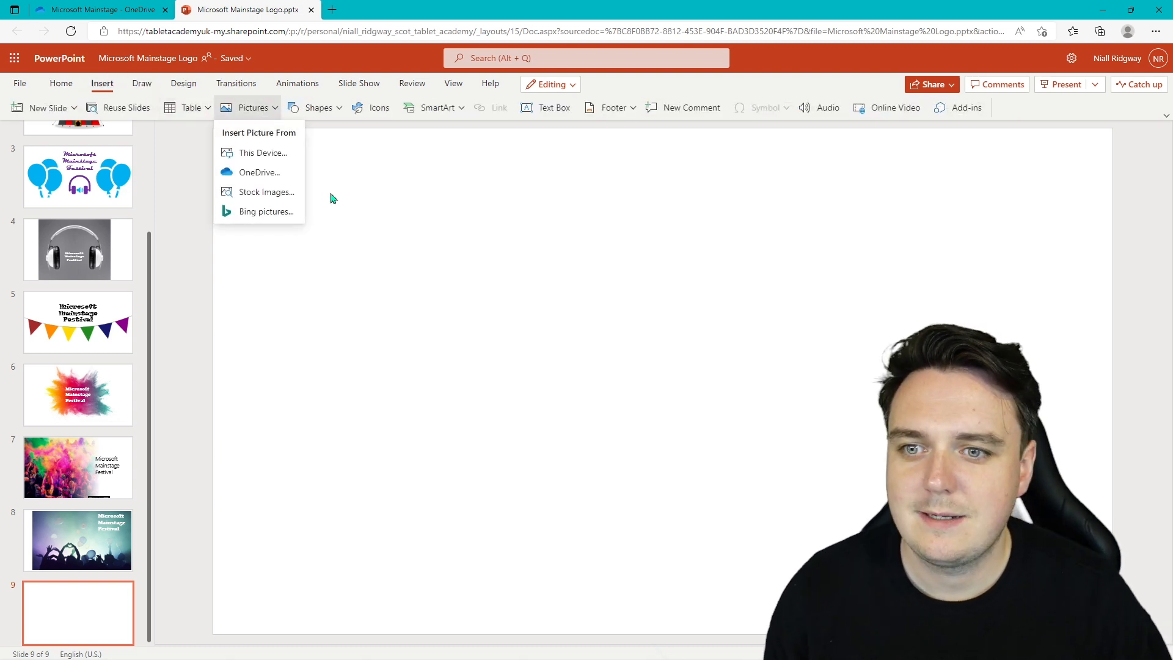
{"action": "left_click", "coordinate": [267, 212]}
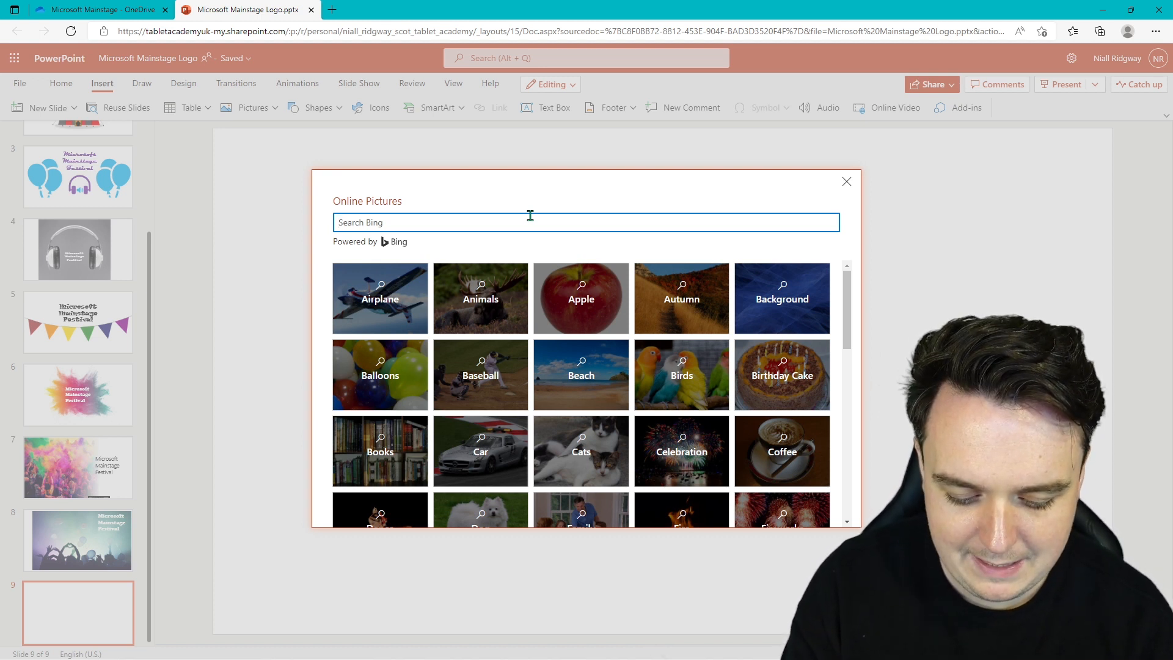
{"action": "type", "text": "festival"}
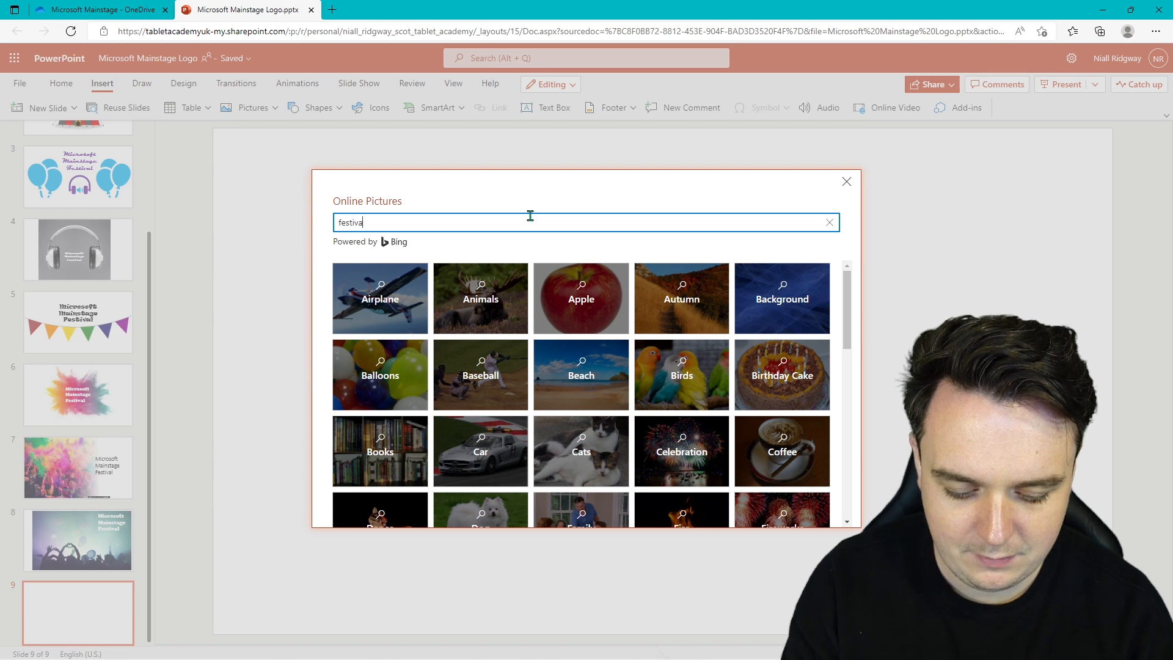
{"action": "key", "text": "Return"}
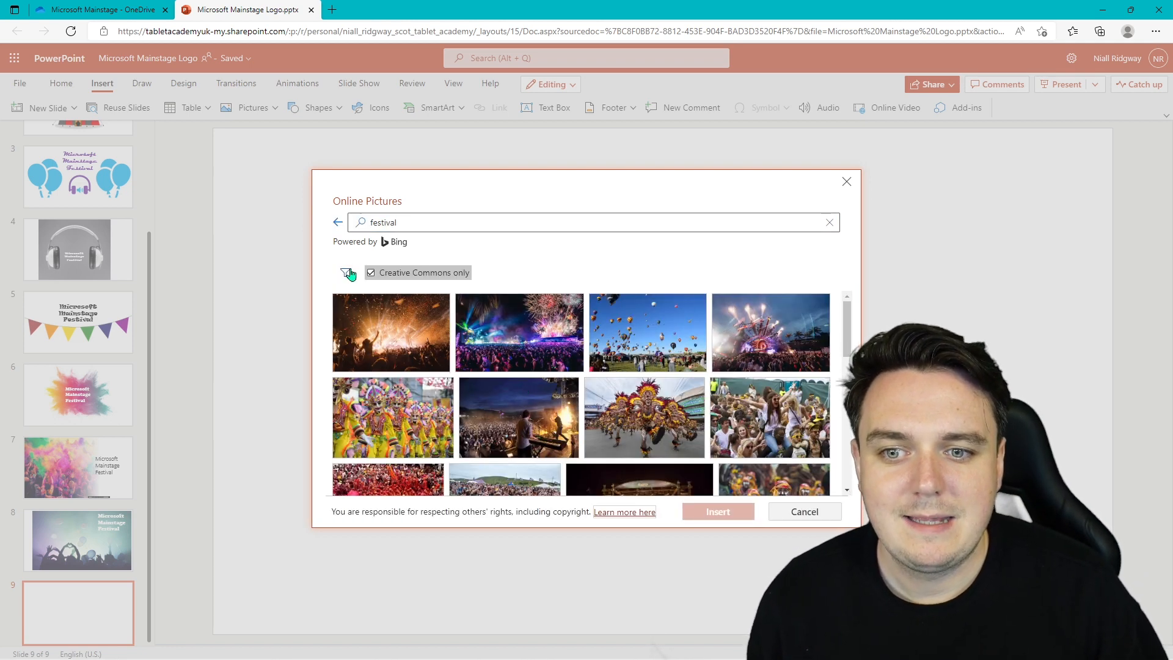
- Filter the results and choose the festival stage photo with fireworks
{"action": "left_click", "coordinate": [347, 273]}
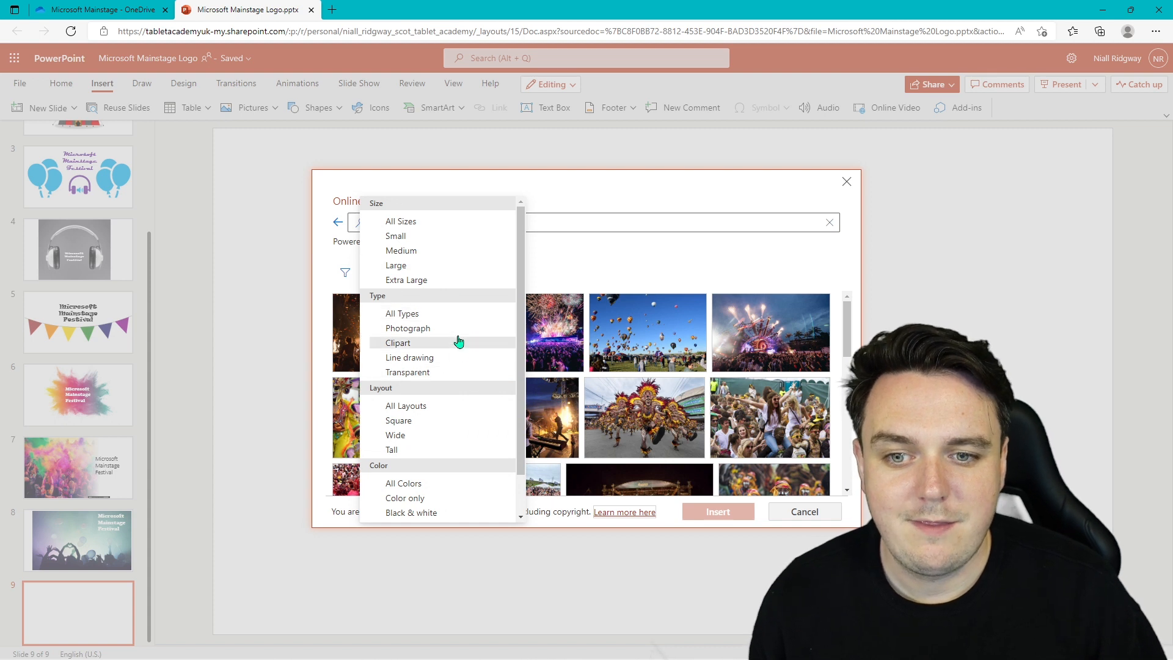
{"action": "scroll", "scroll_direction": "down", "scroll_amount": 3}
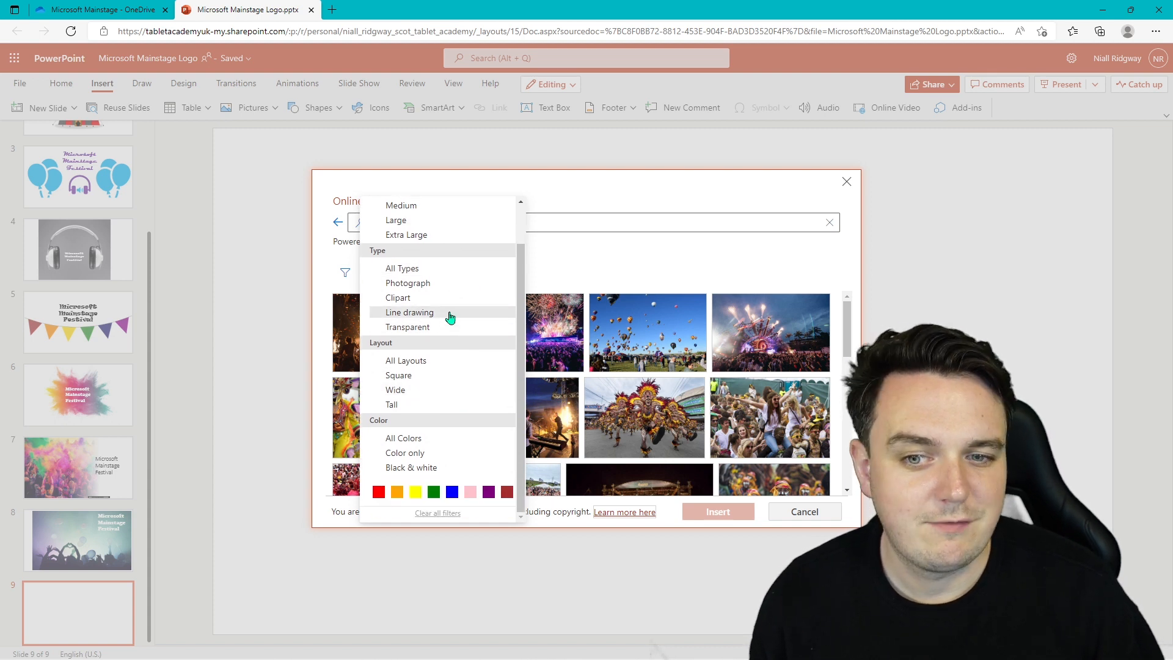
{"action": "mouse_move", "coordinate": [409, 498]}
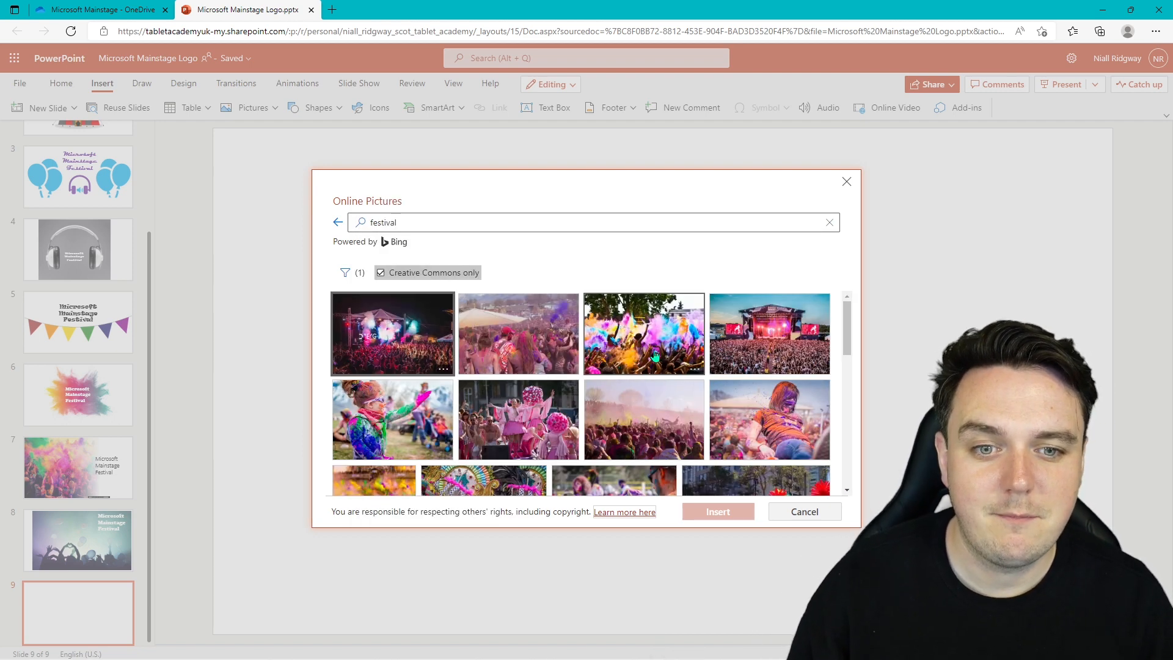
{"action": "scroll", "scroll_direction": "down", "scroll_amount": 3}
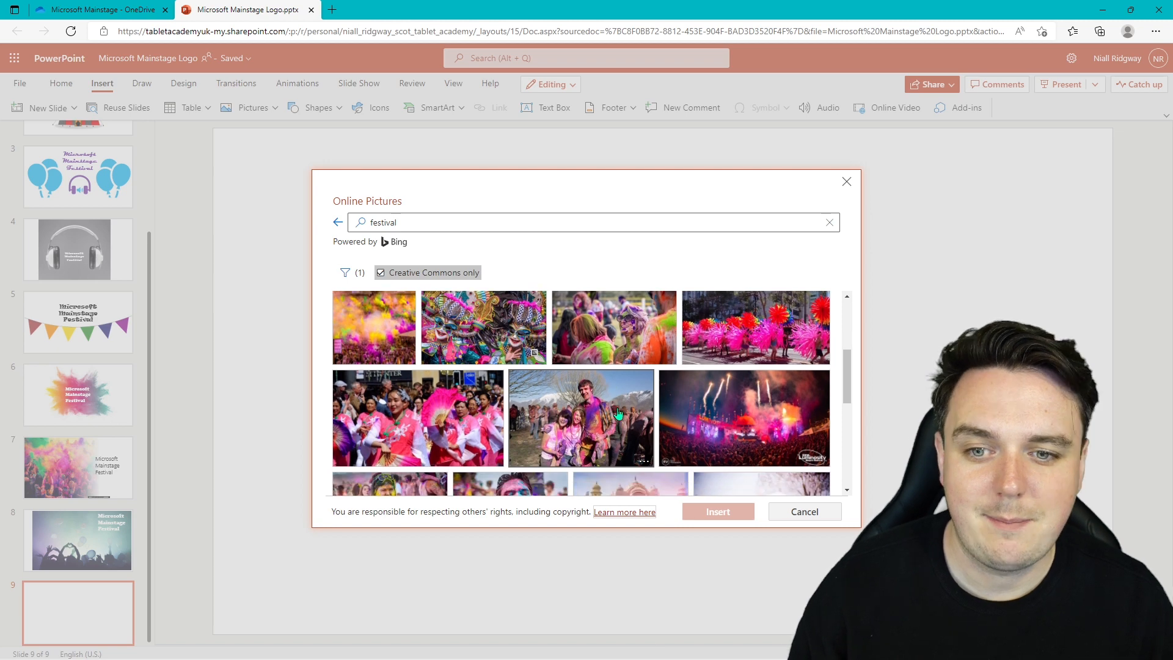
{"action": "left_click", "coordinate": [716, 511]}
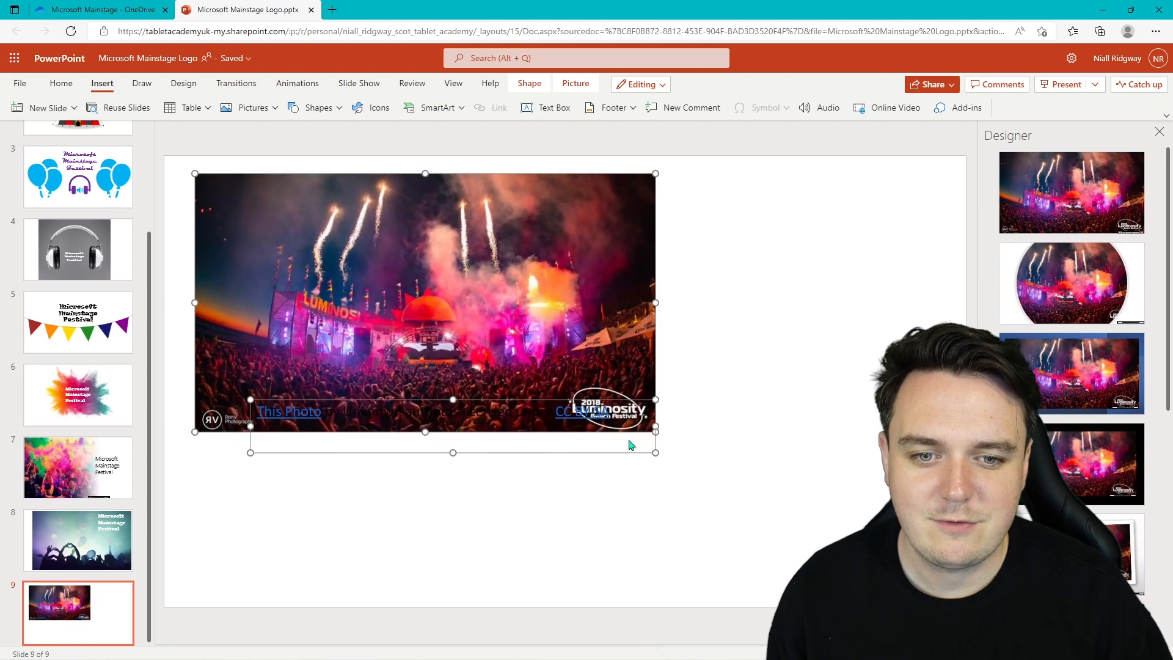
- Enlarge the Luminosity fireworks stage photo to fill slide 9 above its CC BY-SA credit
{"action": "left_click", "coordinate": [532, 448]}
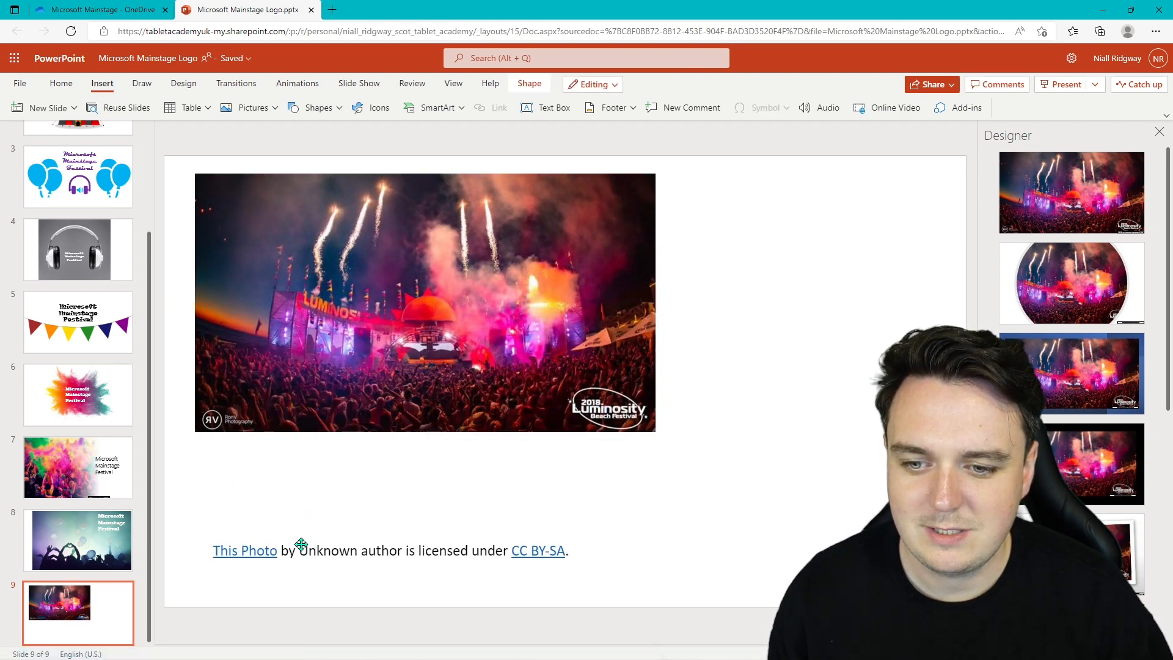
{"action": "left_click", "coordinate": [424, 303]}
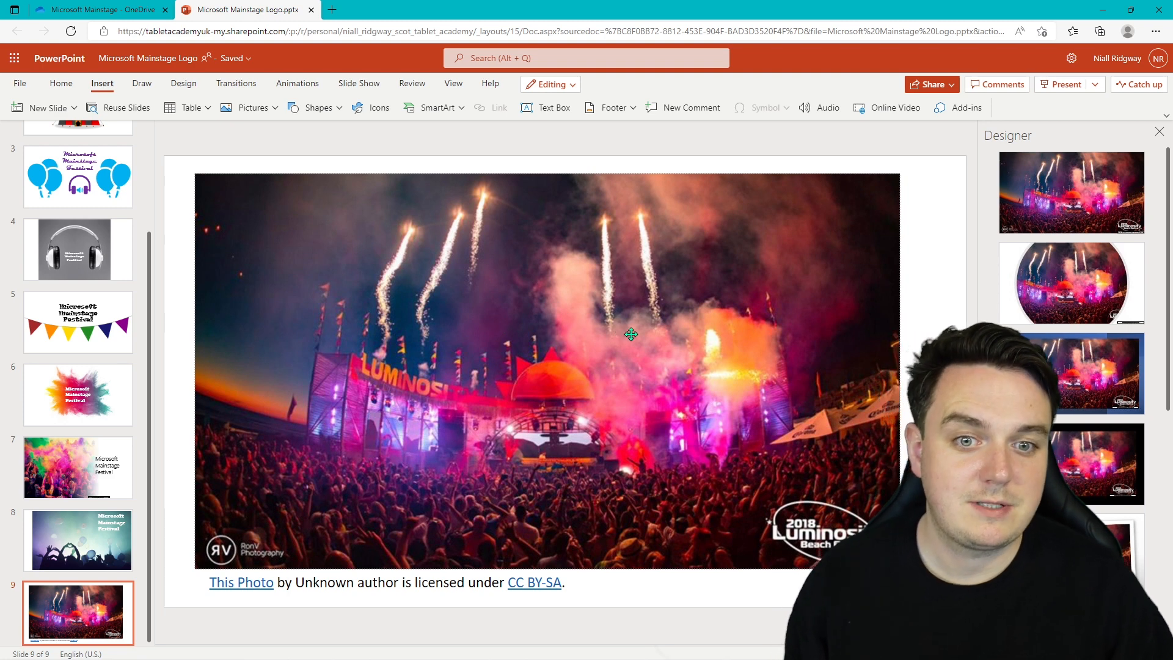
{"action": "mouse_move", "coordinate": [352, 398]}
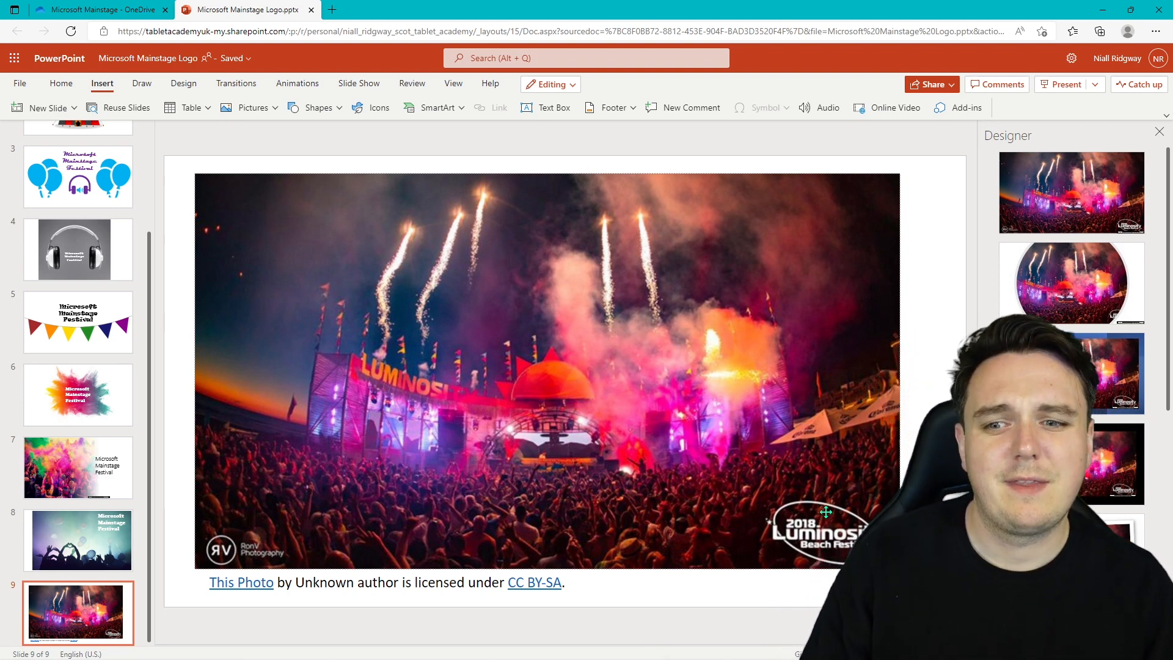
{"action": "mouse_move", "coordinate": [618, 438]}
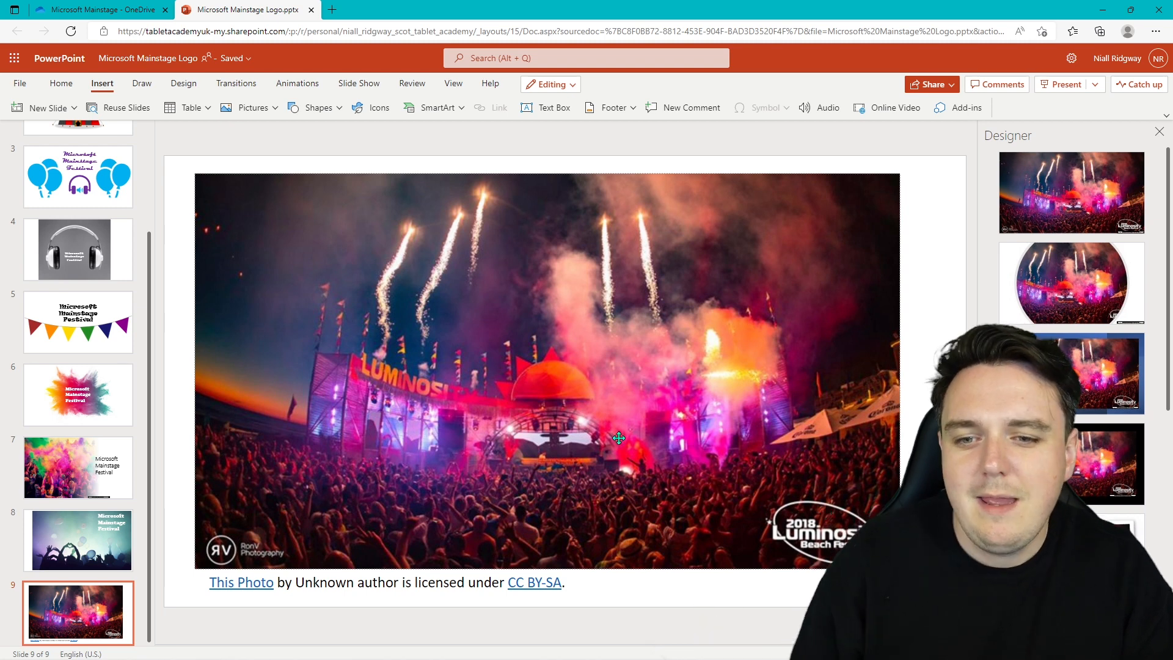
{"action": "mouse_move", "coordinate": [573, 431]}
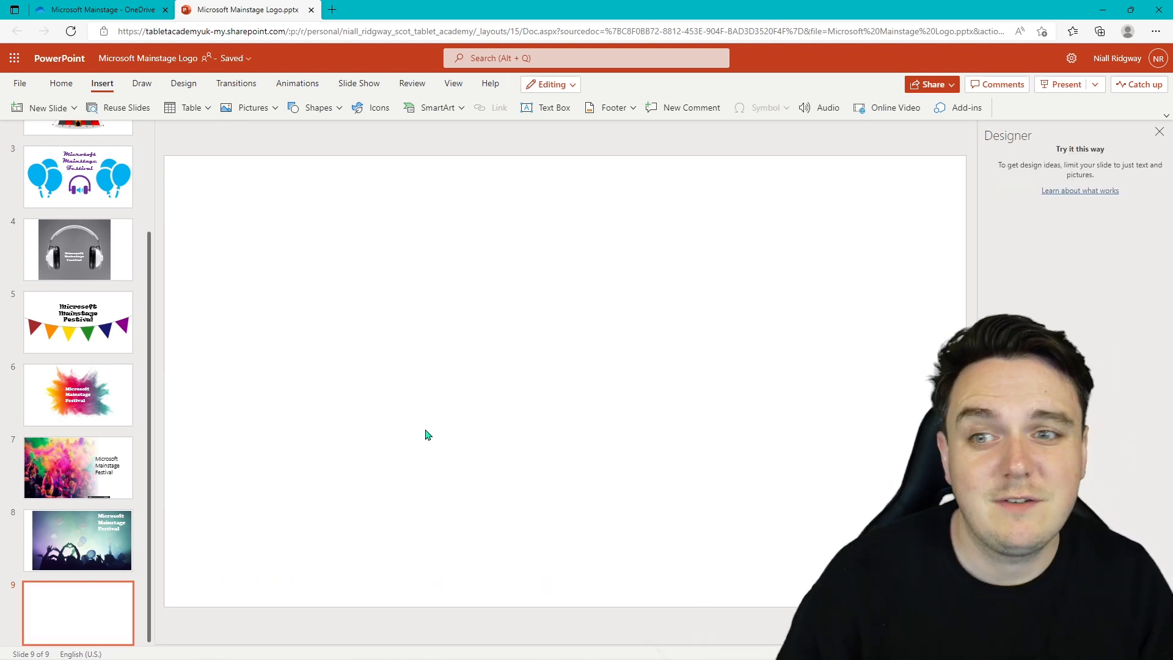
{"action": "mouse_move", "coordinate": [382, 275]}
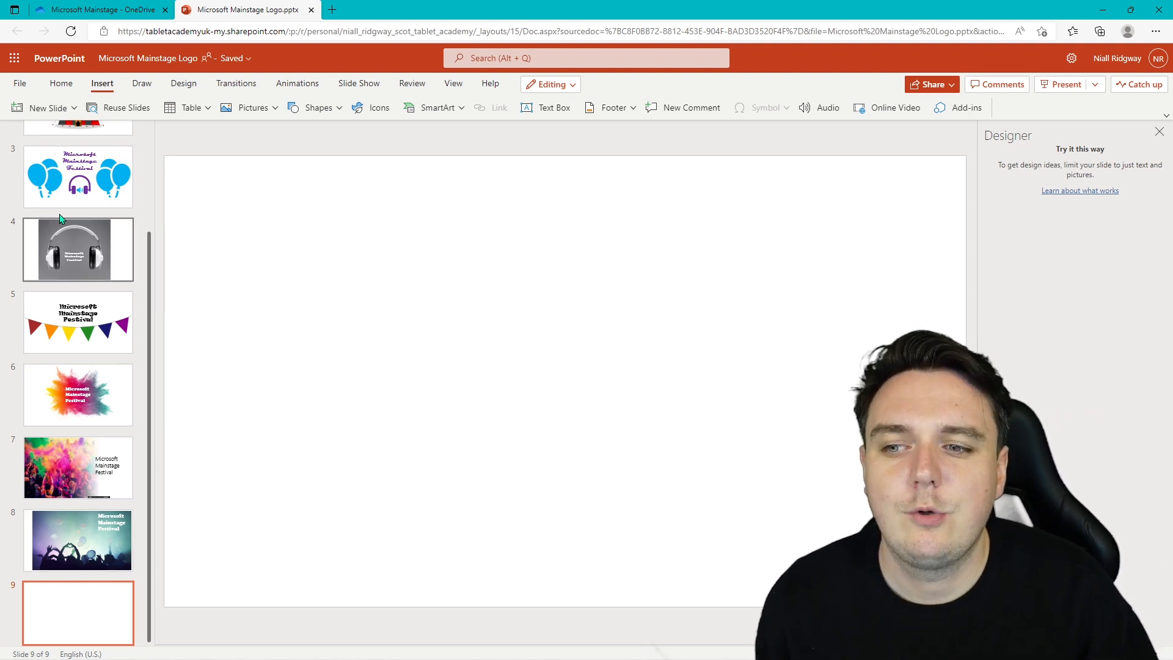
- Bring up the File menu's save-a-copy and Download as Images options
{"action": "left_click", "coordinate": [20, 83]}
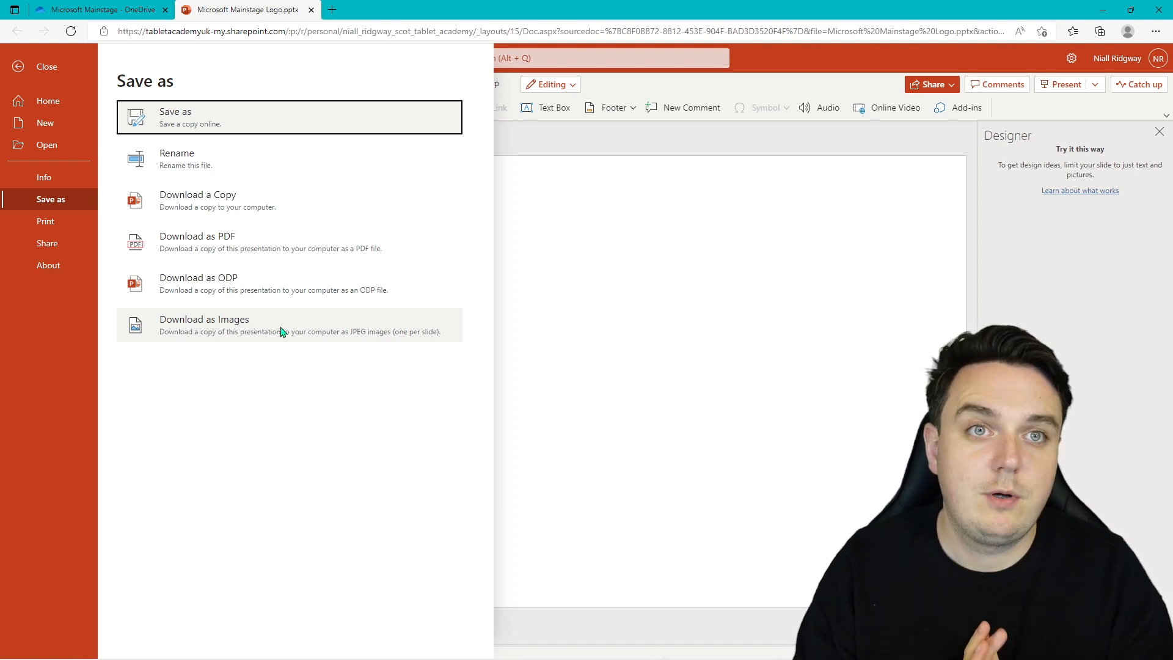
{"action": "mouse_move", "coordinate": [332, 375]}
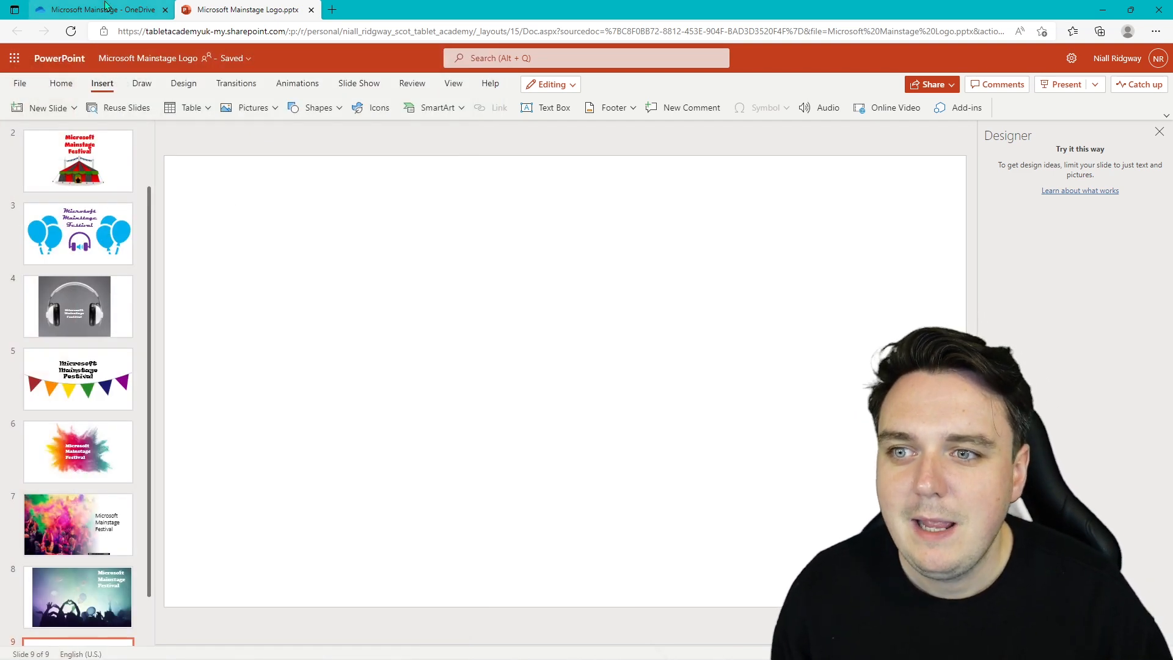
- Preview Mainstage Logo.jpg in the Microsoft Mainstage folder, then open the Festival Planner notebook
{"action": "left_click", "coordinate": [98, 10]}
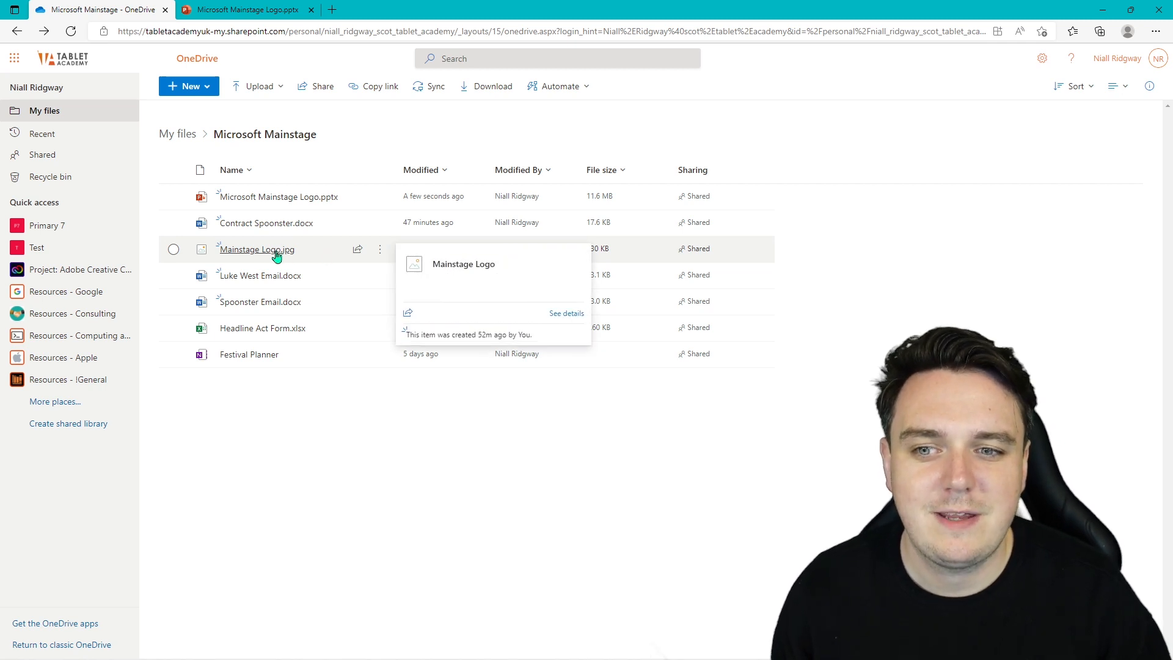
{"action": "left_click", "coordinate": [255, 249]}
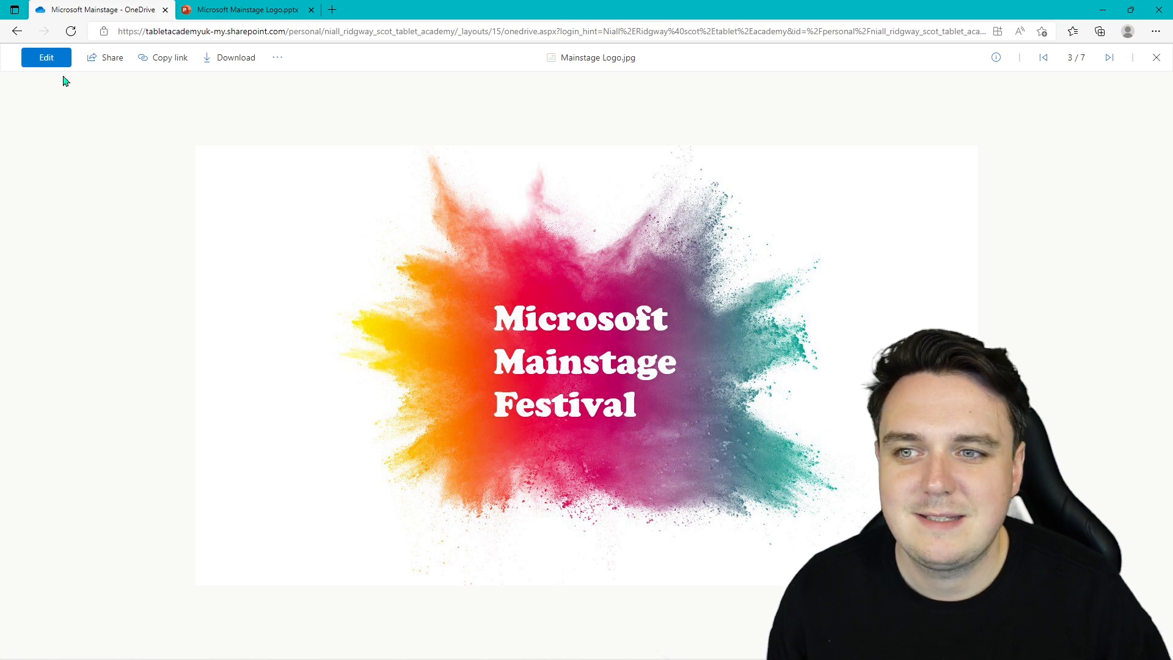
{"action": "left_click", "coordinate": [1157, 57]}
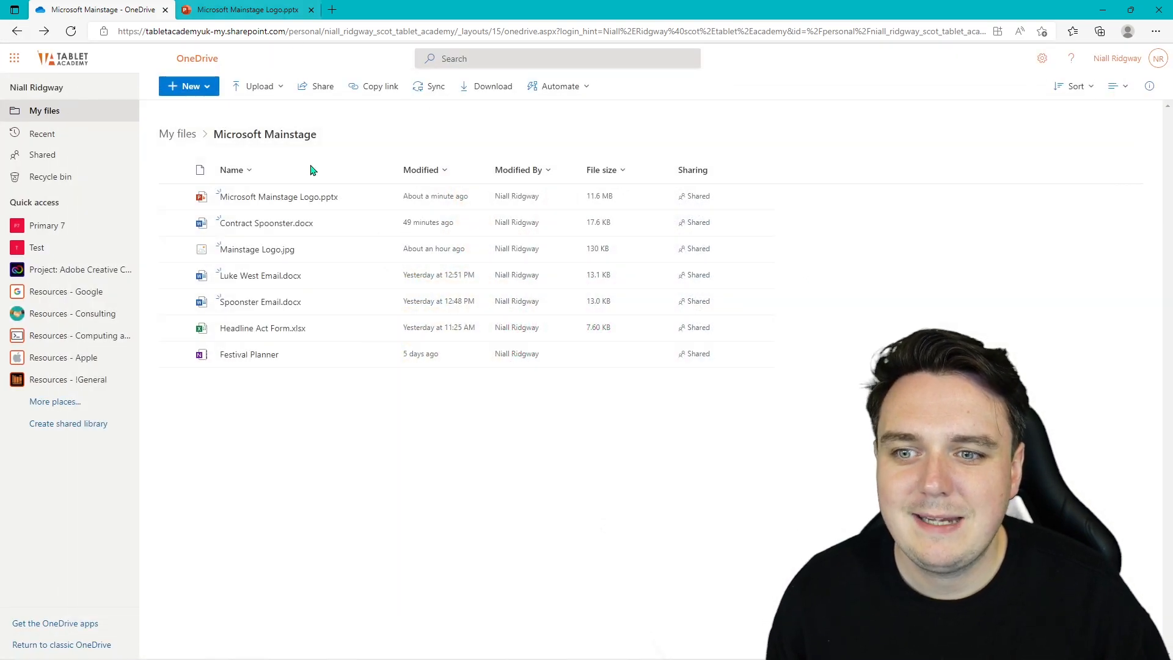
{"action": "left_click", "coordinate": [249, 354]}
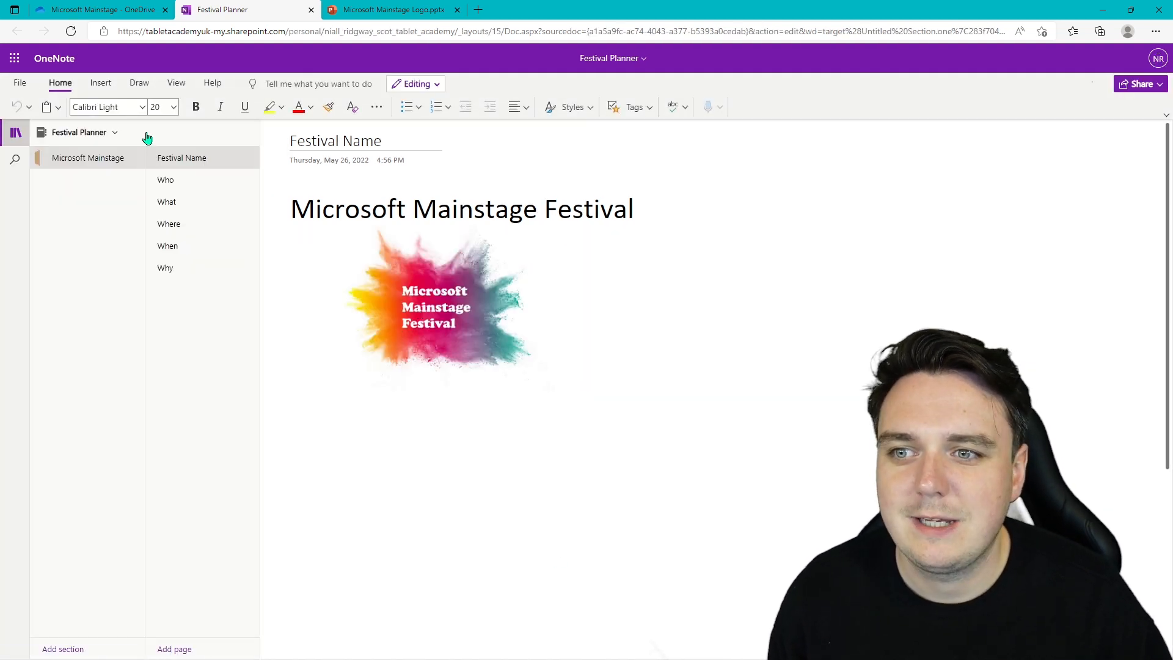
- Select the festival logo picture on the Festival Planner page in OneNote
{"action": "left_click", "coordinate": [101, 82]}
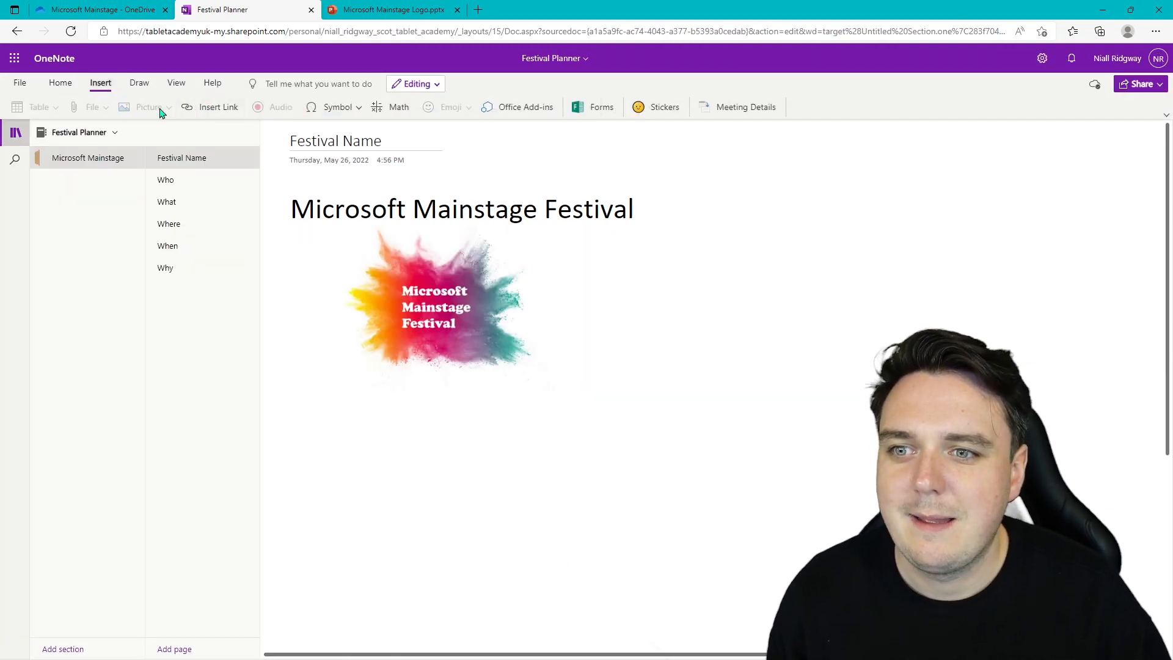
{"action": "left_click", "coordinate": [441, 307]}
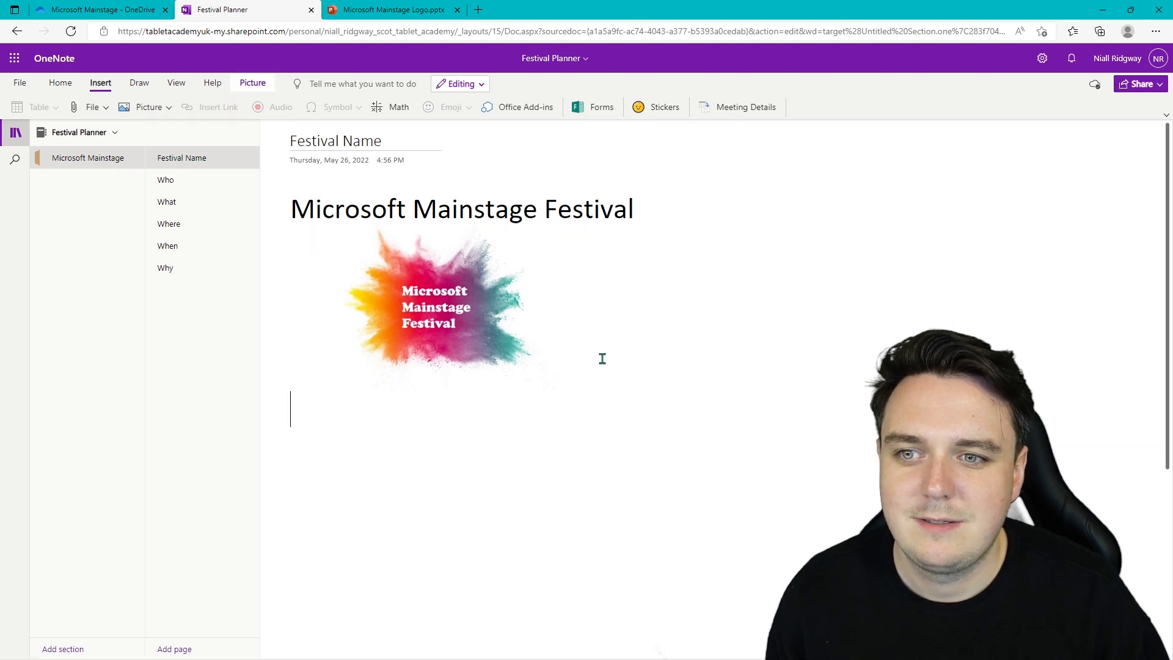
{"action": "left_click", "coordinate": [148, 106]}
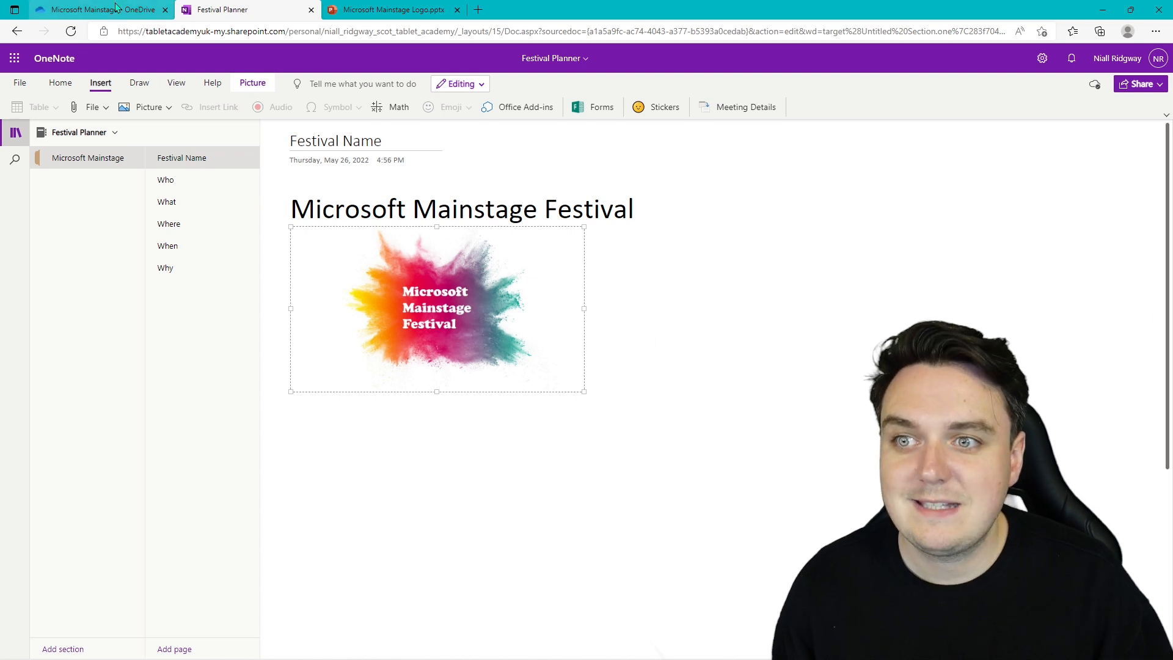
- Open Contract Spoonster.docx from the OneDrive file list in Word for the web
{"action": "left_click", "coordinate": [98, 10]}
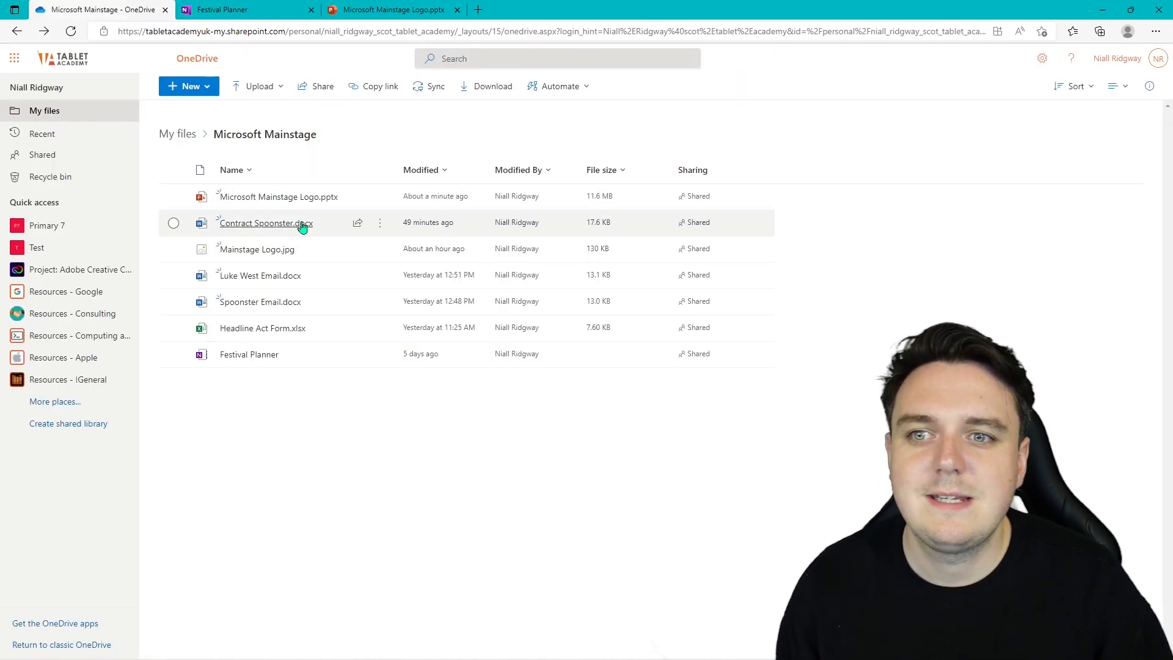
{"action": "left_click", "coordinate": [265, 222]}
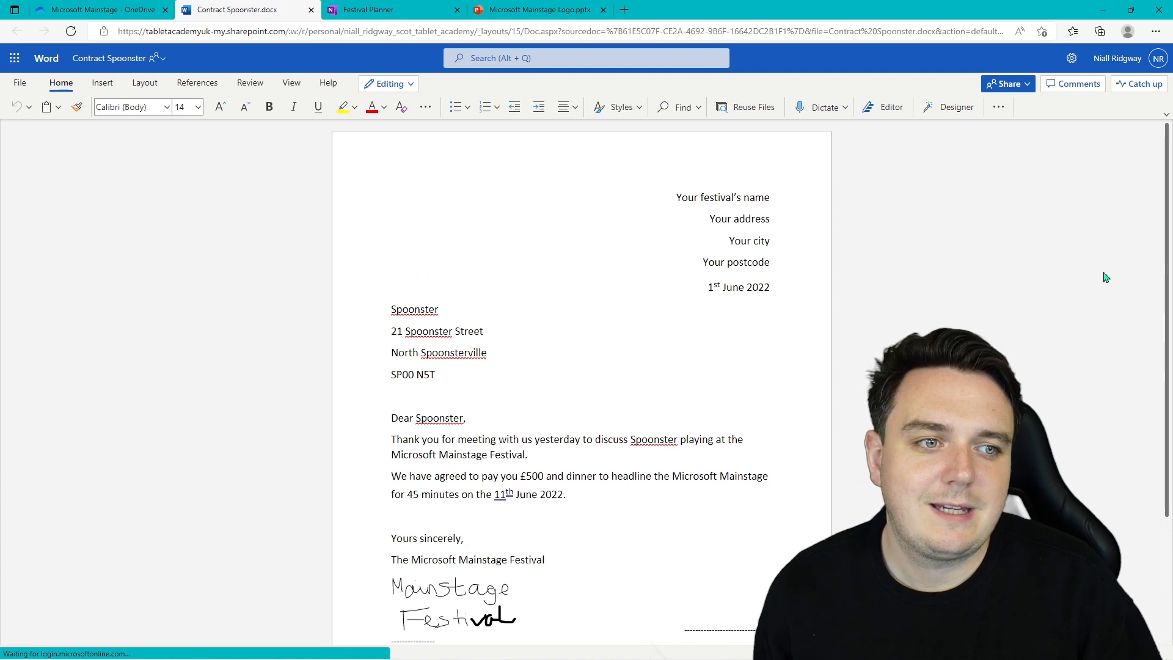
- Move down the contract letter to the signature lines for Microsoft Mainstage Festival and Spoonster
{"action": "scroll", "scroll_direction": "down", "scroll_amount": 3}
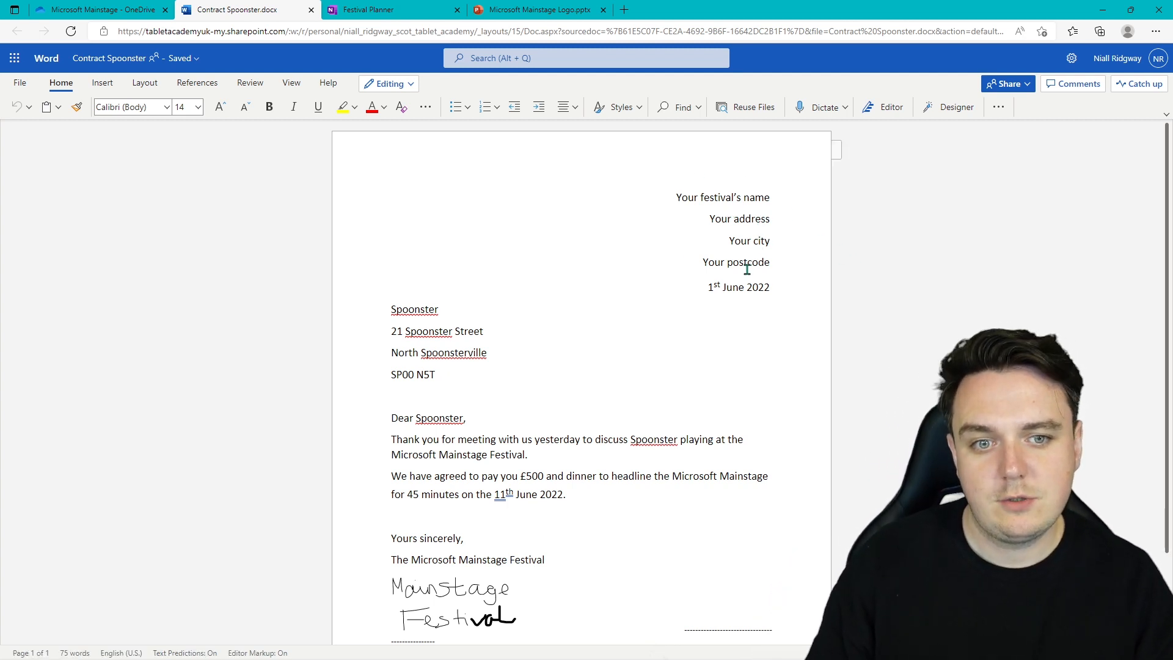
{"action": "mouse_move", "coordinate": [543, 282]}
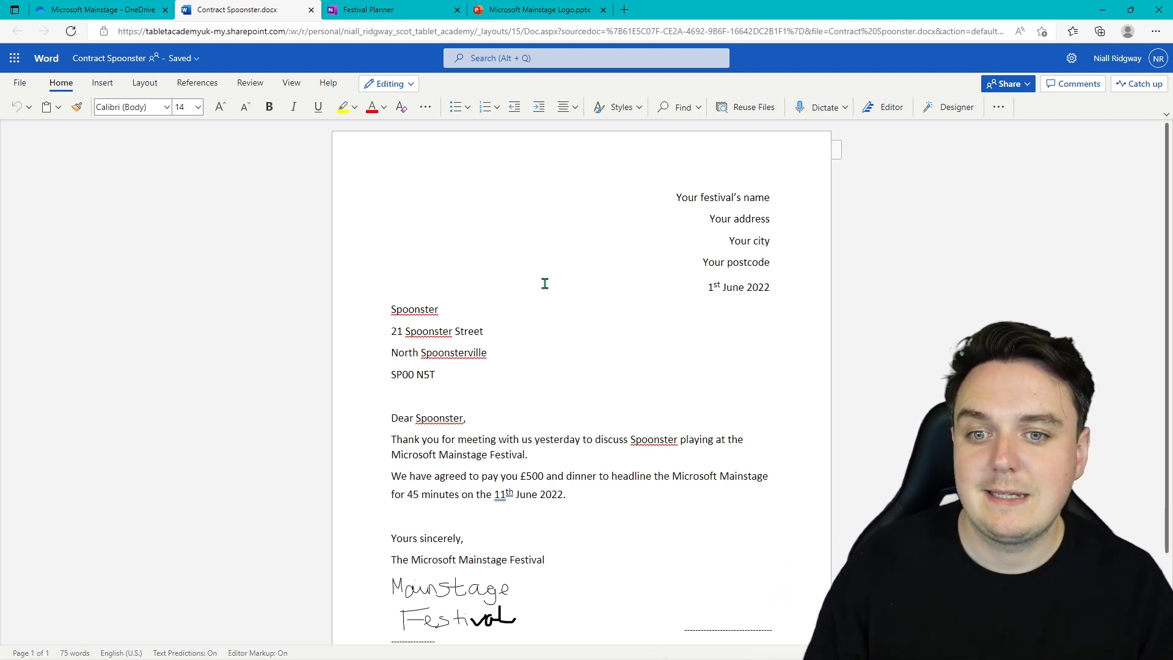
{"action": "scroll", "scroll_direction": "down", "scroll_amount": 3}
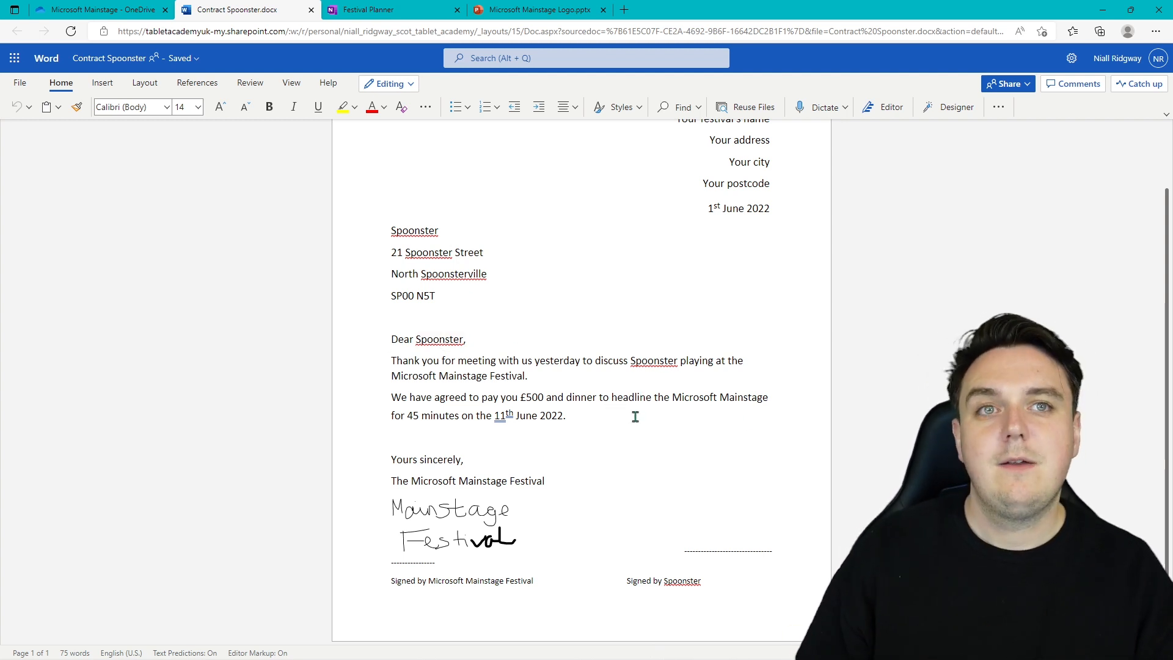
{"action": "mouse_move", "coordinate": [627, 431]}
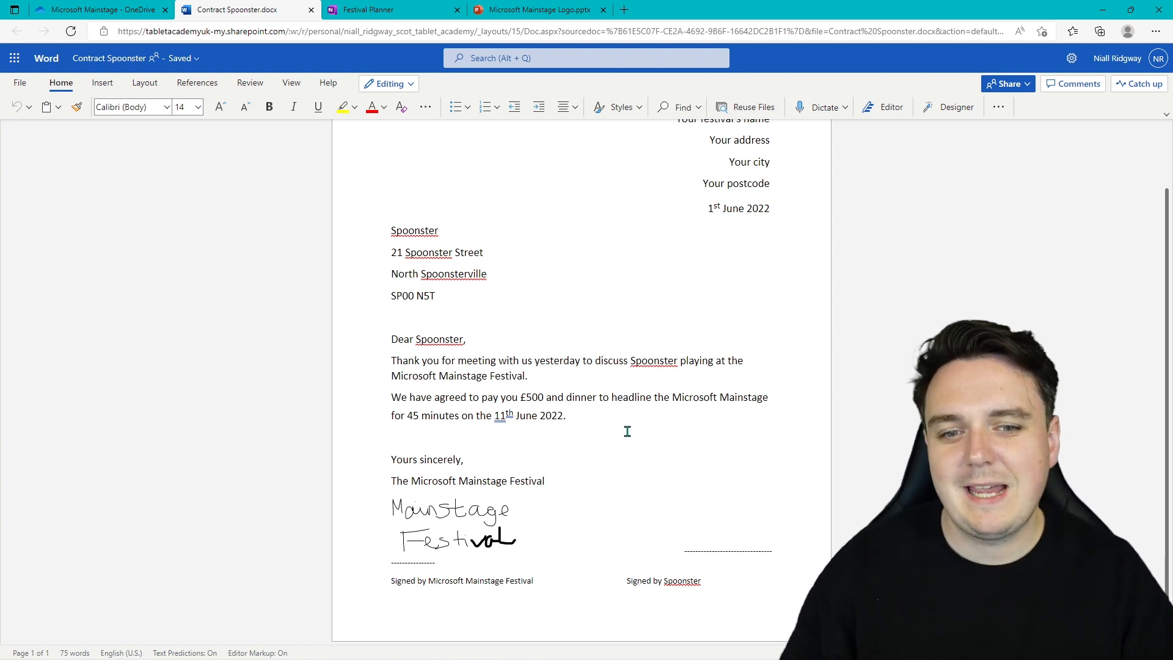
{"action": "mouse_move", "coordinate": [779, 412]}
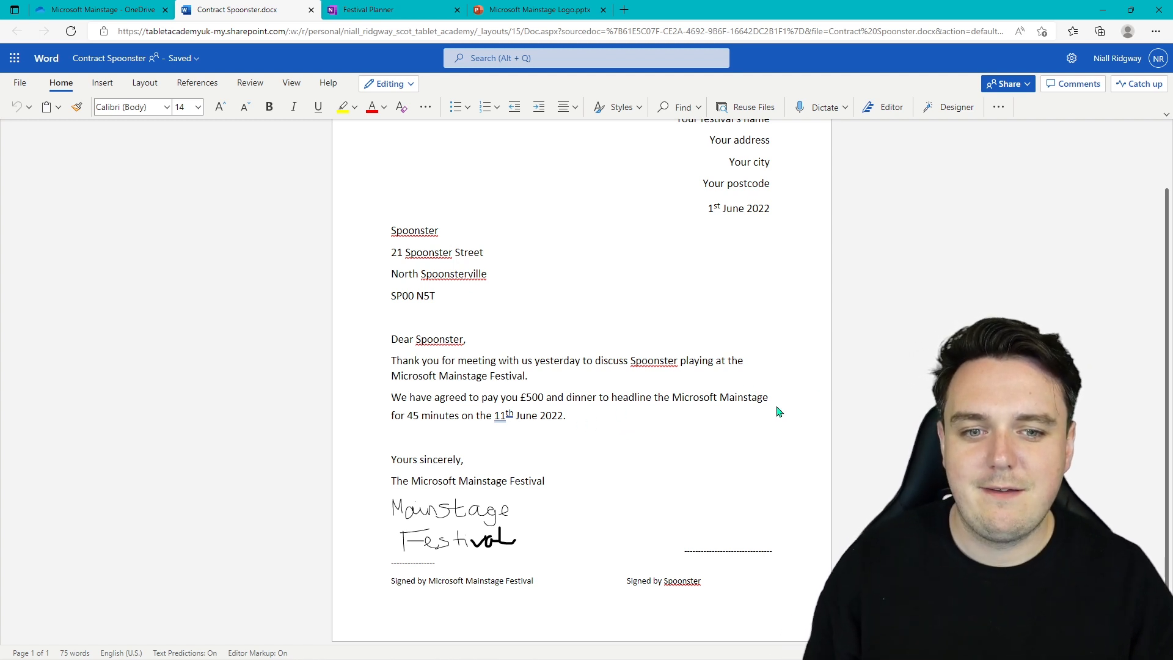
{"action": "mouse_move", "coordinate": [655, 428]}
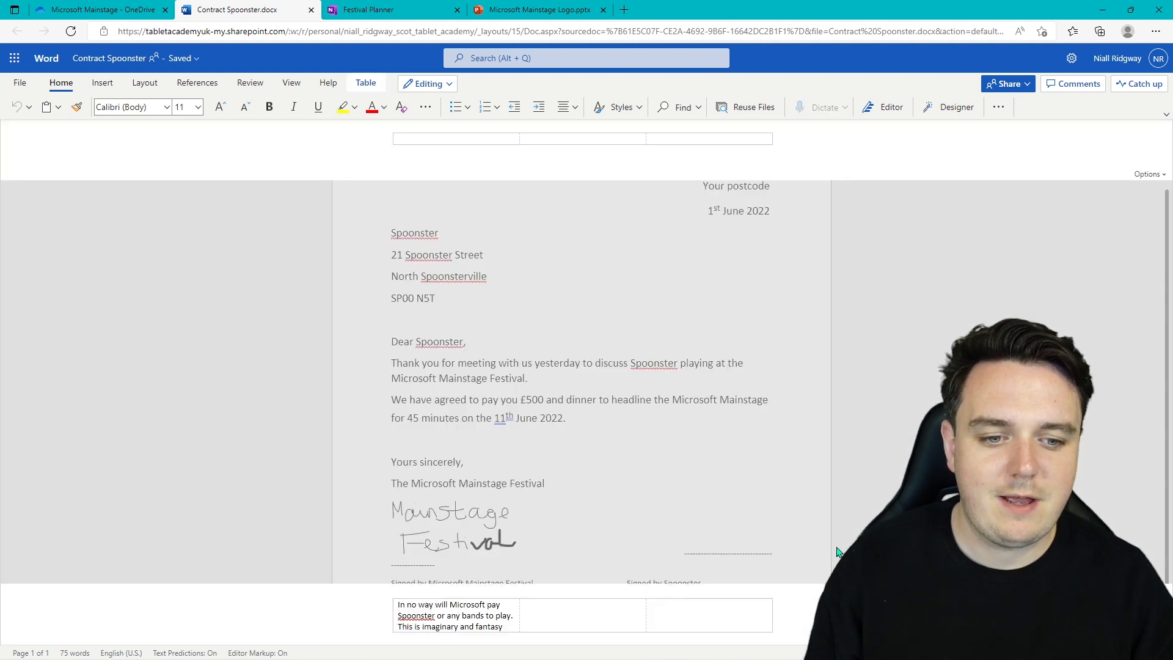
{"action": "mouse_move", "coordinate": [574, 622]}
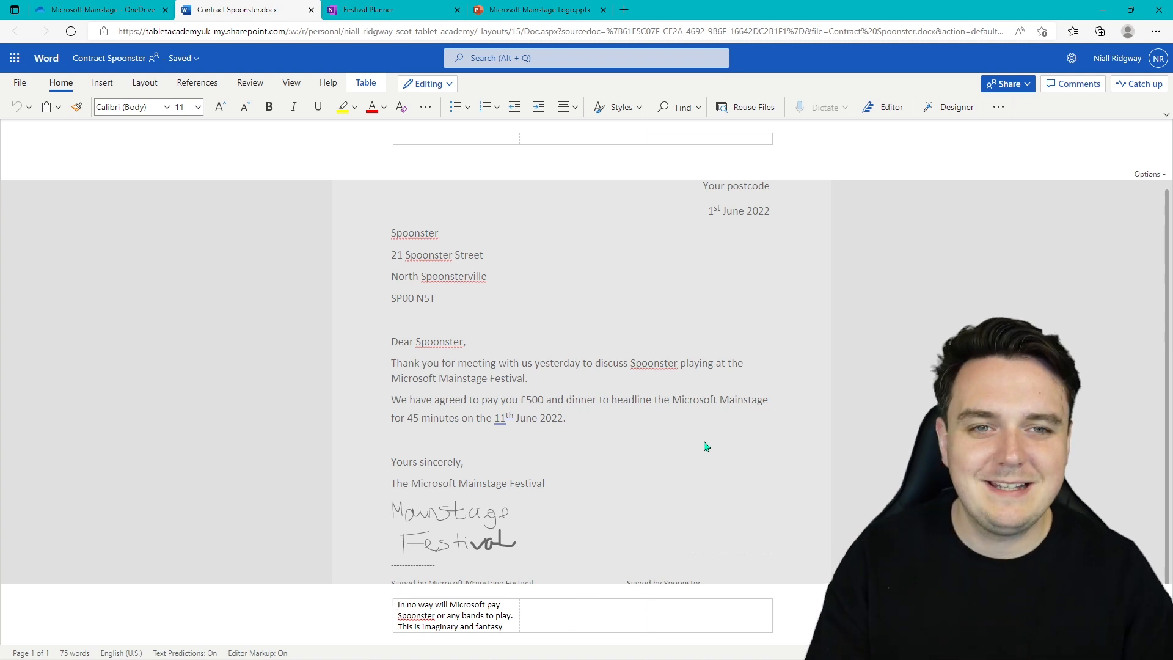
- Delete the old handwritten Mainstage Festival signature image from the signing area
{"action": "left_click", "coordinate": [453, 528]}
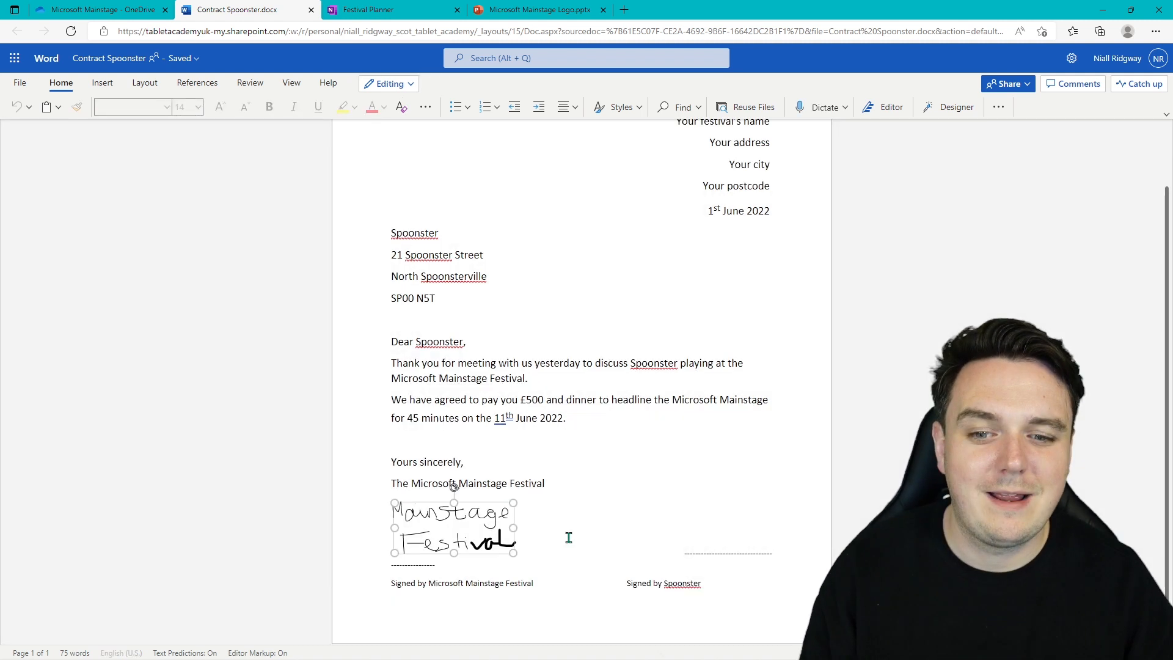
{"action": "mouse_move", "coordinate": [711, 543]}
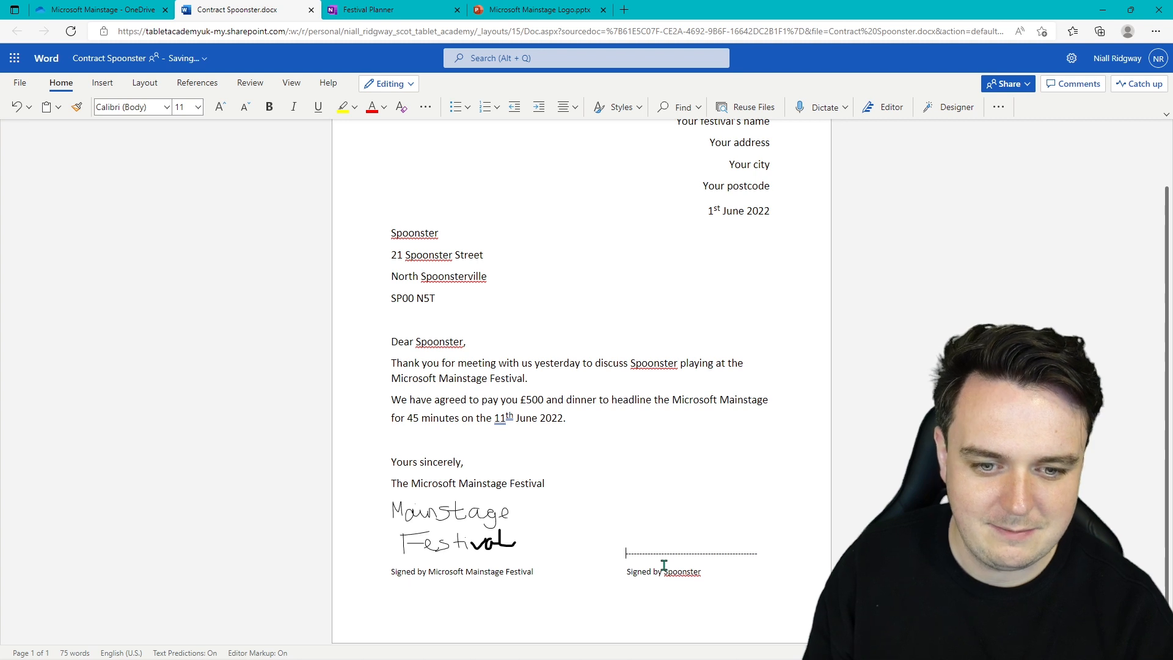
{"action": "left_click", "coordinate": [452, 528]}
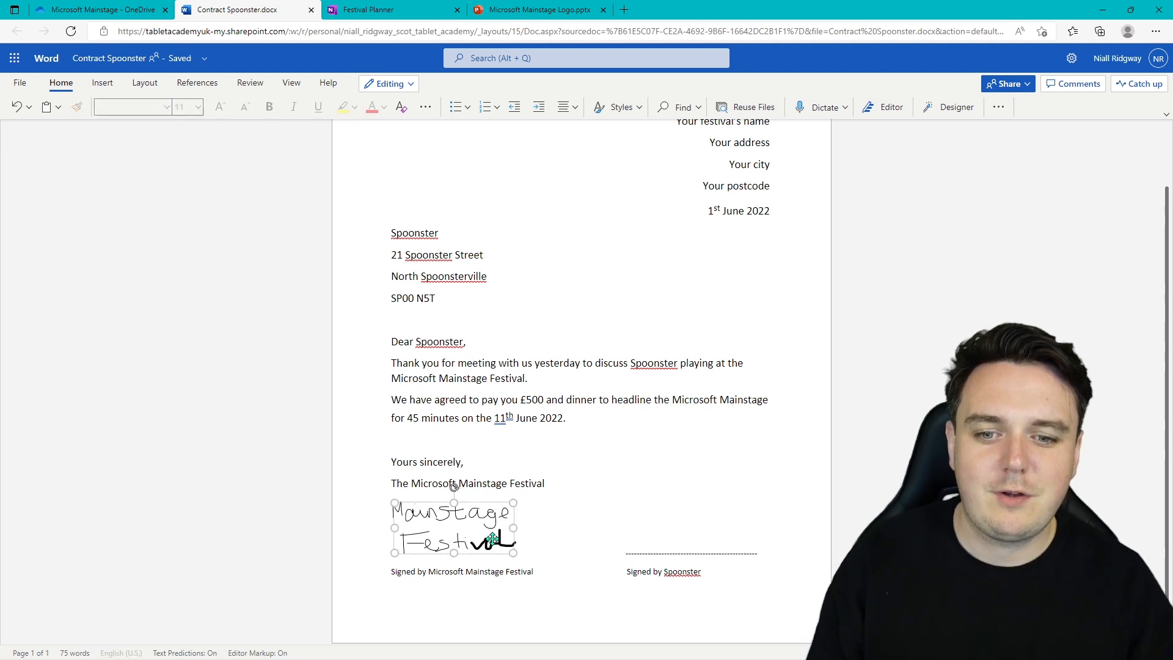
{"action": "key", "text": "Delete"}
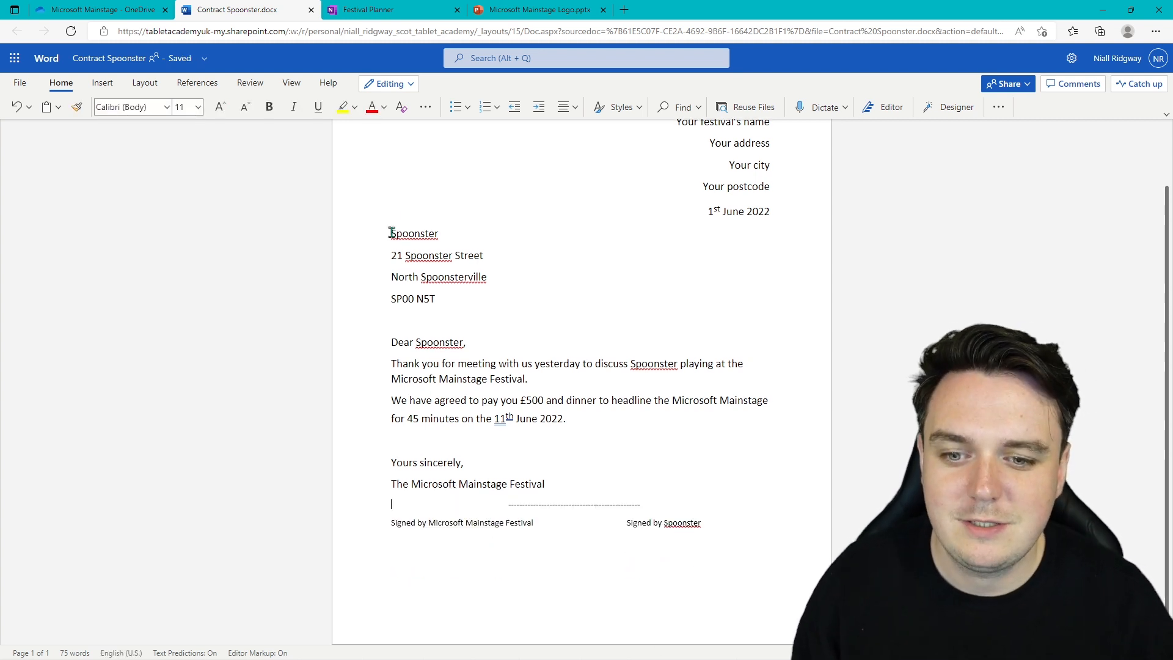
{"action": "left_click", "coordinate": [101, 83]}
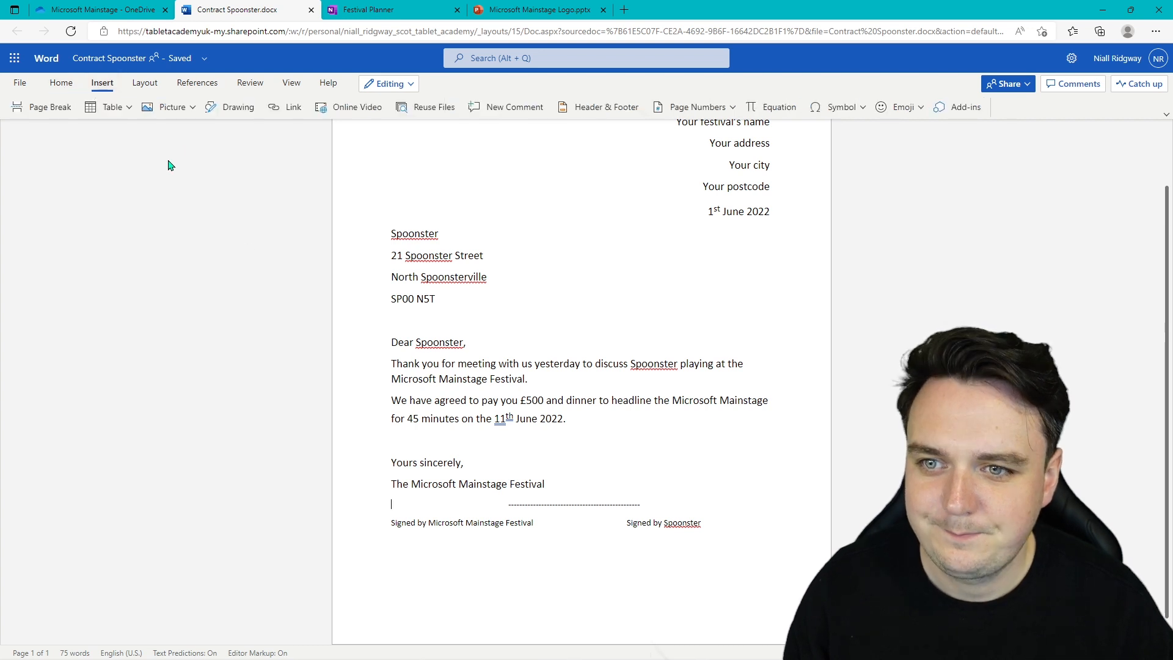
- Hand-write 'Mainstage' with the black pen in a new drawing and save it above the signing line
{"action": "left_click", "coordinate": [239, 106]}
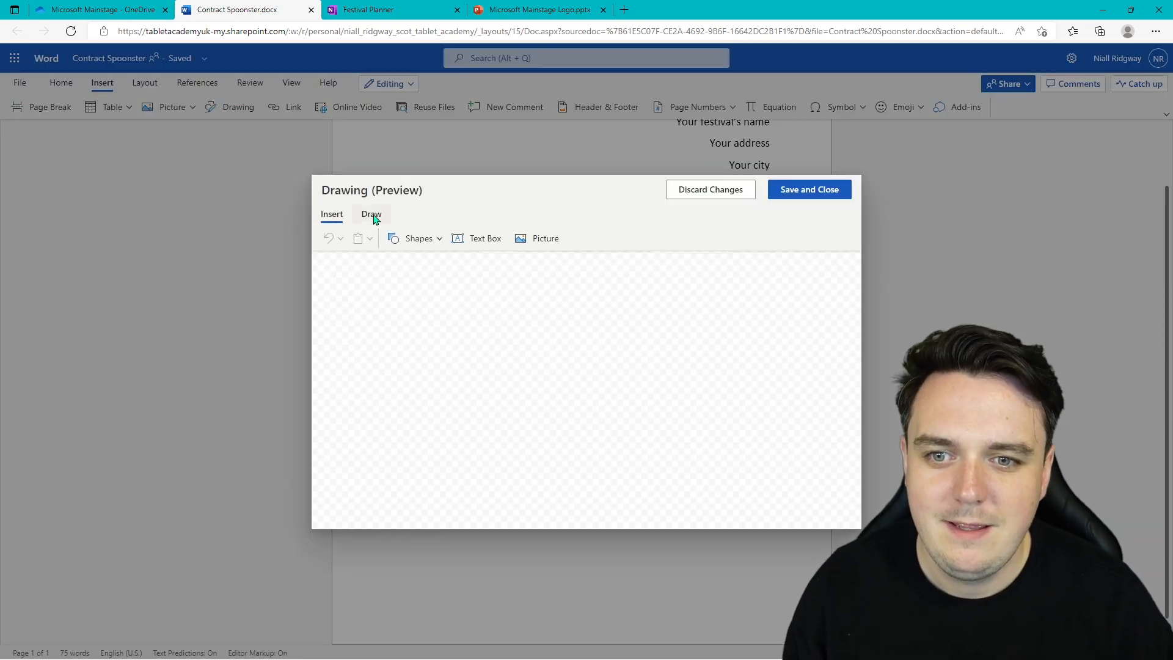
{"action": "left_click", "coordinate": [370, 214]}
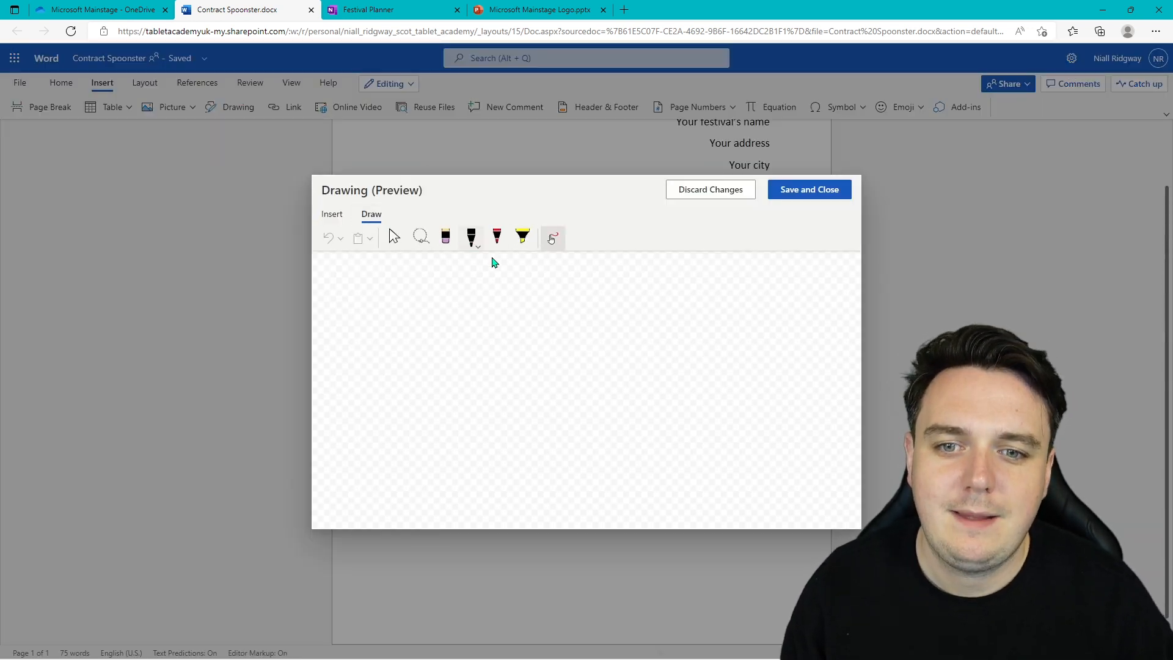
{"action": "left_click", "coordinate": [471, 237]}
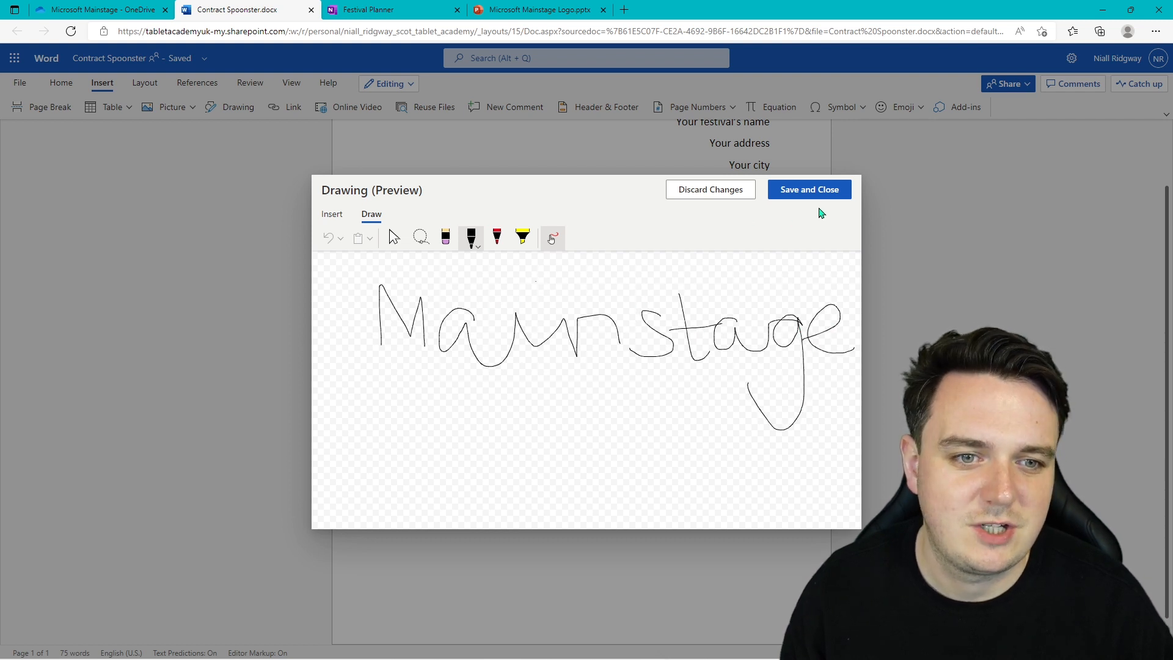
{"action": "left_click", "coordinate": [807, 188]}
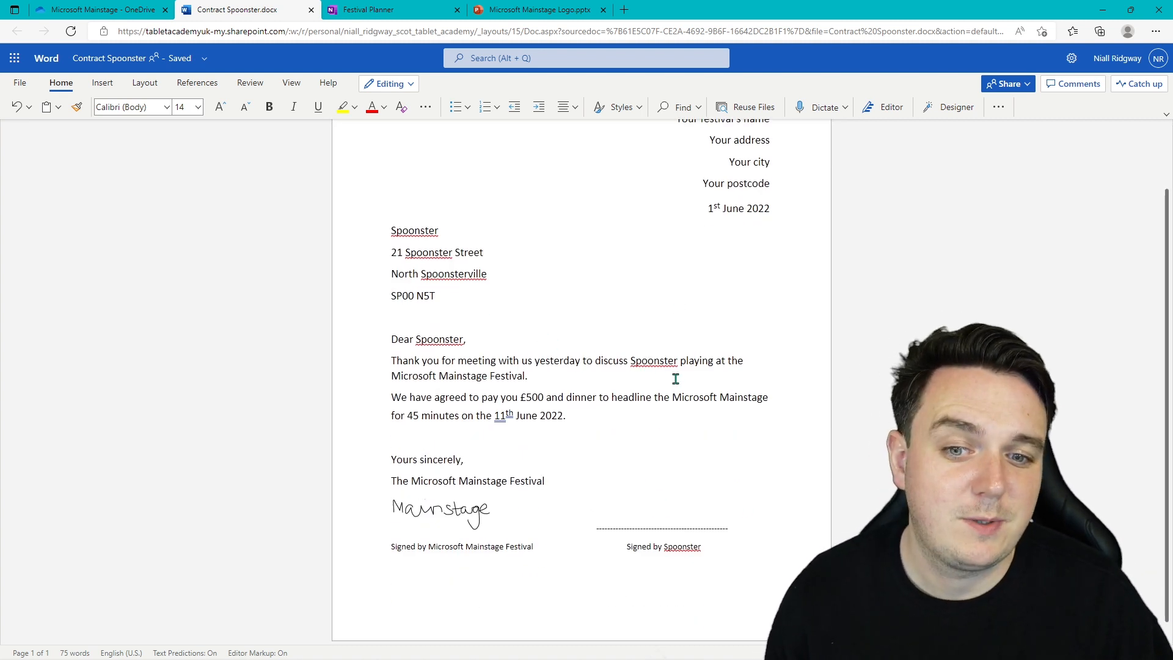
{"action": "mouse_move", "coordinate": [555, 374]}
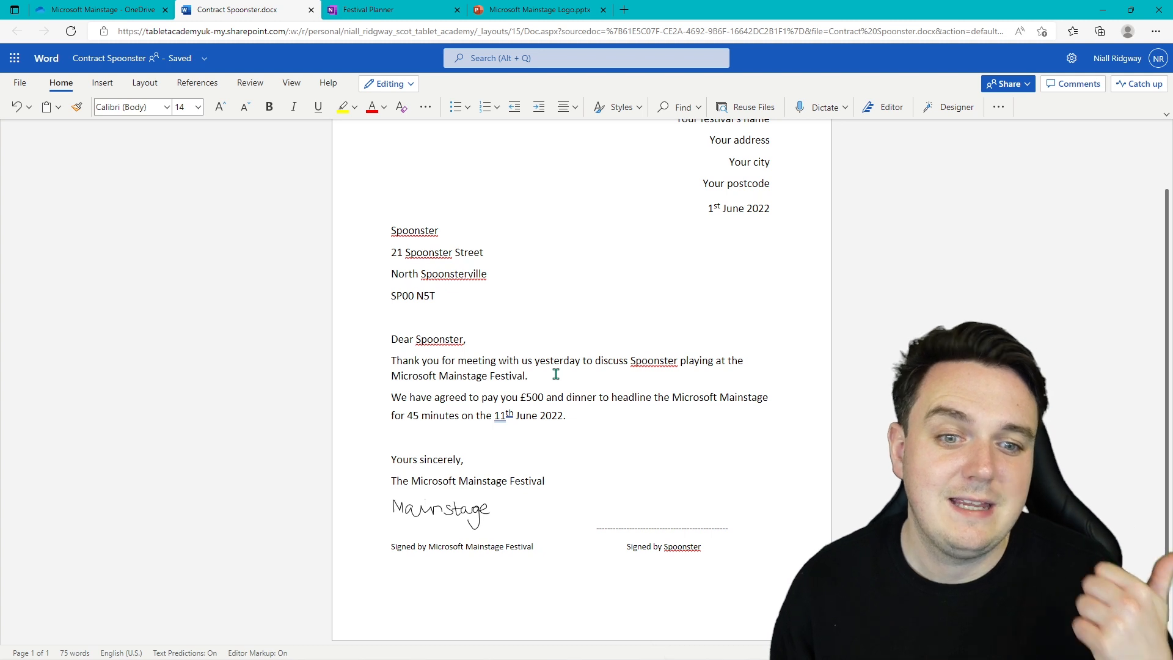